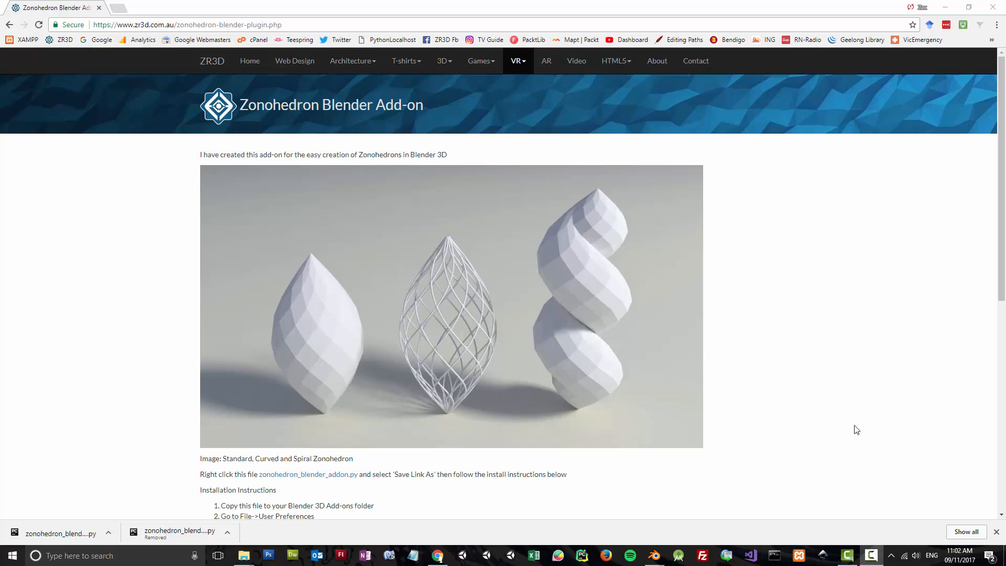
mouse_move(295, 329)
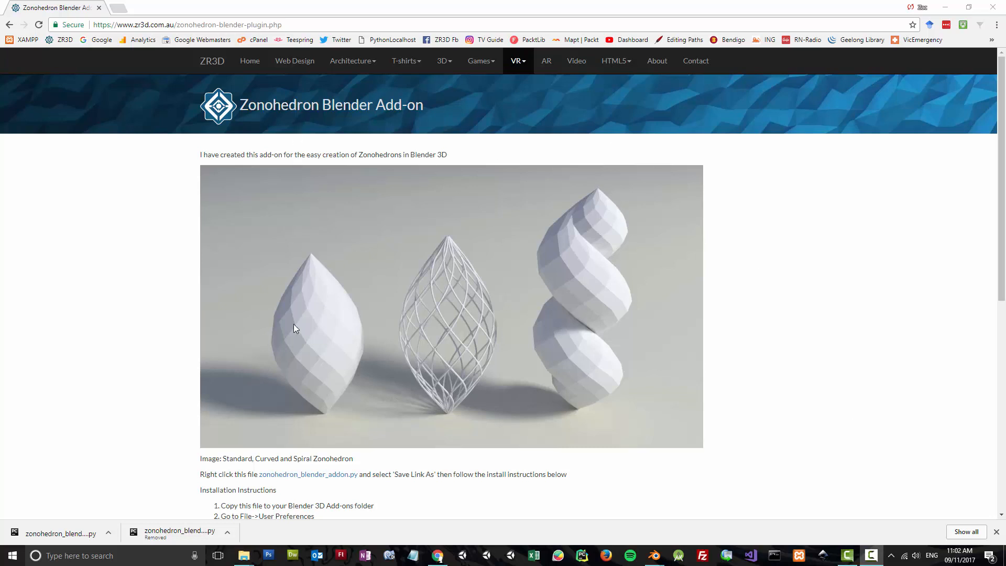
mouse_move(385, 397)
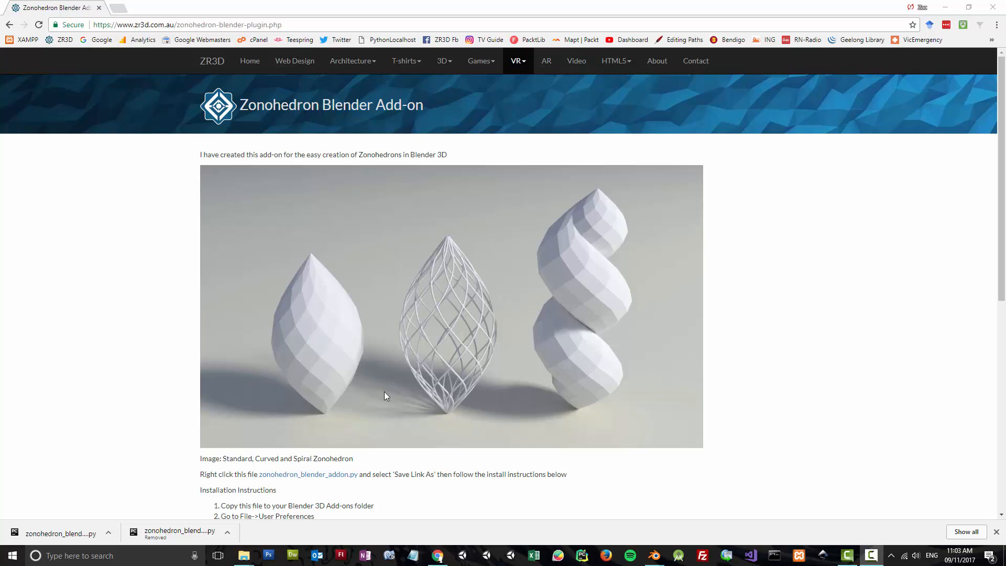
mouse_move(377, 347)
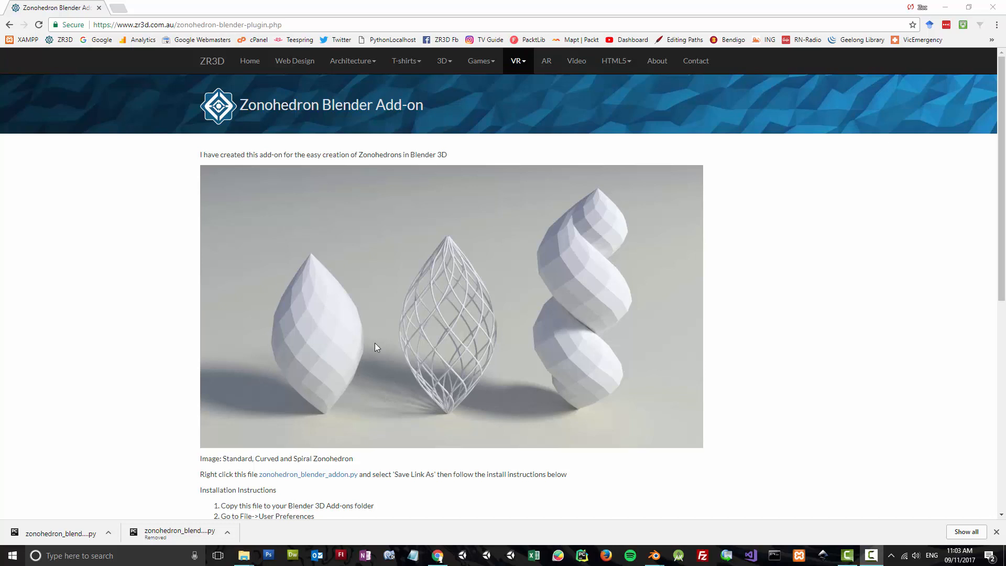
mouse_move(292, 280)
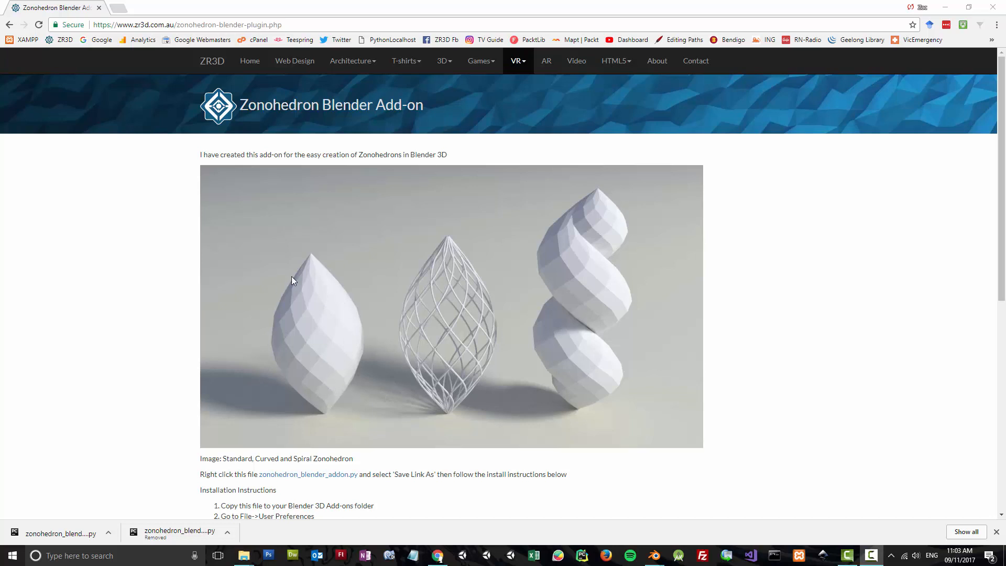
mouse_move(342, 388)
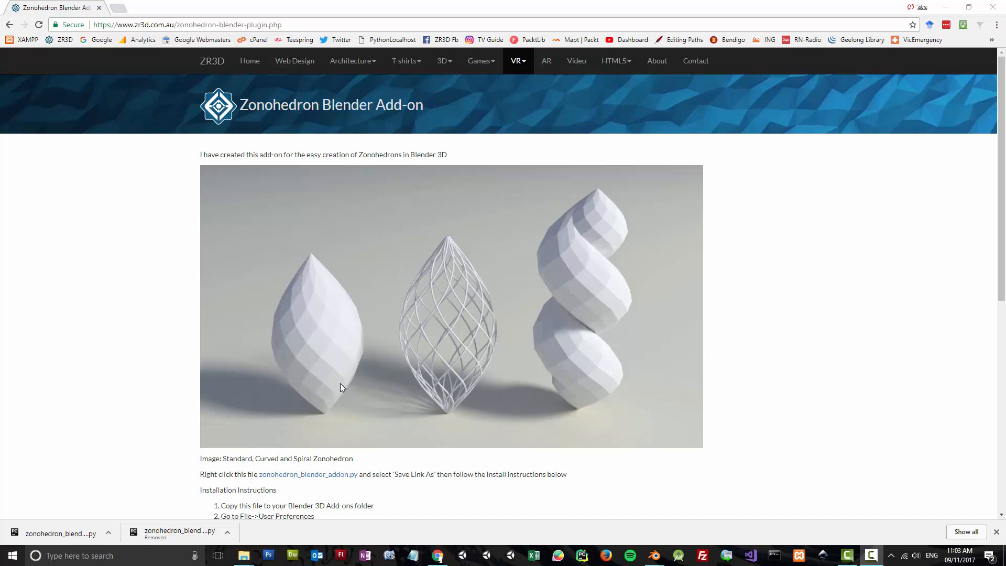
mouse_move(323, 283)
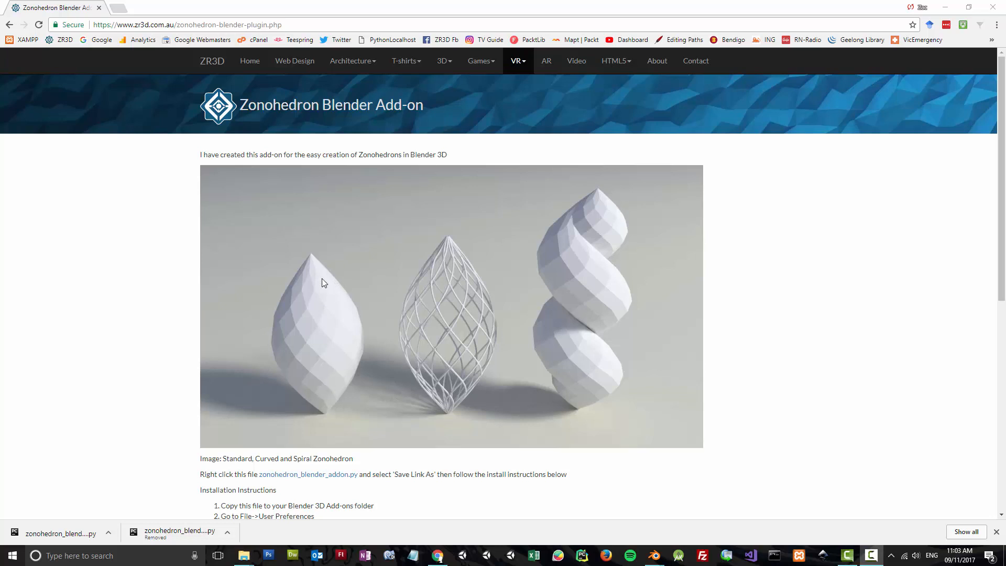
mouse_move(455, 356)
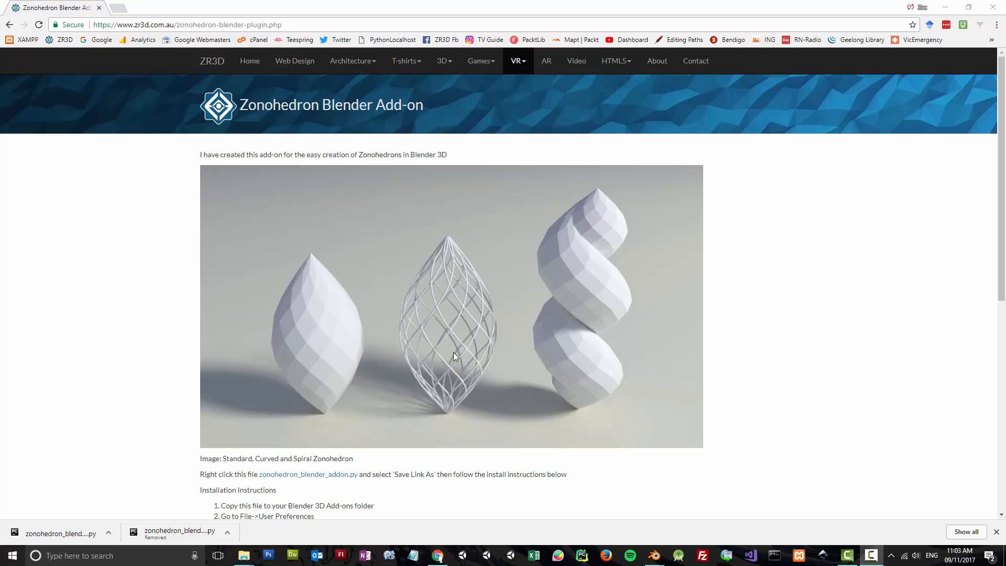
mouse_move(443, 332)
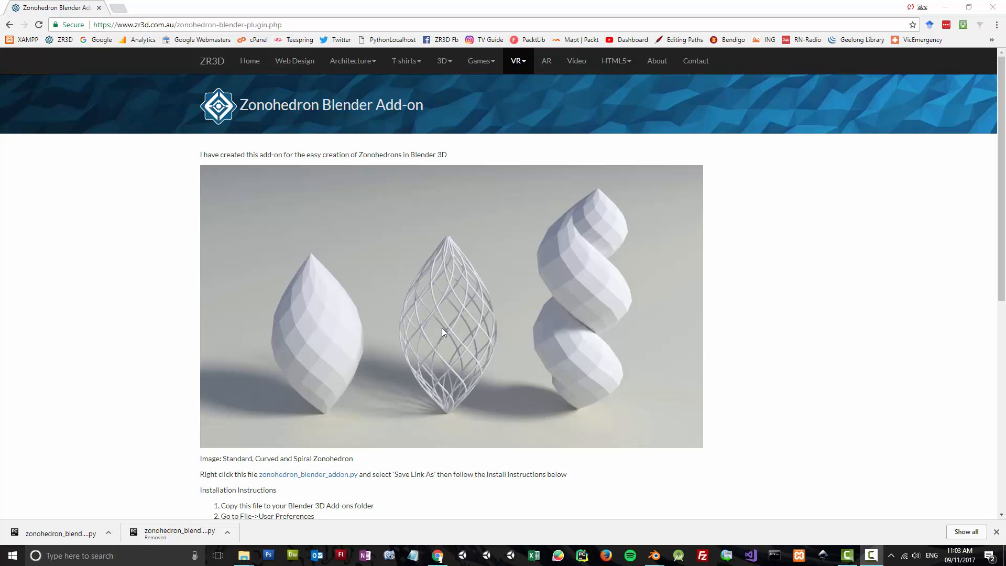
mouse_move(429, 364)
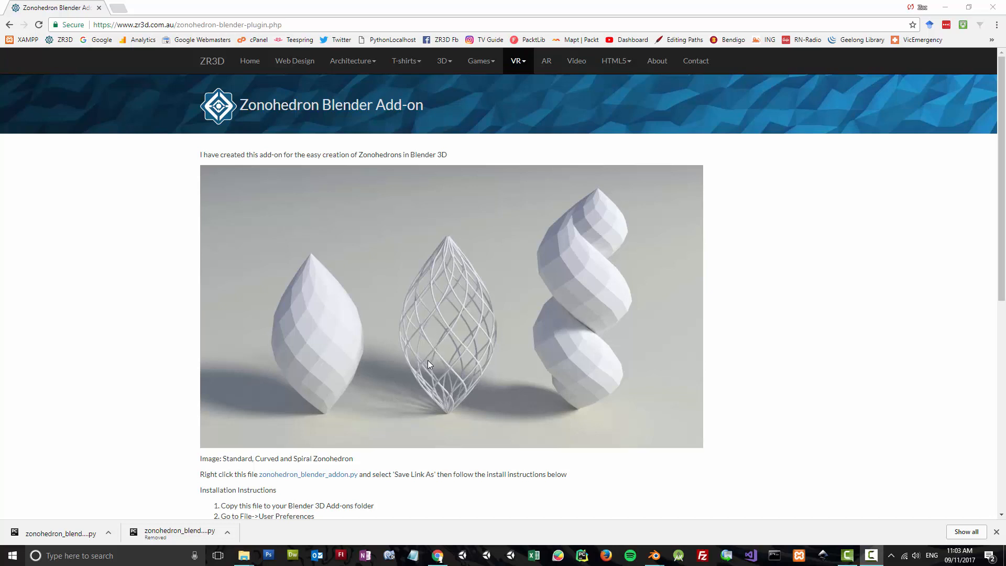
mouse_move(565, 223)
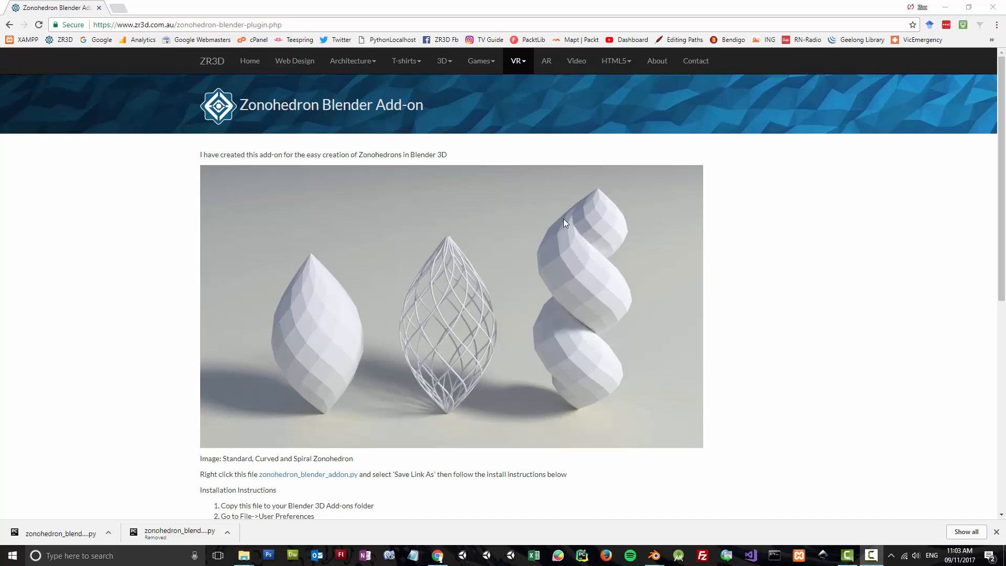
mouse_move(734, 333)
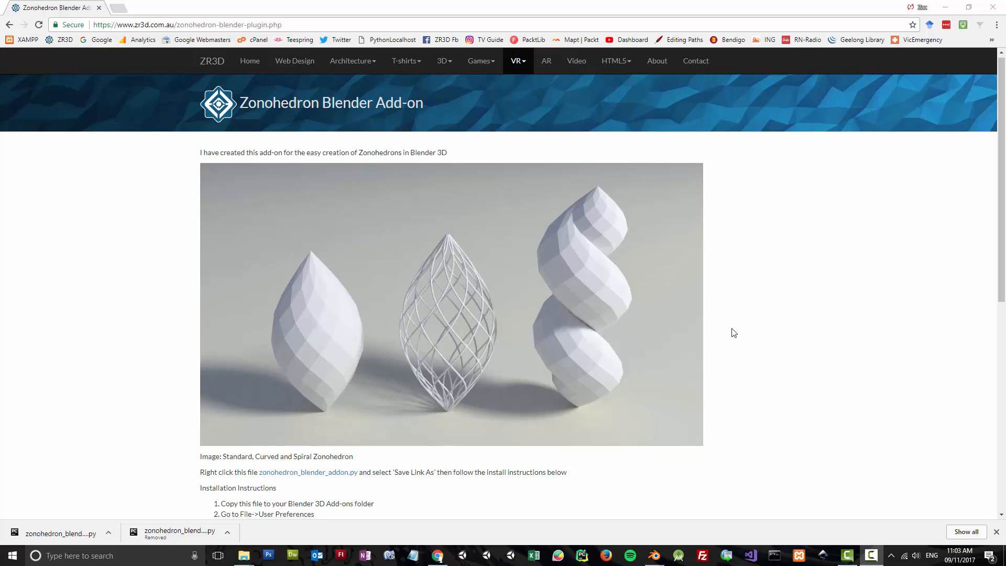
Download the zonohedron_blender_addon.py link into the Downloads folder with Save link as
scroll(down, 3)
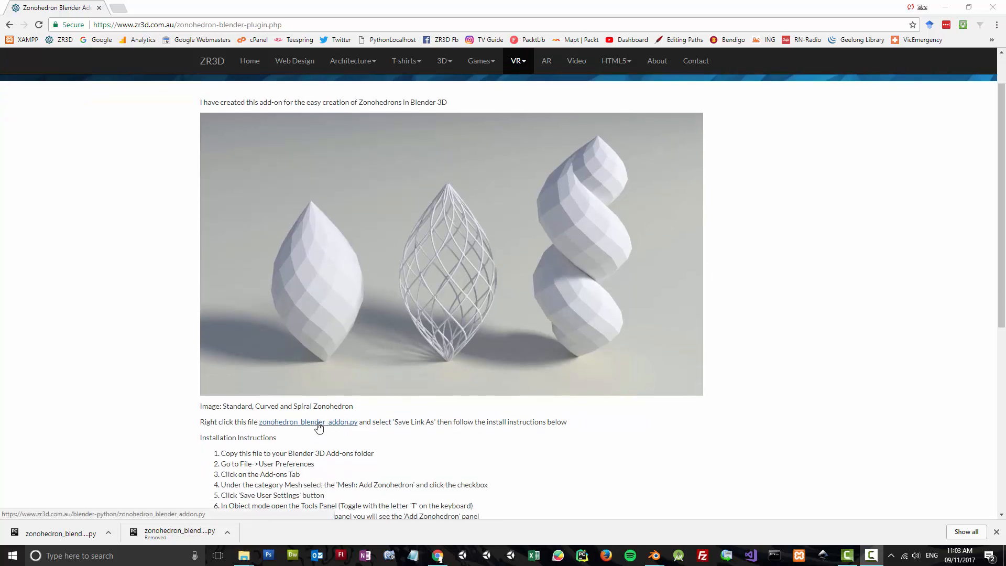
right_click(308, 422)
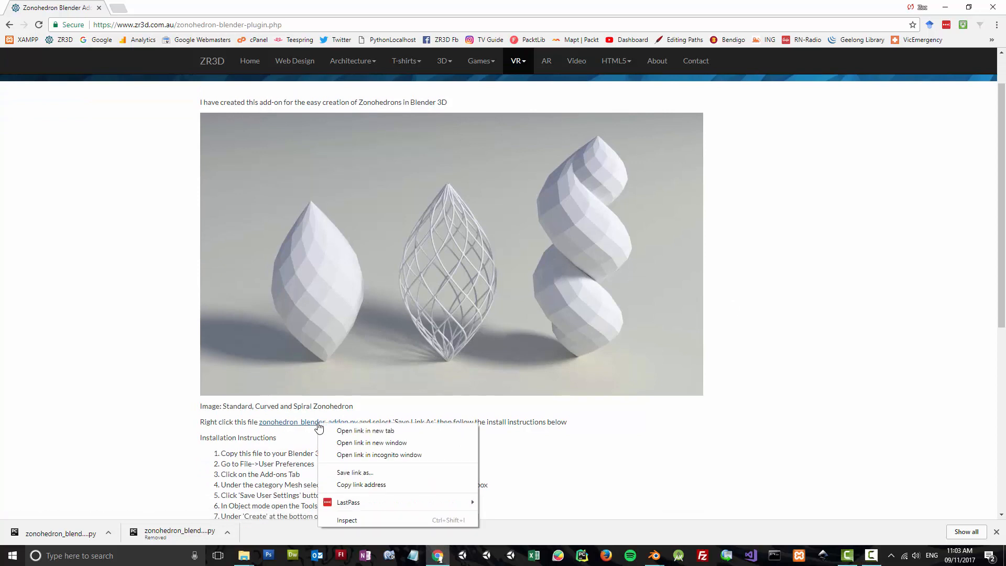
mouse_move(537, 482)
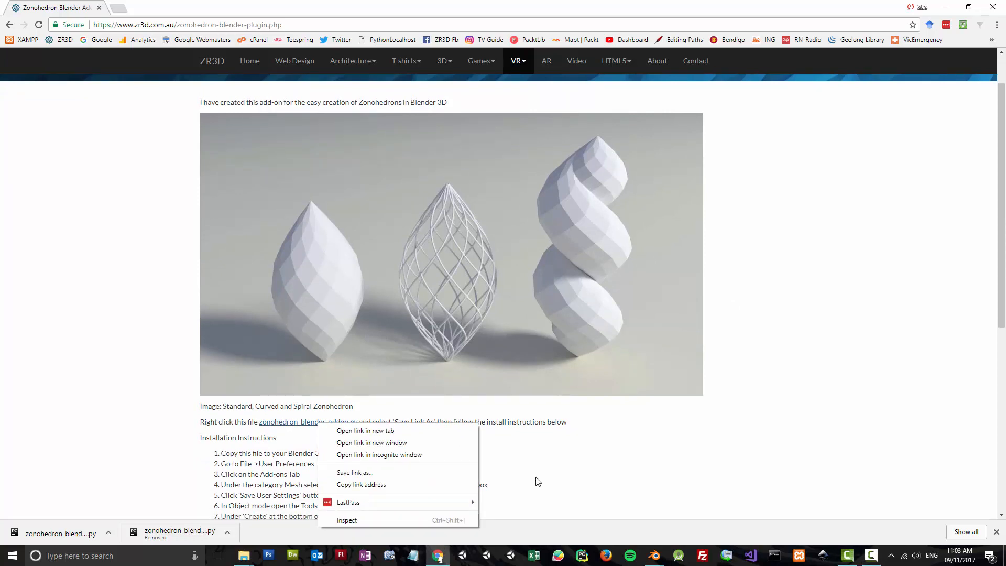
mouse_move(354, 473)
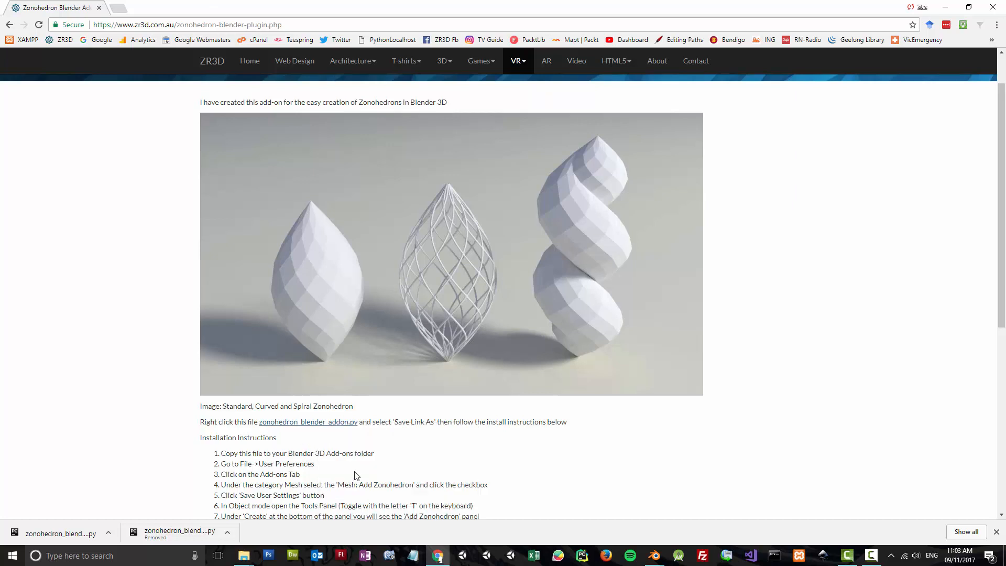
mouse_move(907, 520)
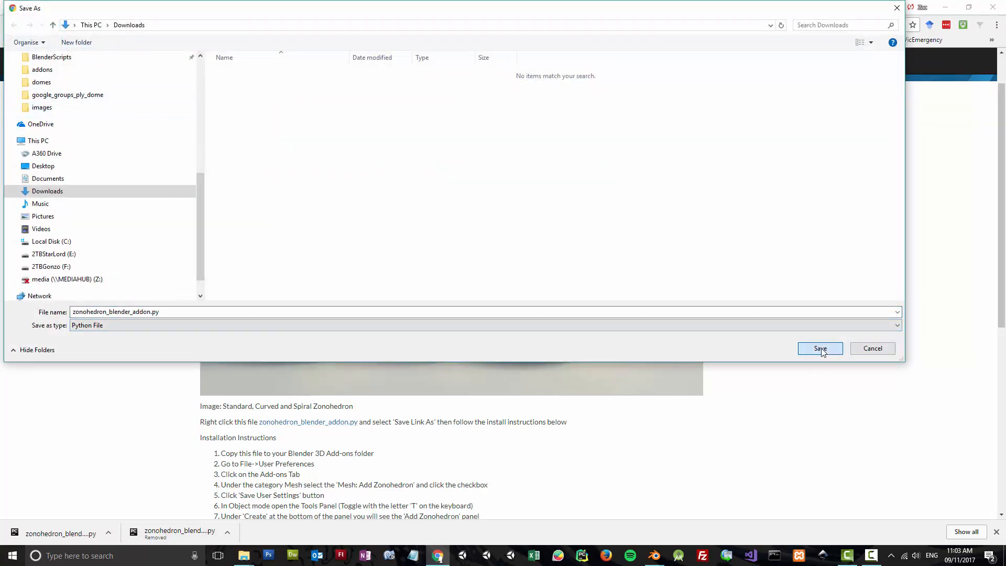
click(820, 348)
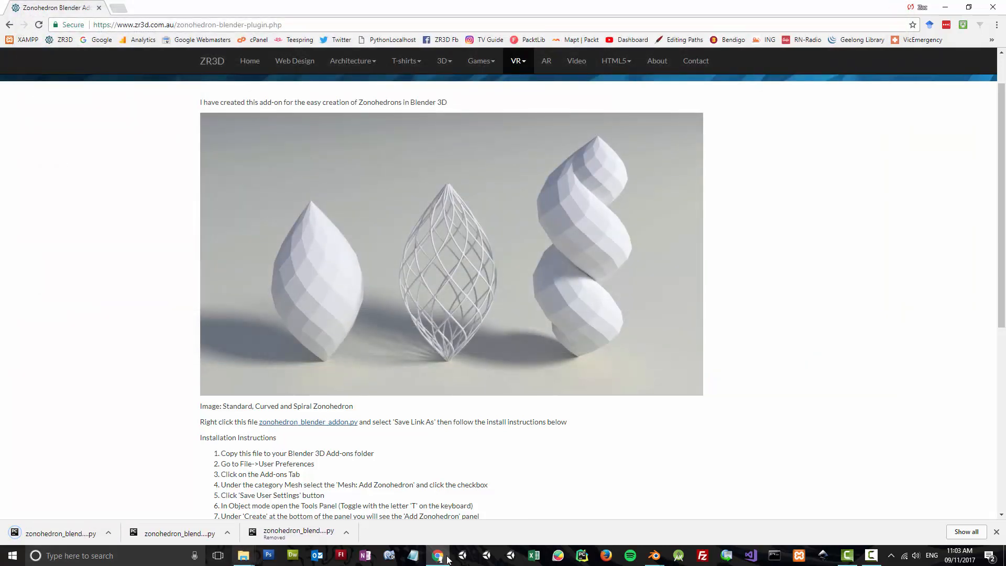
mouse_move(655, 563)
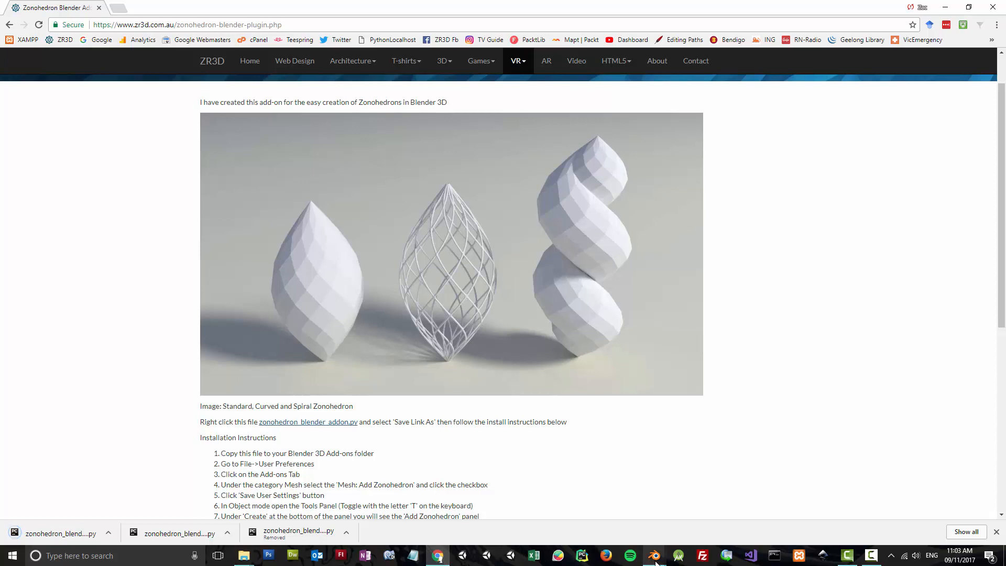
mouse_move(654, 555)
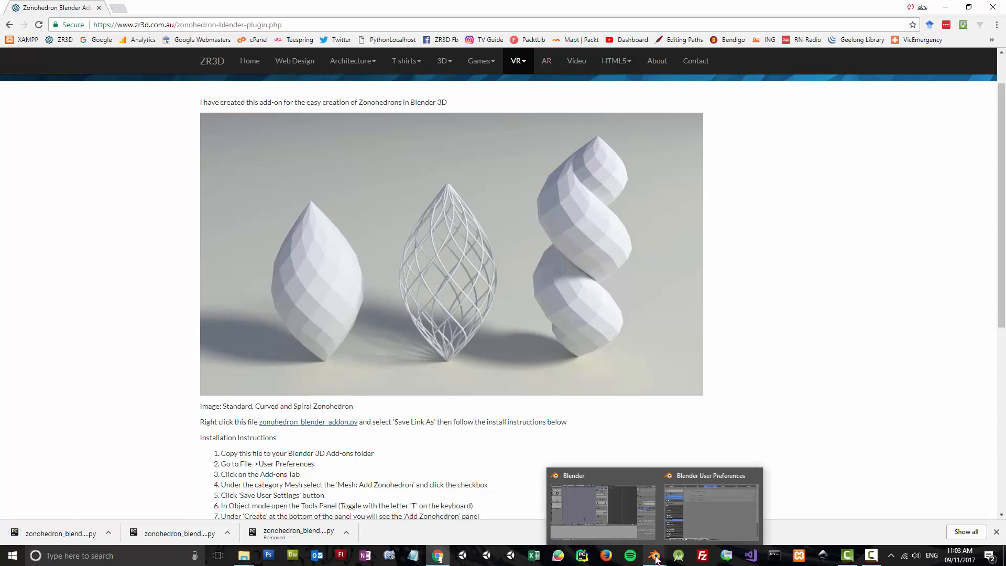
Switch to the Blender window from the taskbar and open its File menu
click(591, 507)
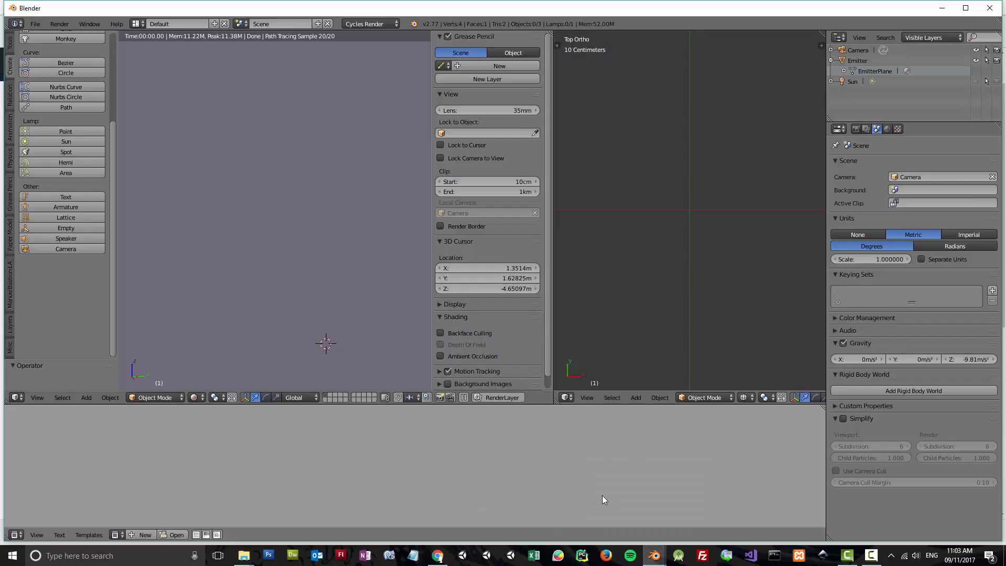
scroll(up, 3)
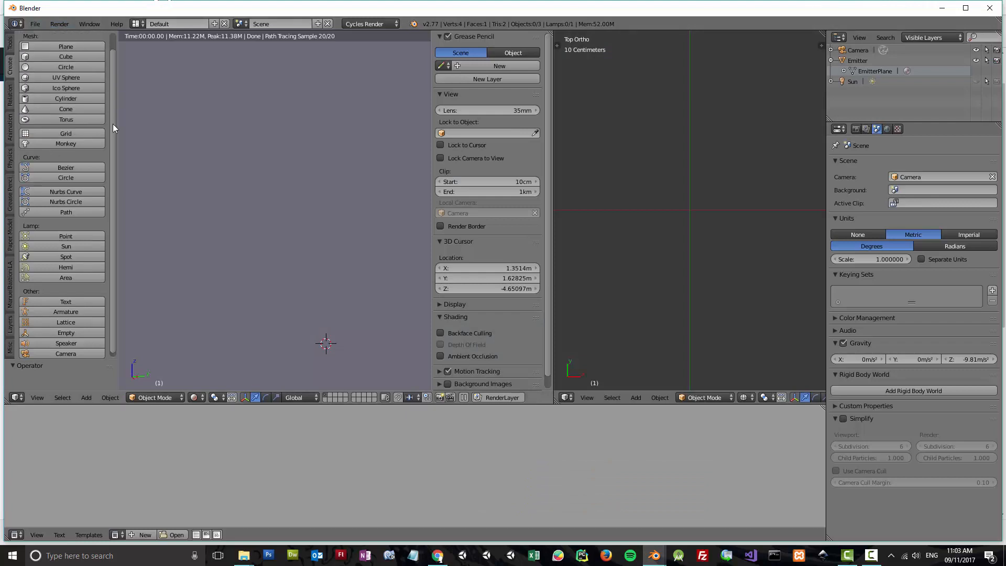
click(35, 24)
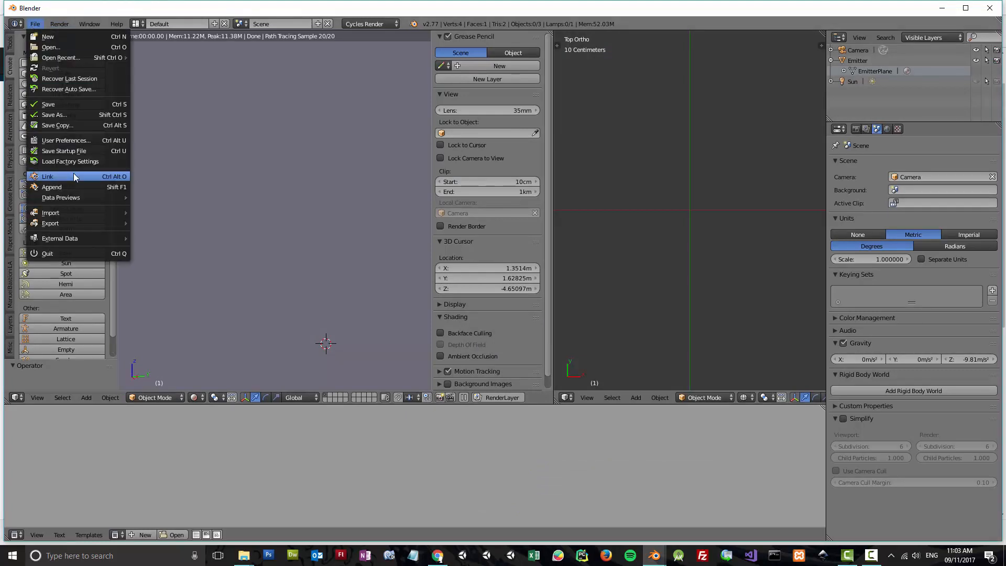
In User Preferences Add-ons, start Install from File and pick zonohedron_blender_addon.py in Downloads
click(66, 140)
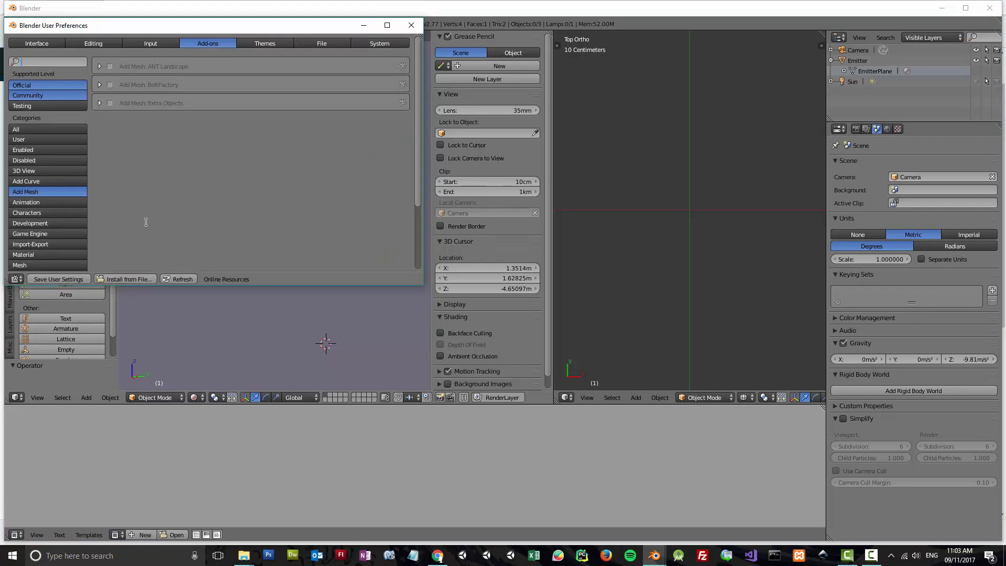
mouse_move(138, 287)
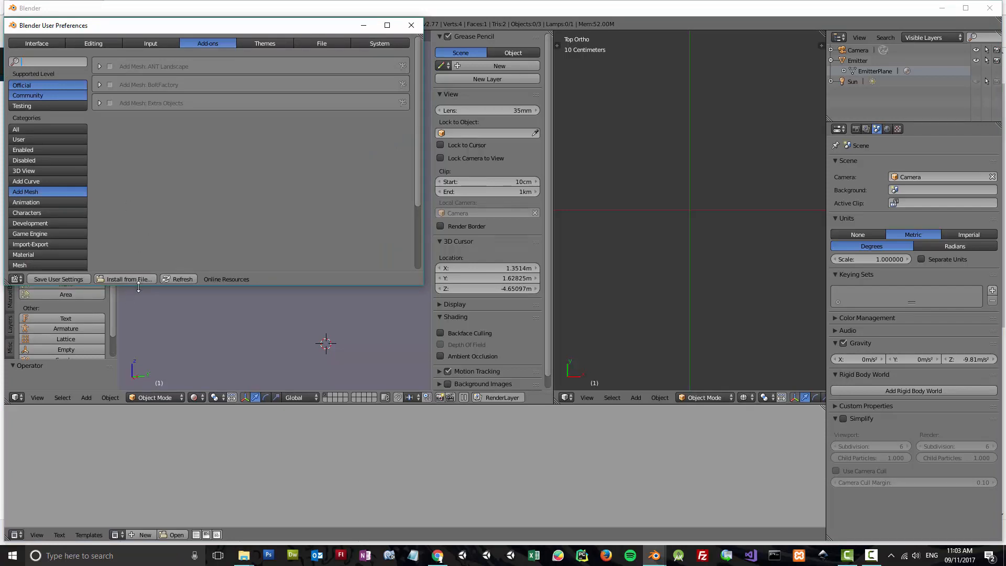
click(126, 278)
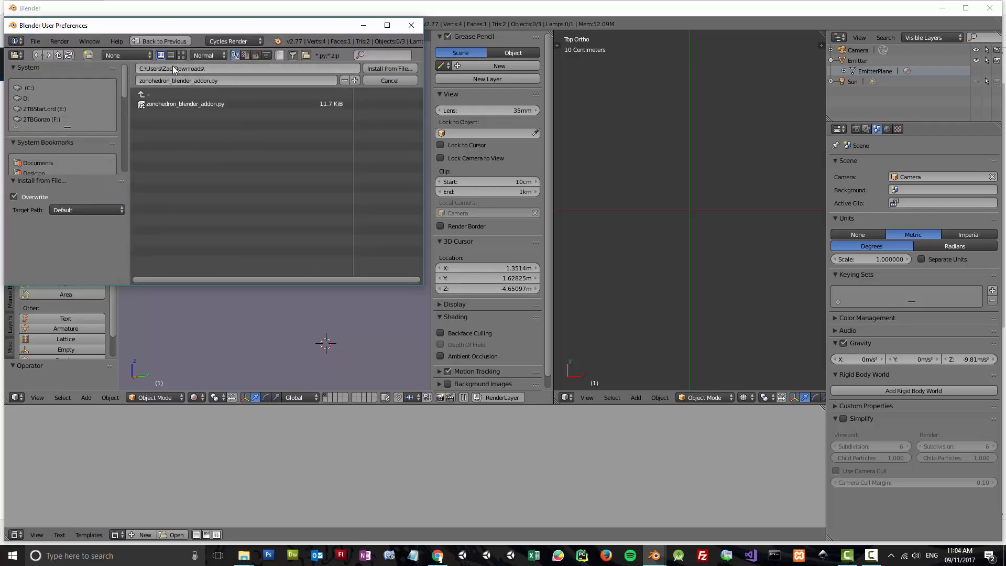
click(185, 103)
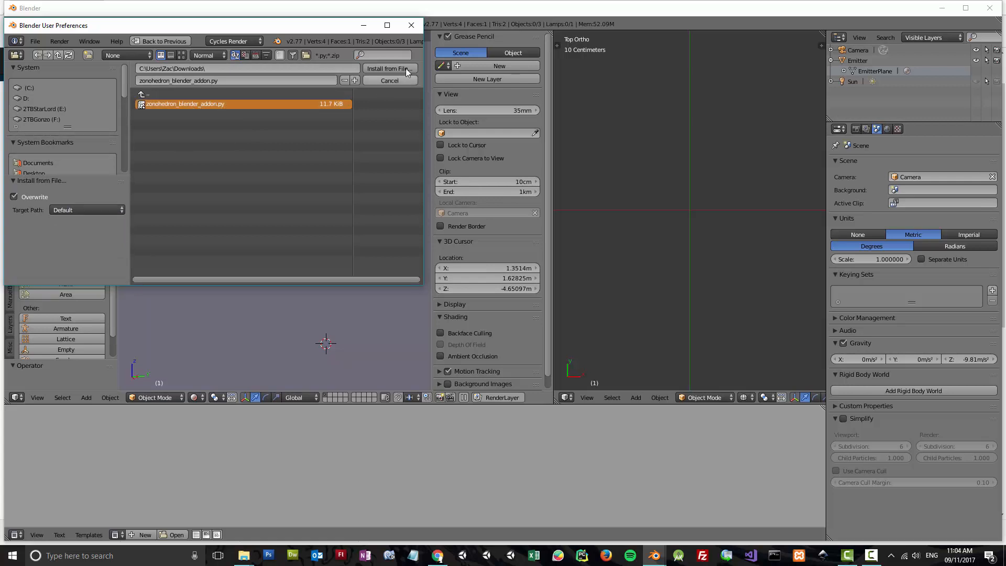
mouse_move(299, 195)
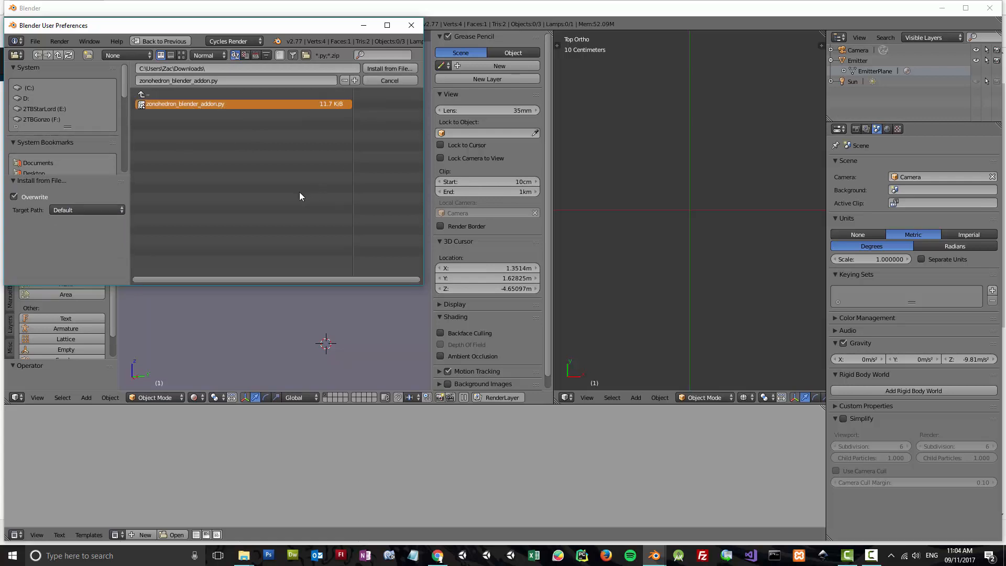
mouse_move(242, 555)
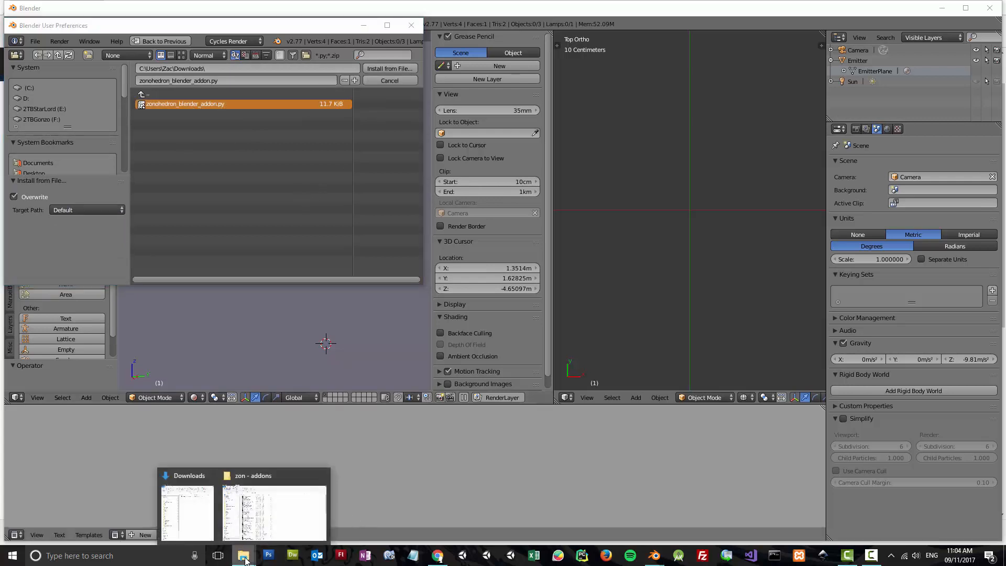
Bring up File Explorer on Blender 2.77's scripts\addons folder searched for 'zon'
right_click(244, 117)
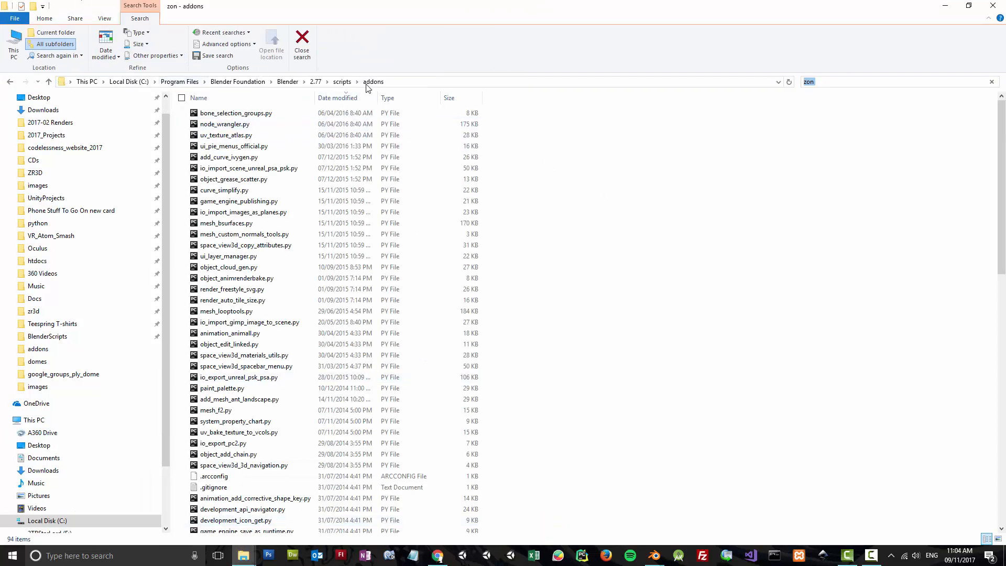
mouse_move(499, 249)
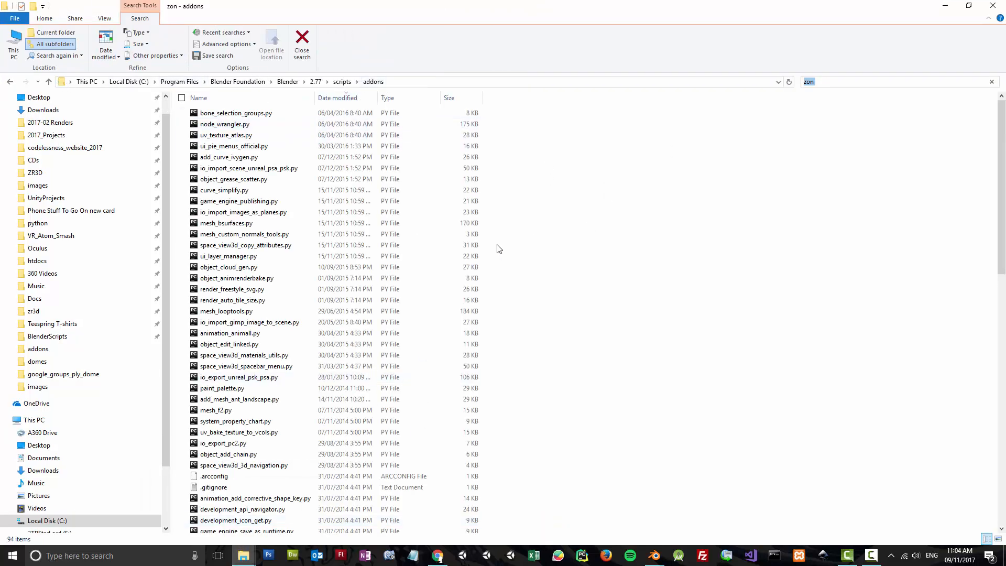
mouse_move(108, 89)
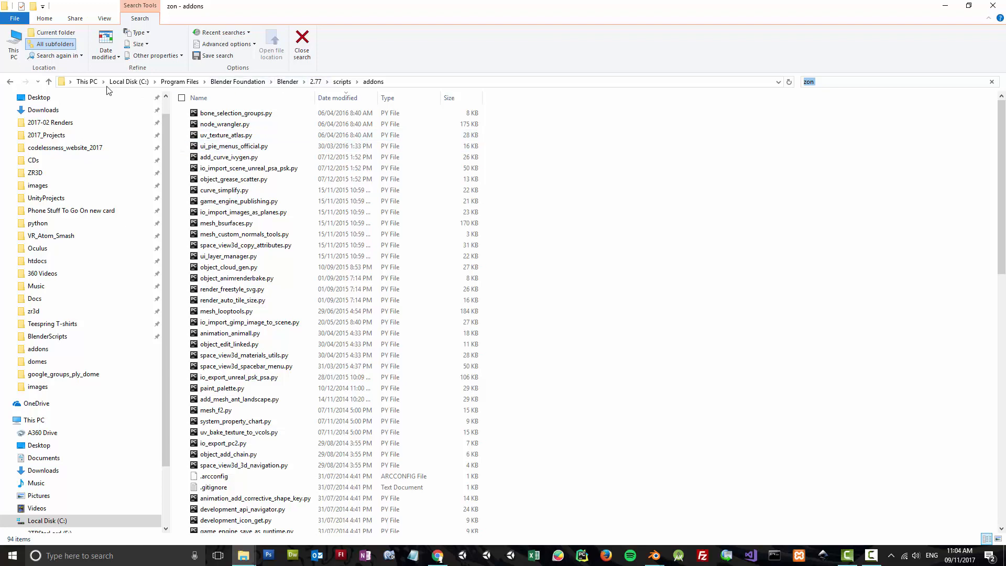
mouse_move(541, 542)
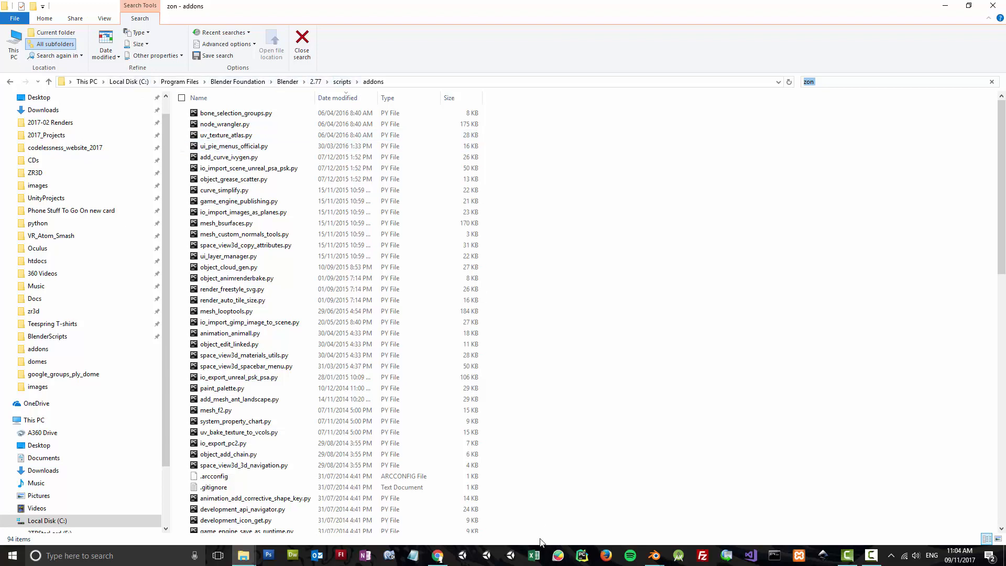
mouse_move(535, 229)
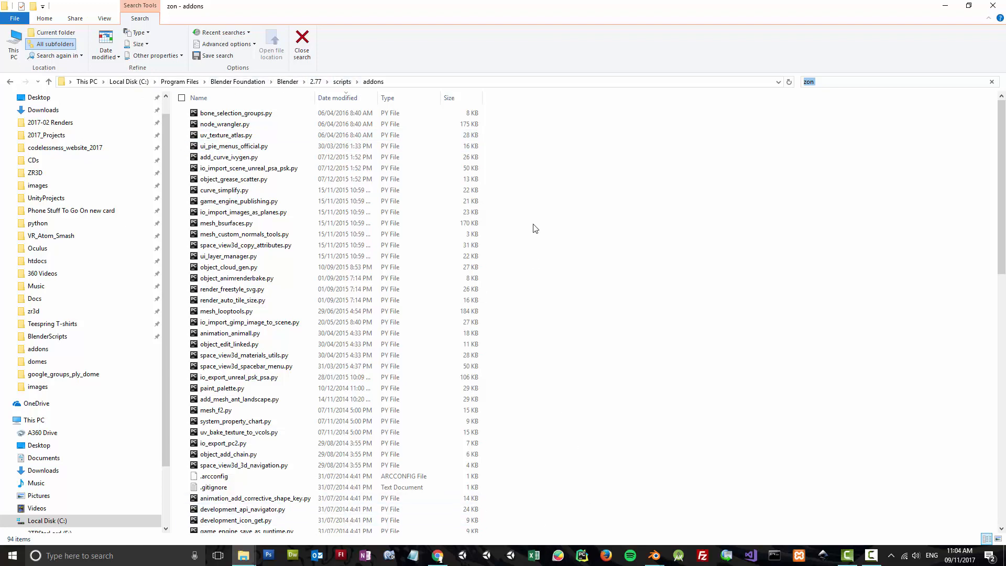
mouse_move(654, 556)
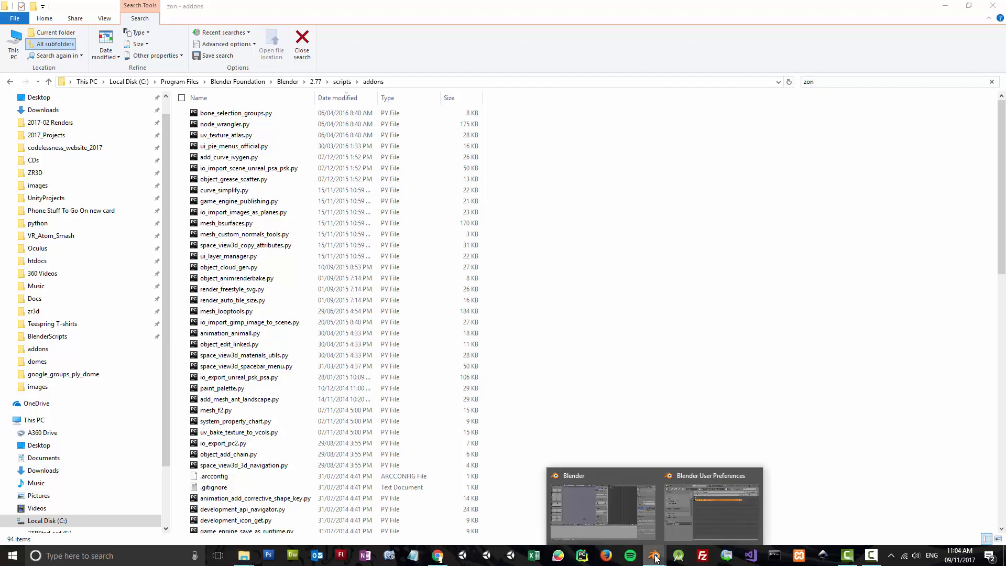
Install the zonohedron script, enable Mesh: Add Zonohedron, and expand its details
click(602, 507)
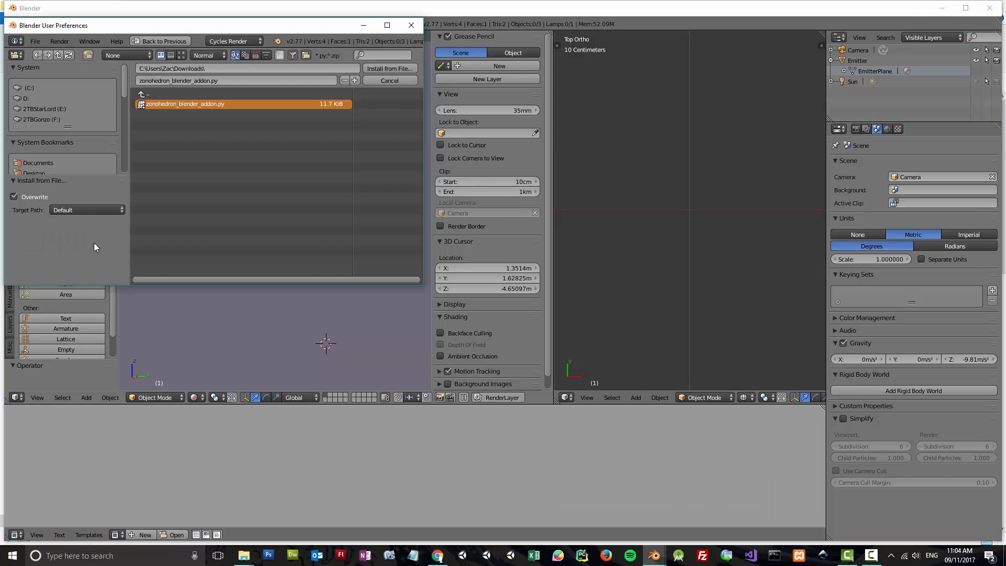
click(389, 69)
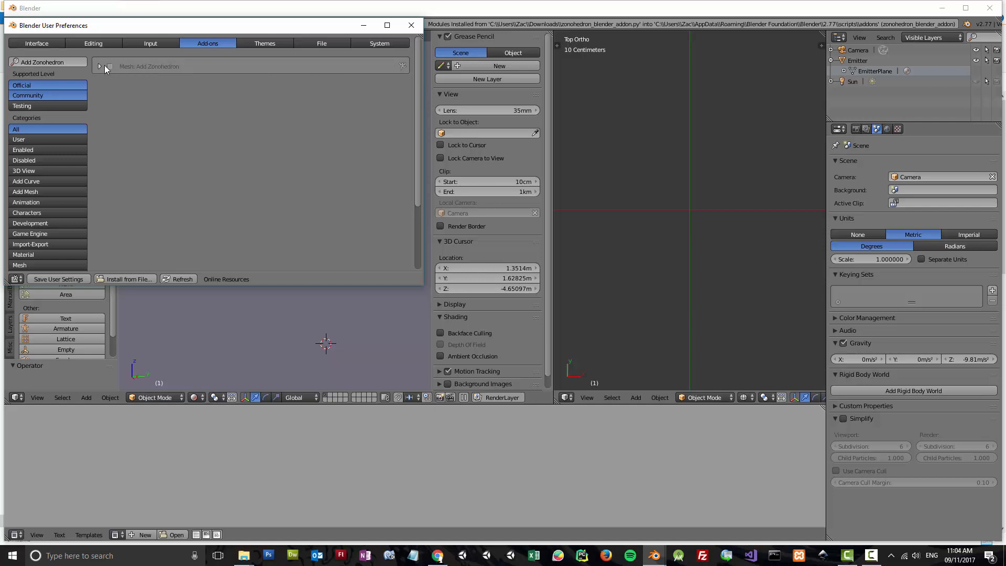
click(101, 66)
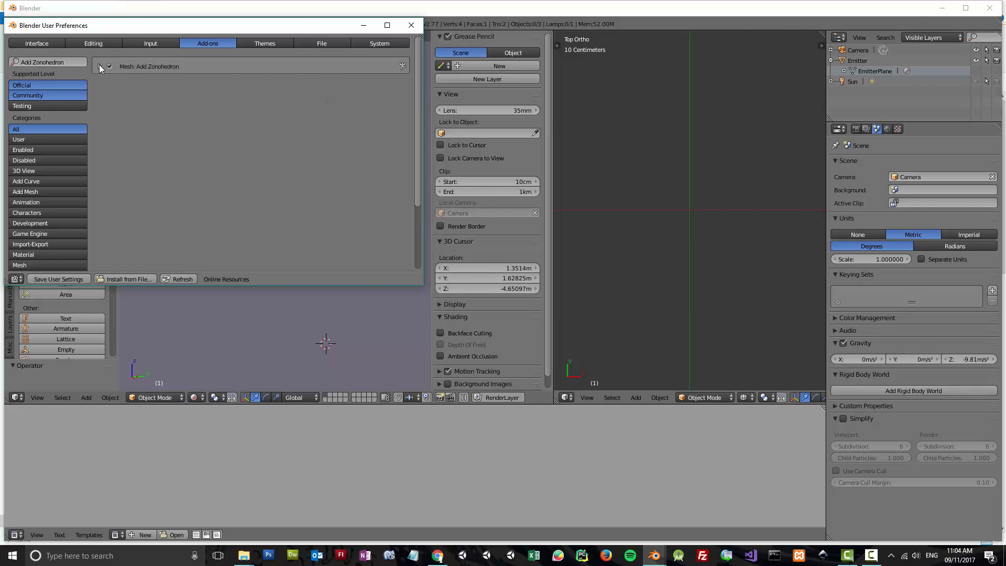
click(100, 66)
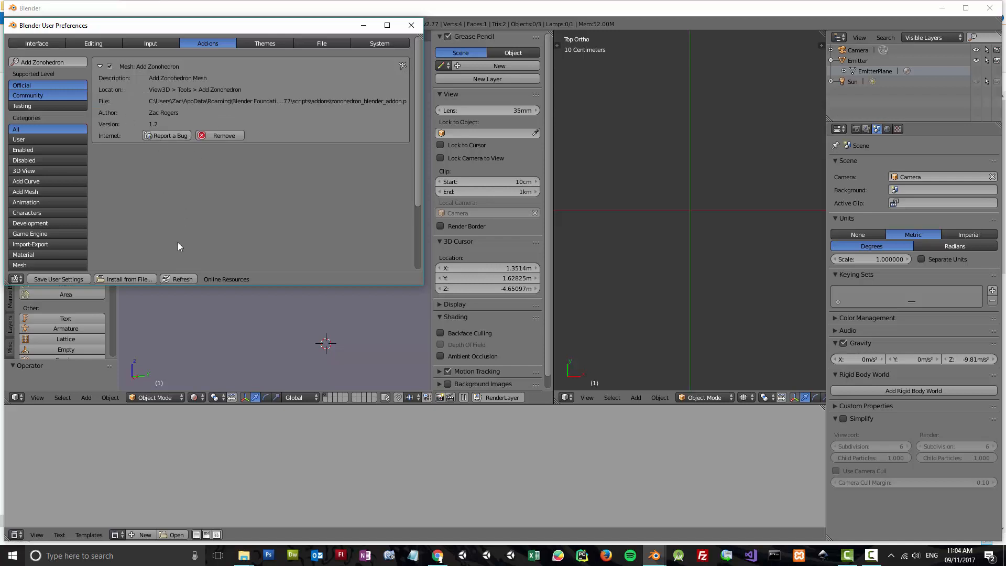
mouse_move(130, 263)
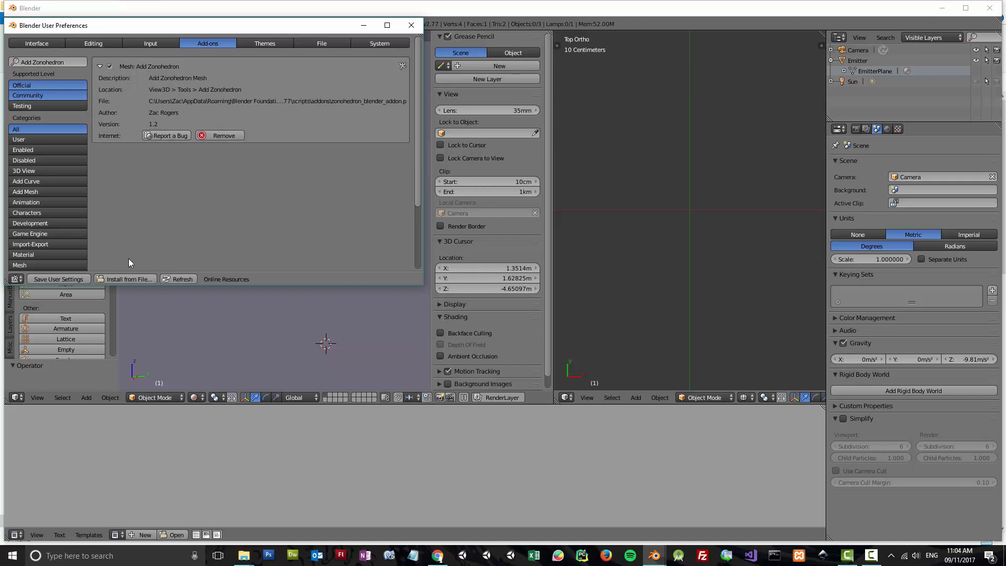
mouse_move(66, 284)
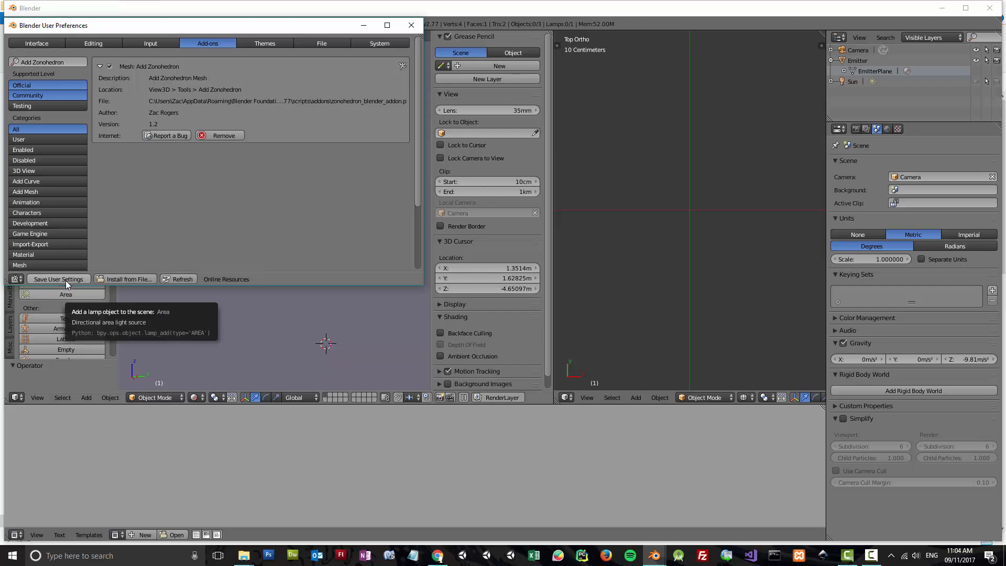
mouse_move(410, 25)
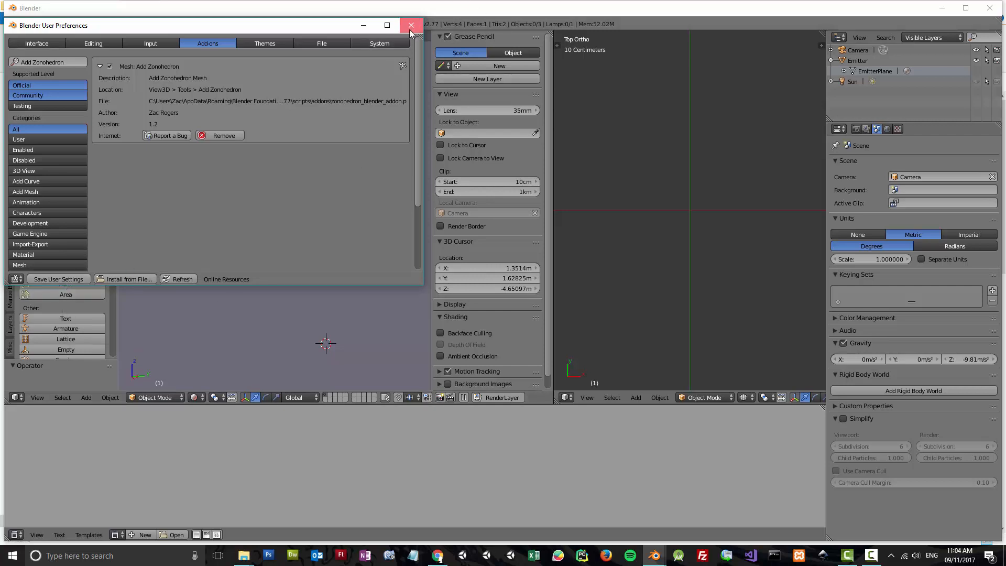
Close User Preferences and make a 12-sided standard Zonohedron from the Add Zonohedron panel
click(410, 25)
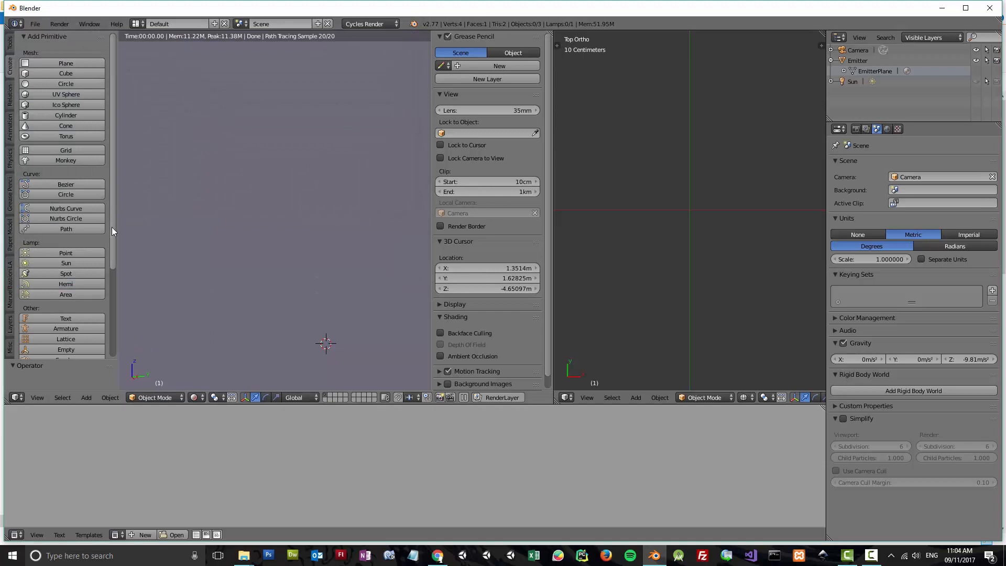
scroll(down, 3)
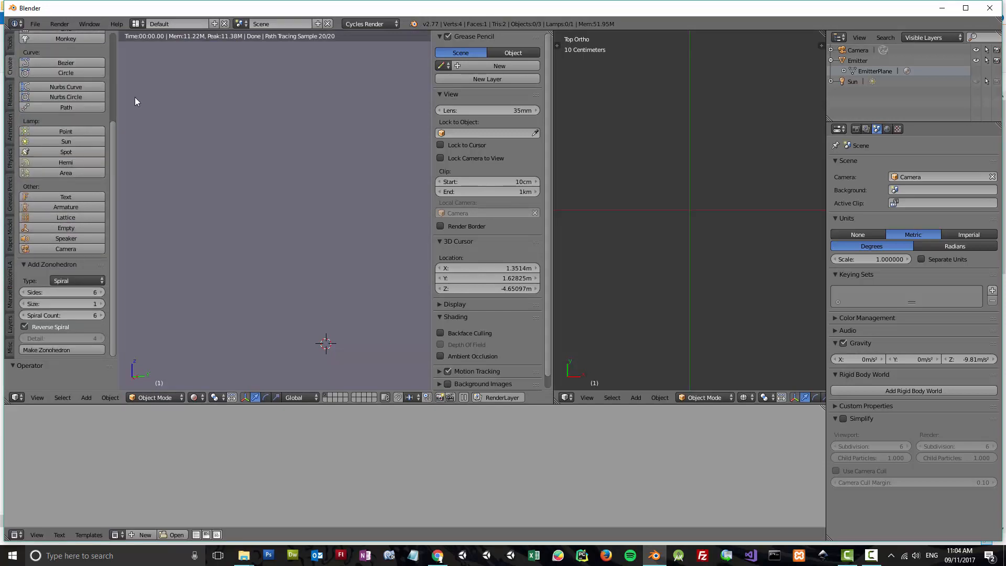
mouse_move(158, 212)
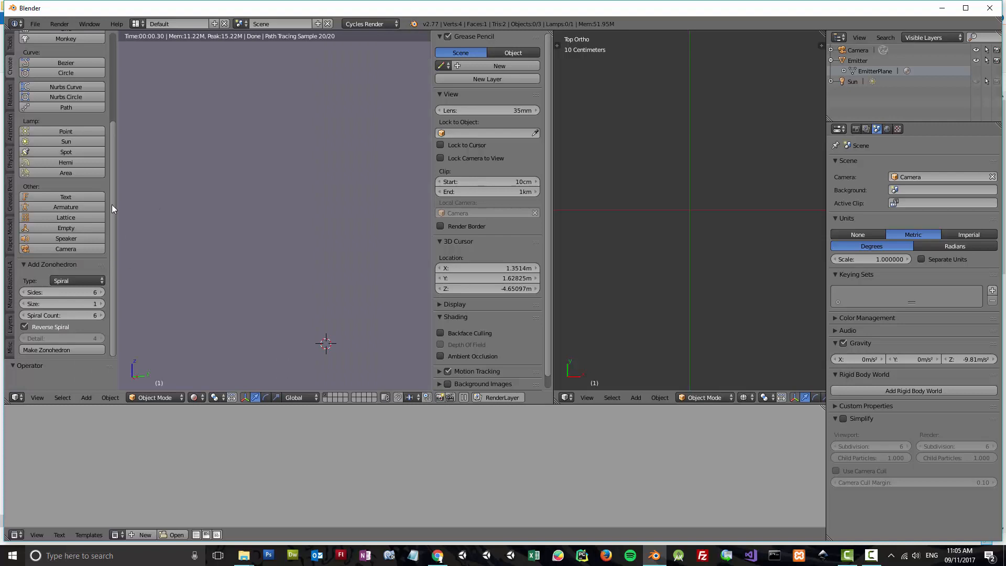
mouse_move(22, 269)
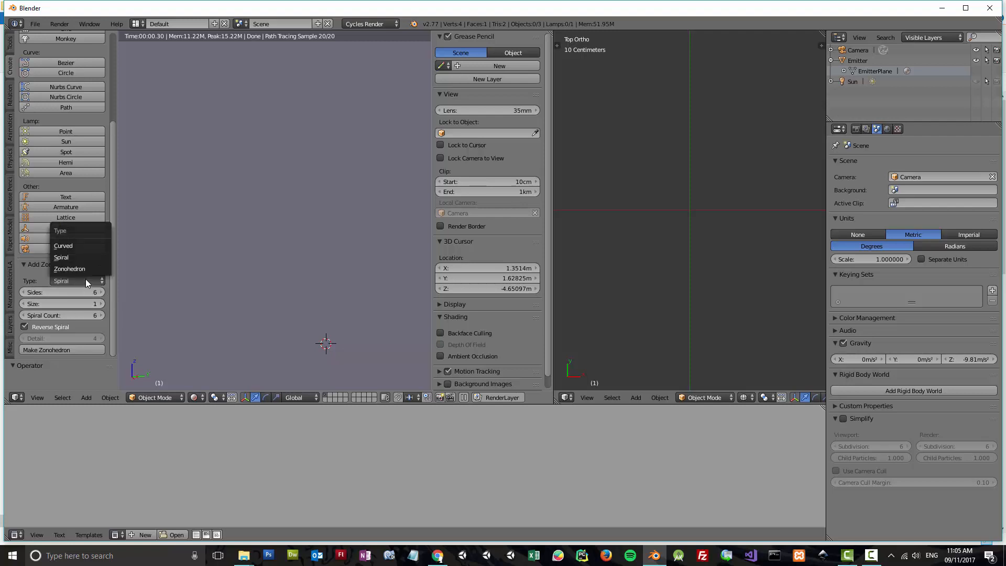
click(69, 268)
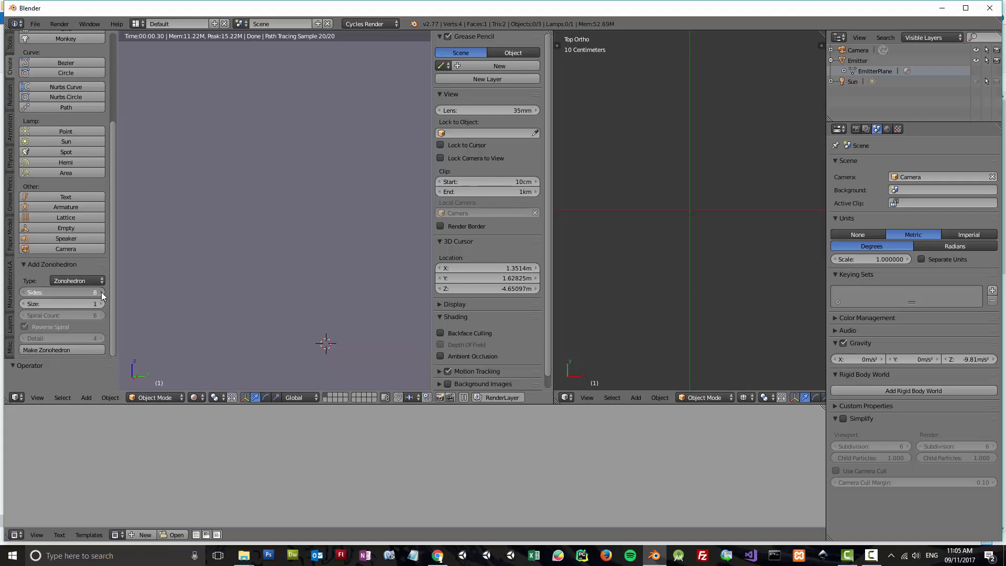
click(100, 292)
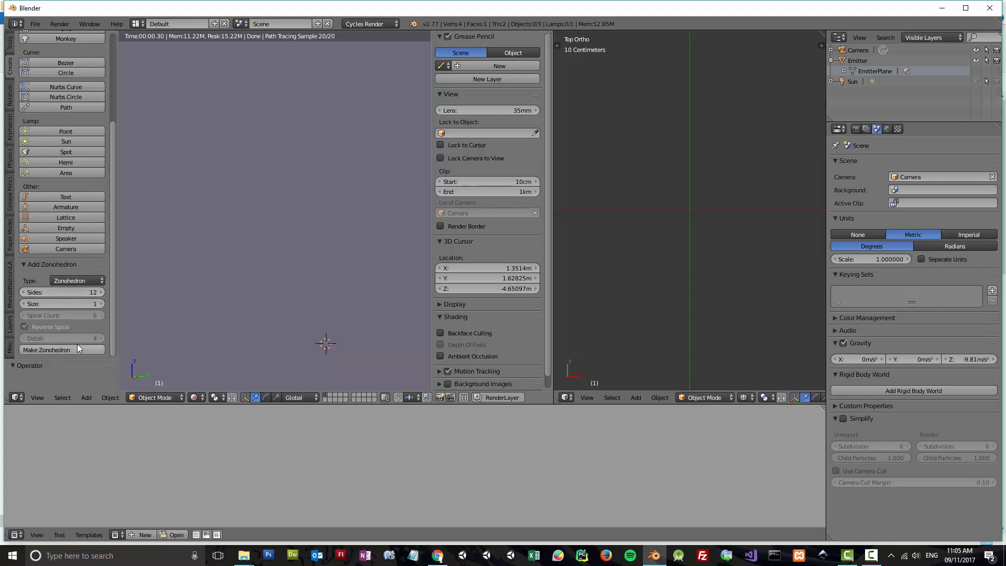
click(46, 350)
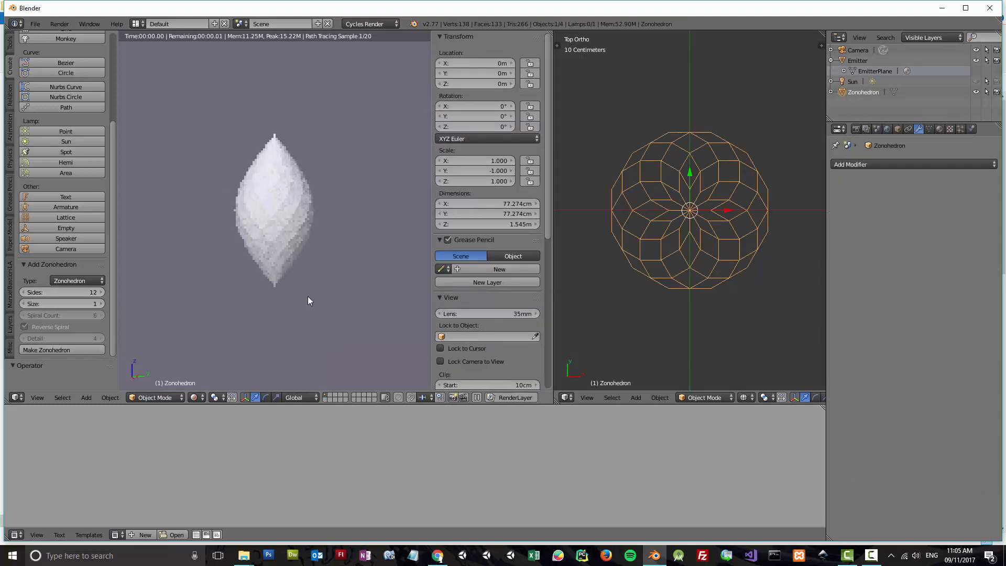
mouse_move(266, 152)
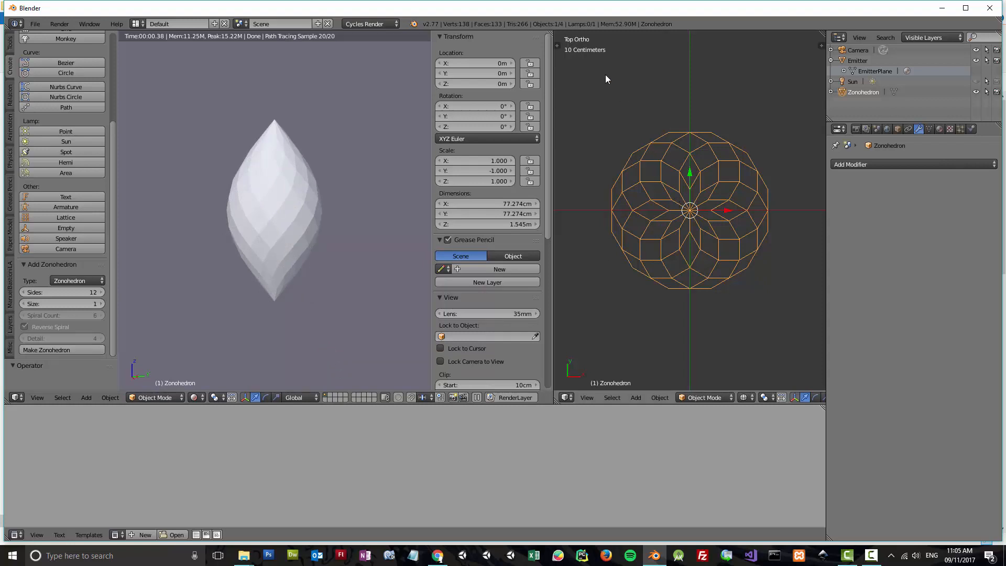
mouse_move(645, 141)
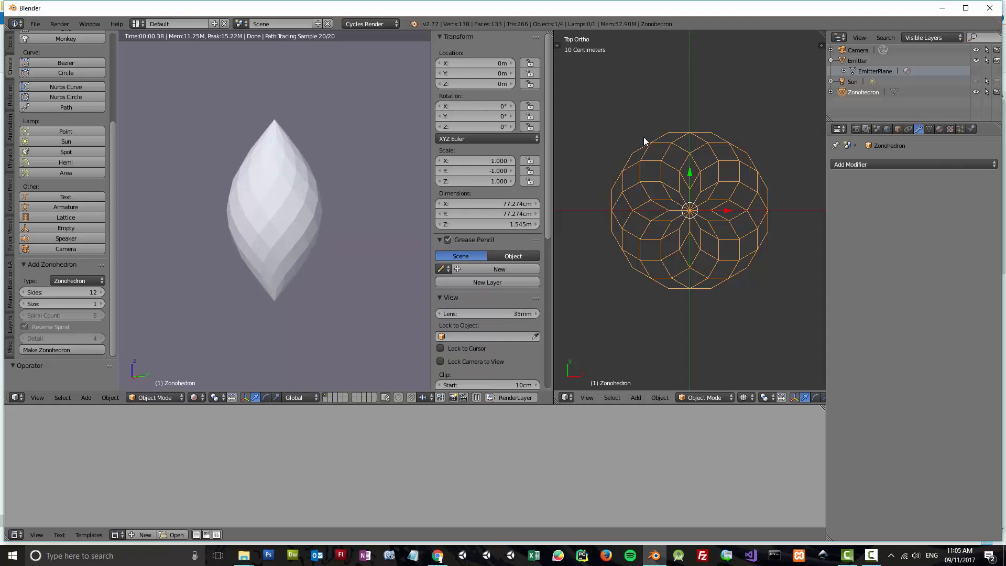
mouse_move(630, 212)
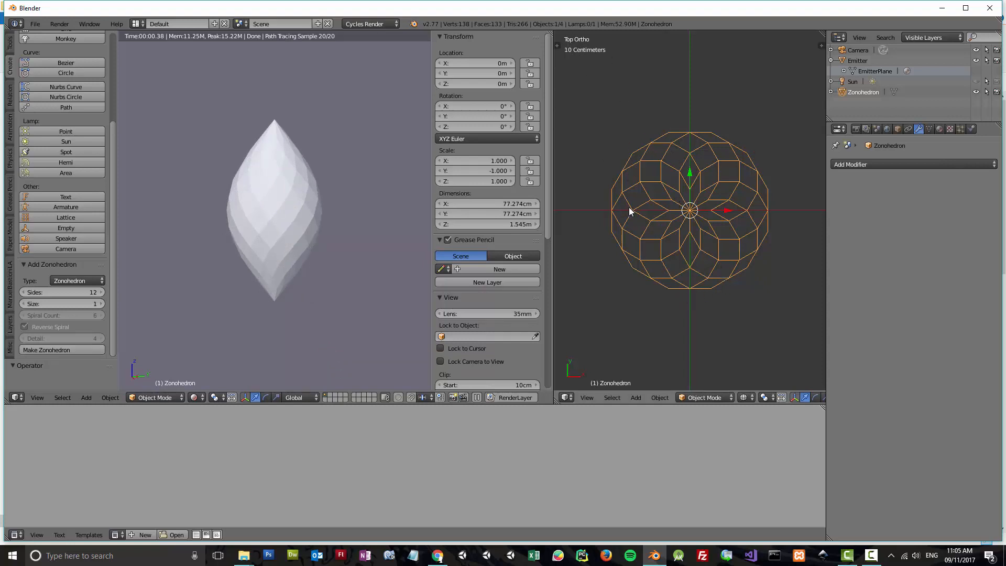
mouse_move(683, 253)
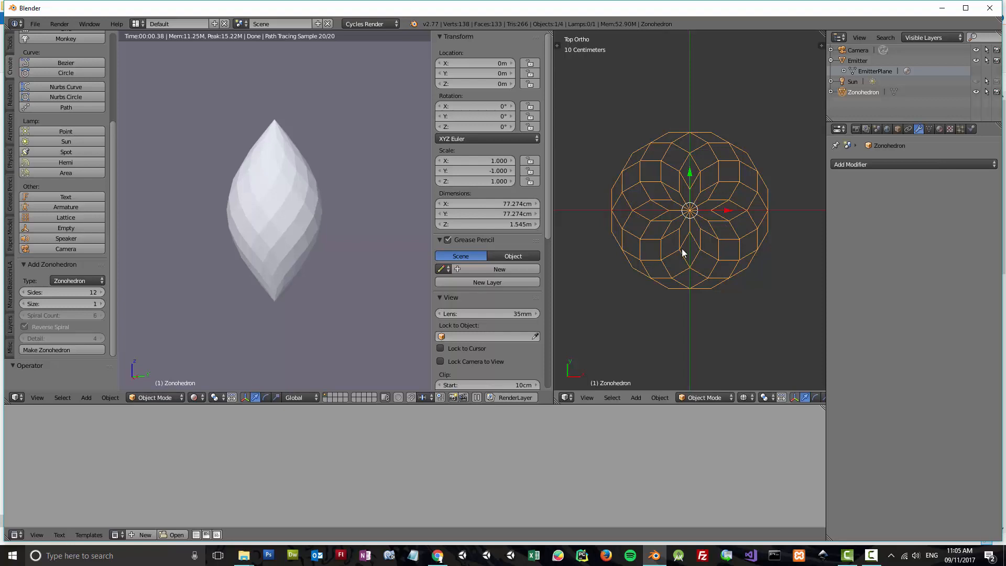
mouse_move(291, 283)
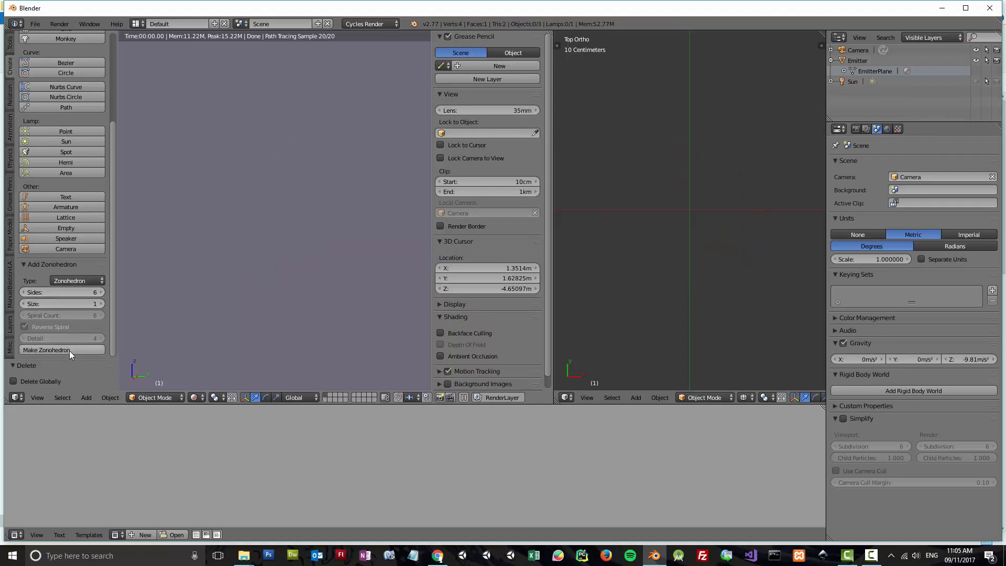
Set Sides to 30 and make the new zonohedron
click(62, 349)
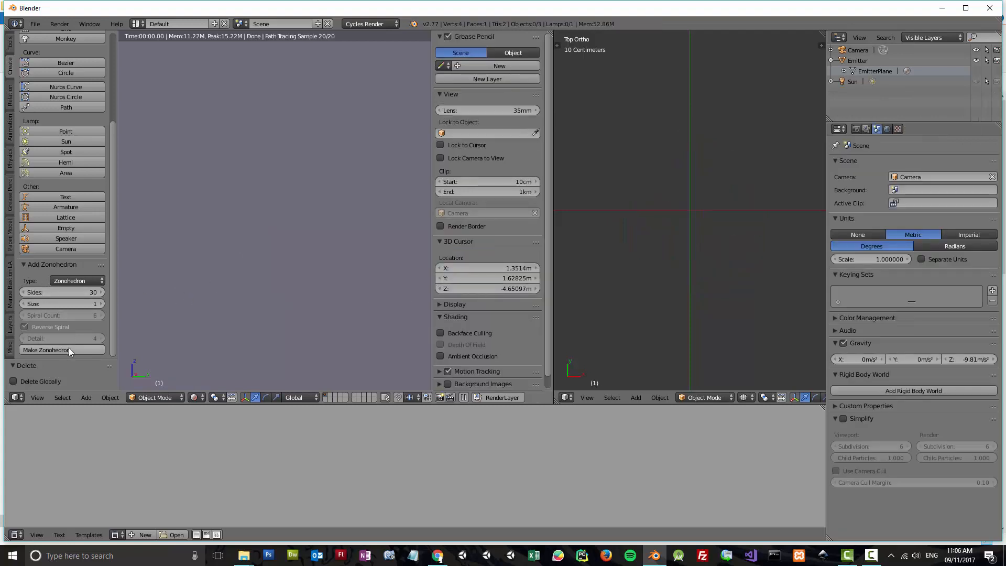
click(48, 350)
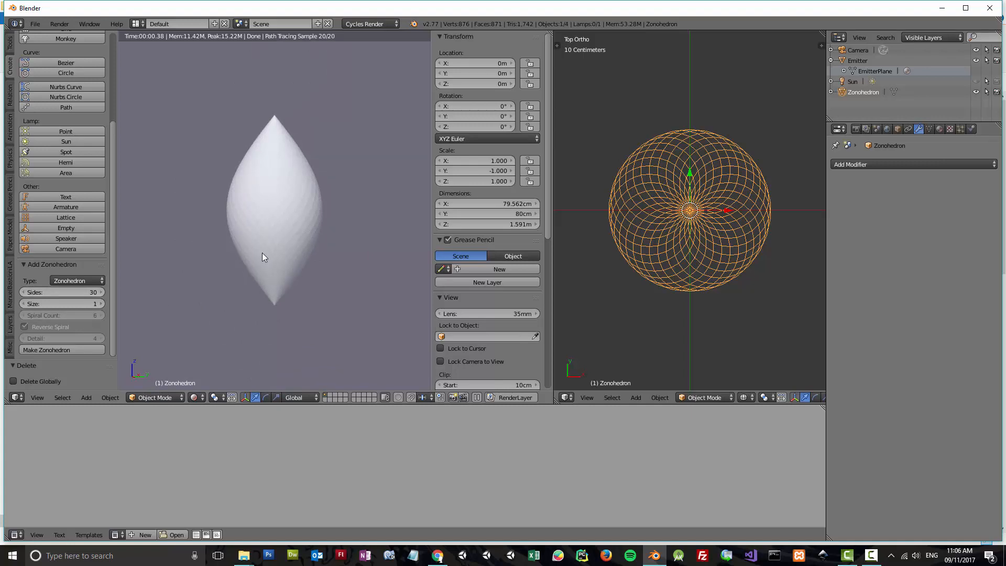
mouse_move(23, 292)
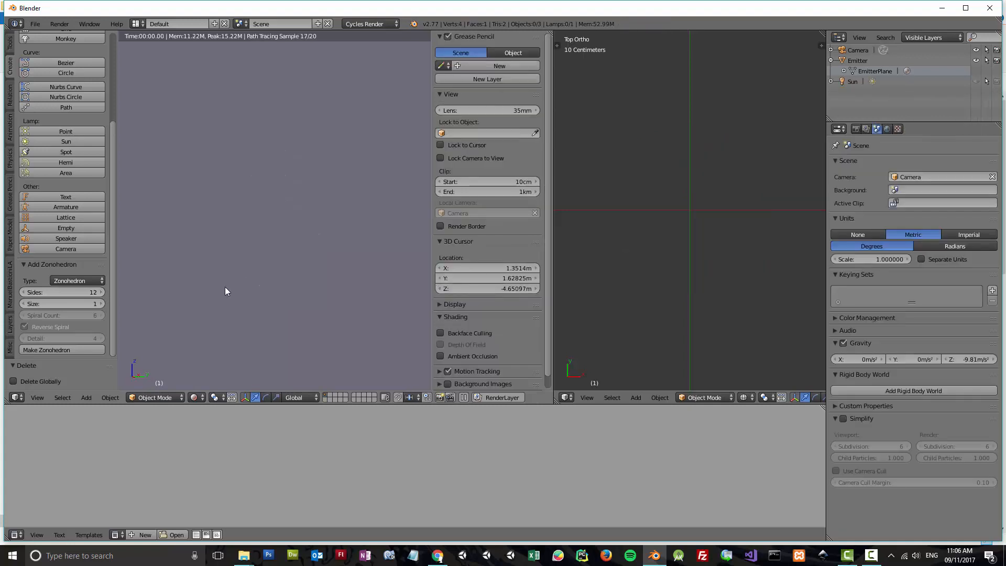
Set the Add Zonohedron Type to Spiral
click(73, 280)
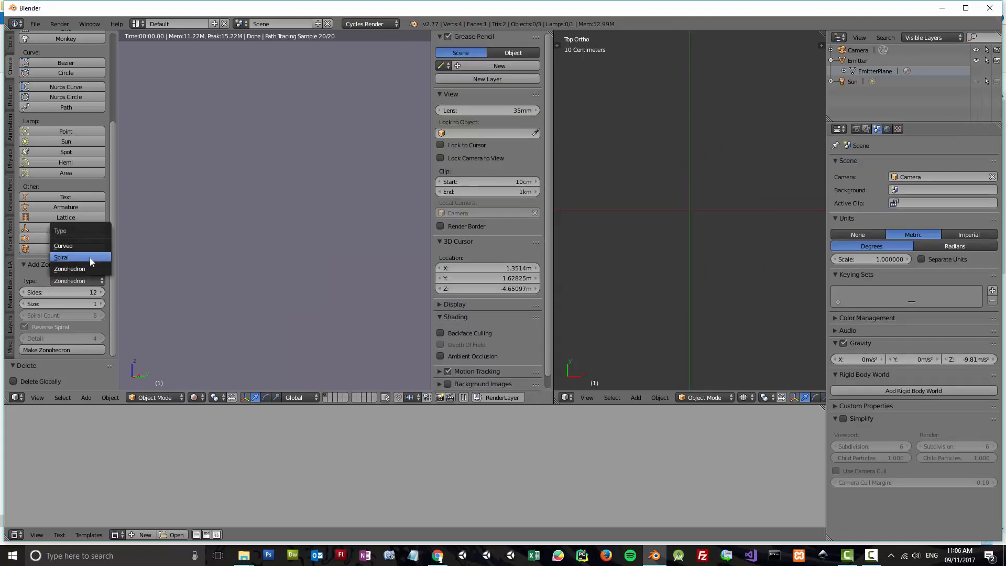
click(61, 257)
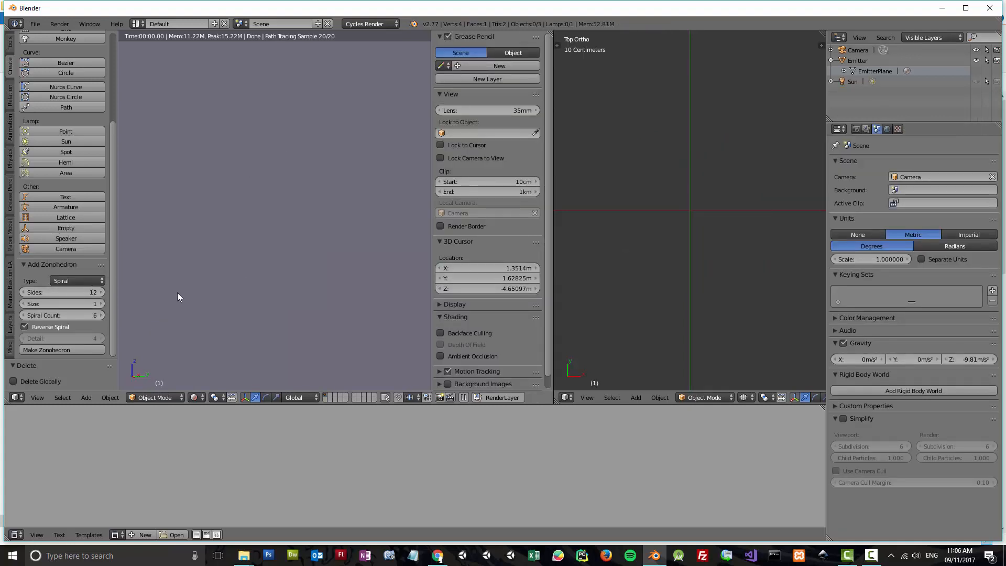
mouse_move(96, 314)
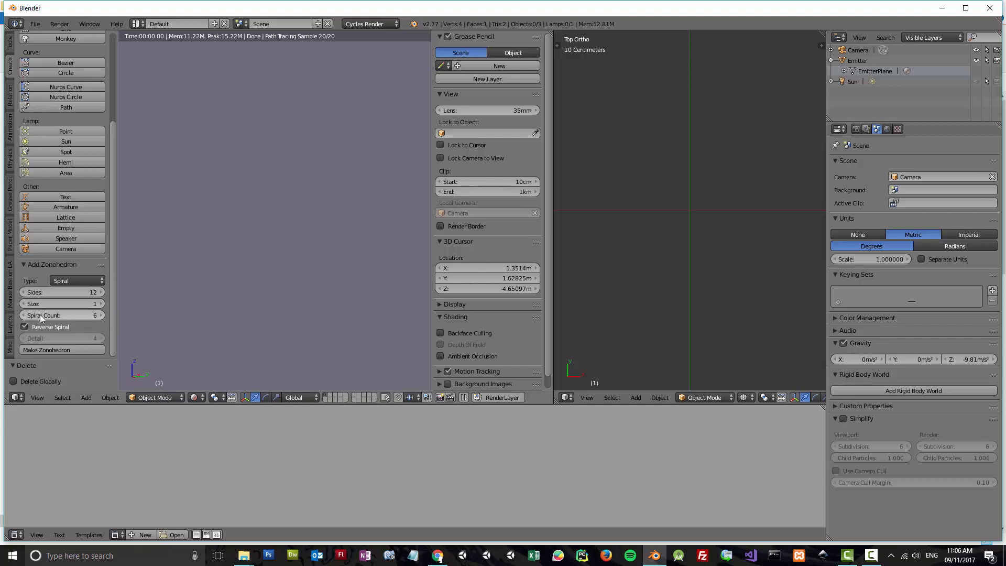
mouse_move(78, 283)
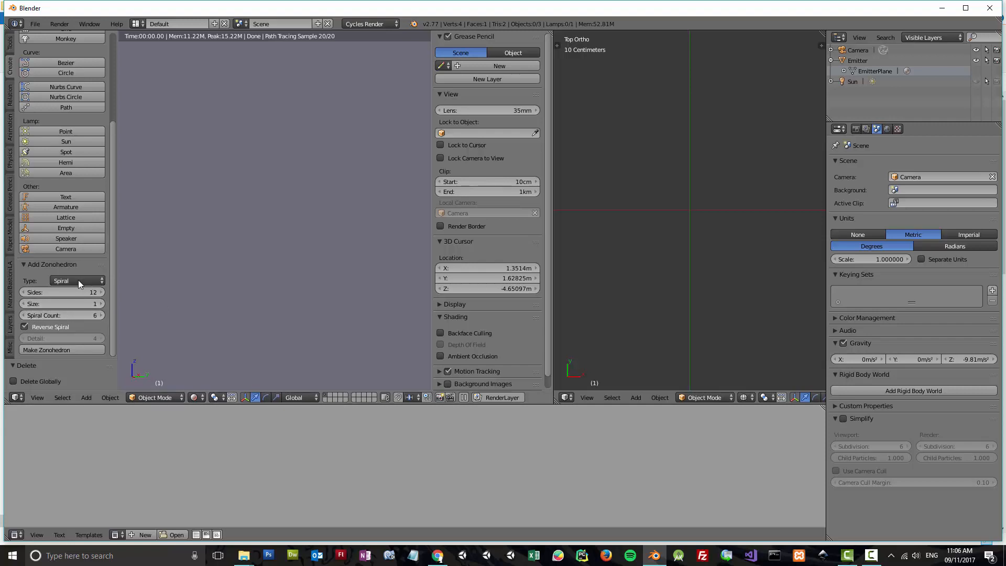
click(77, 280)
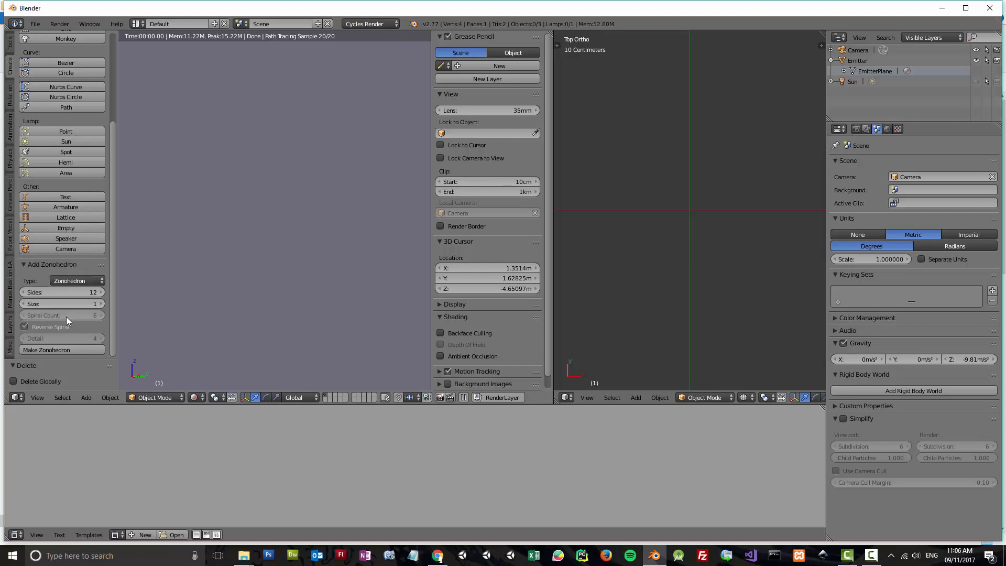
mouse_move(69, 297)
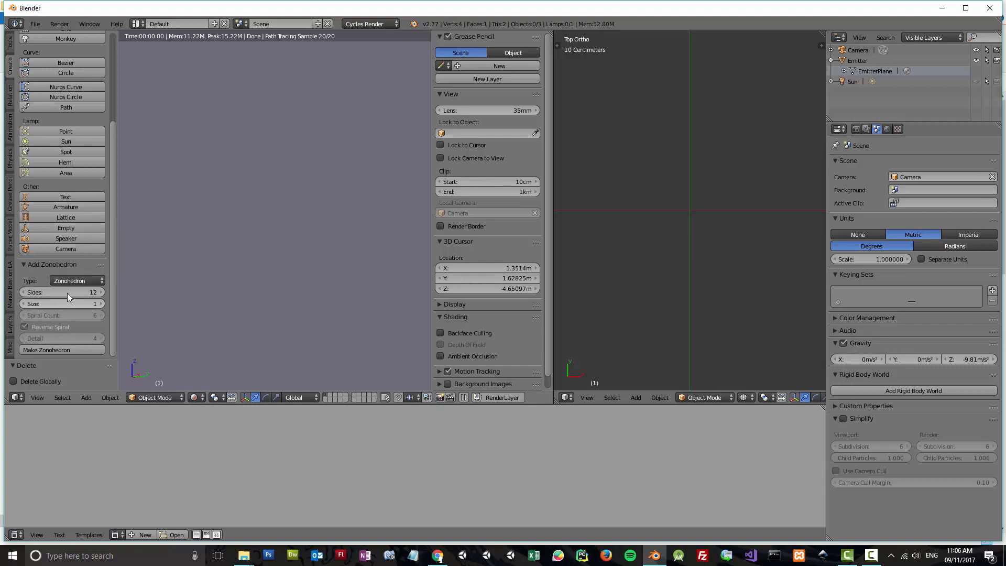
click(76, 280)
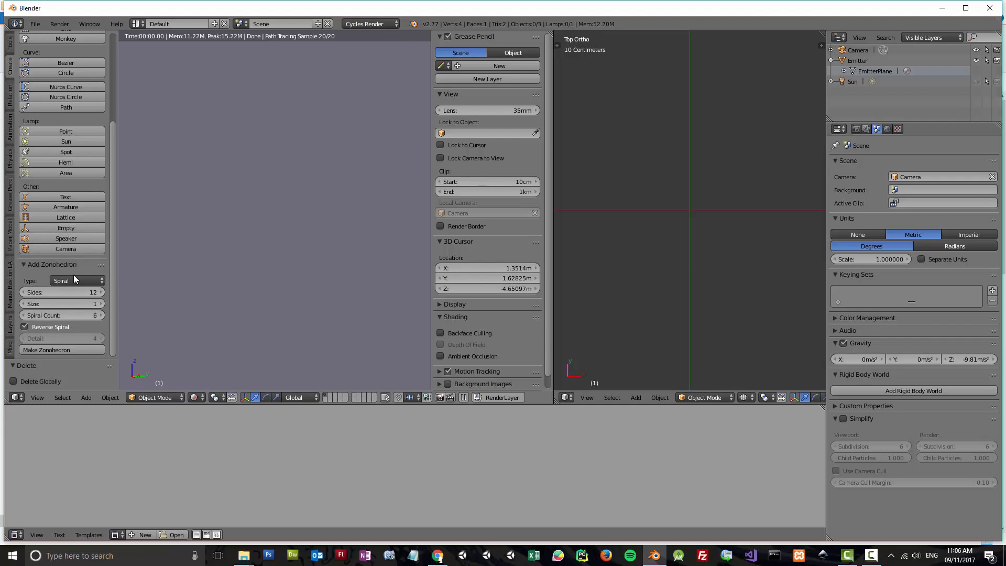
Lower Spiral Count to 4, make the zonohedron, then lower Spiral Count to 2
click(25, 315)
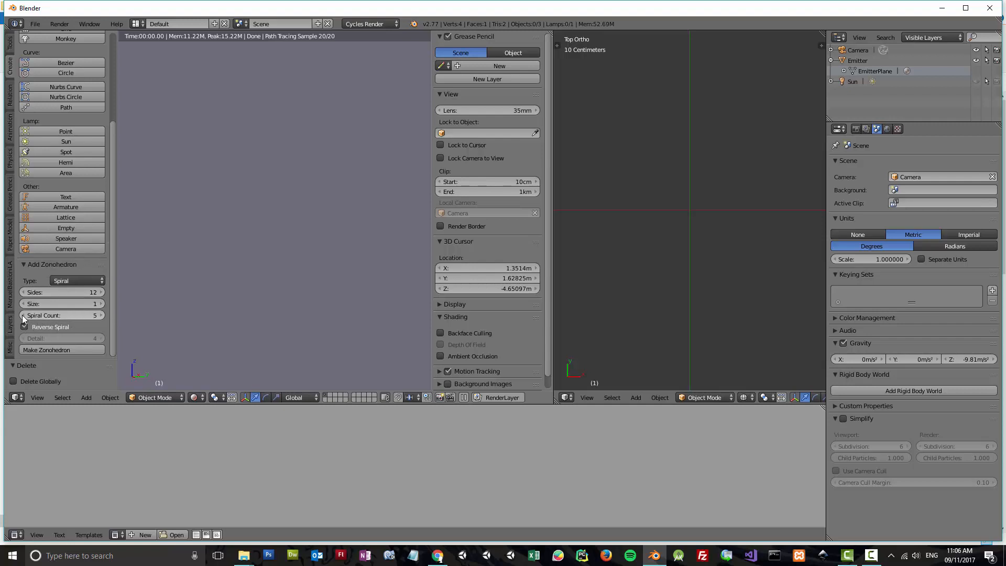
click(25, 327)
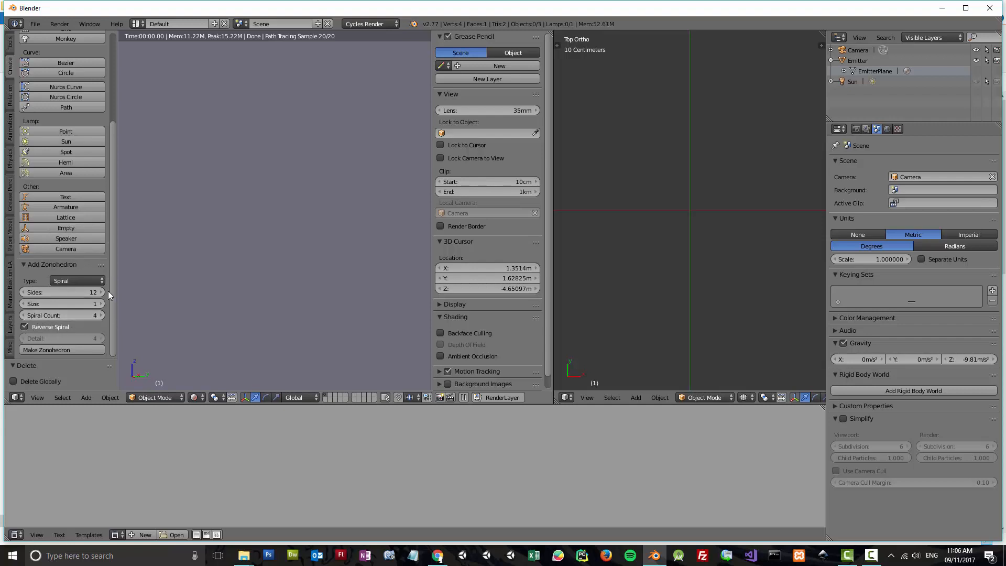
mouse_move(46, 349)
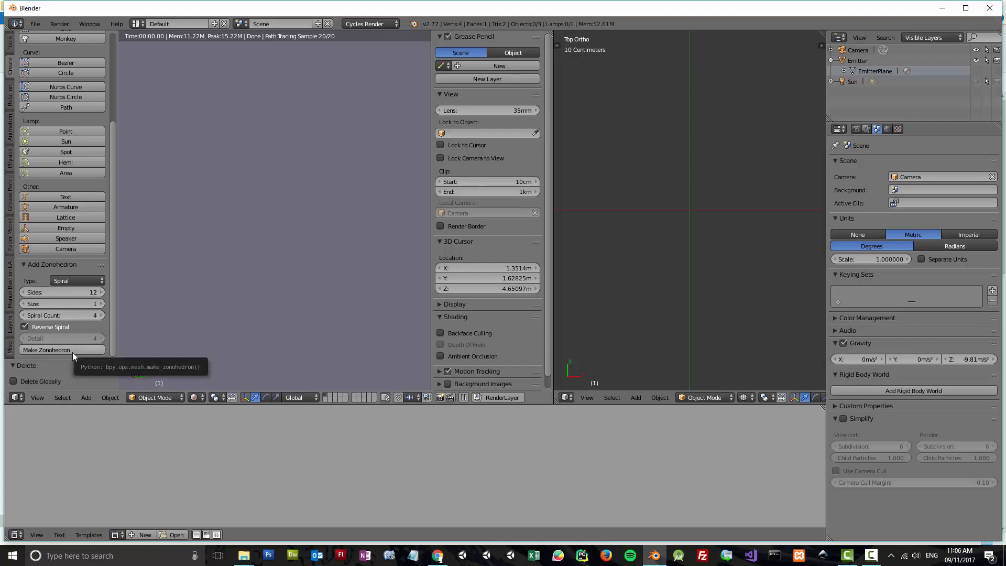
click(46, 349)
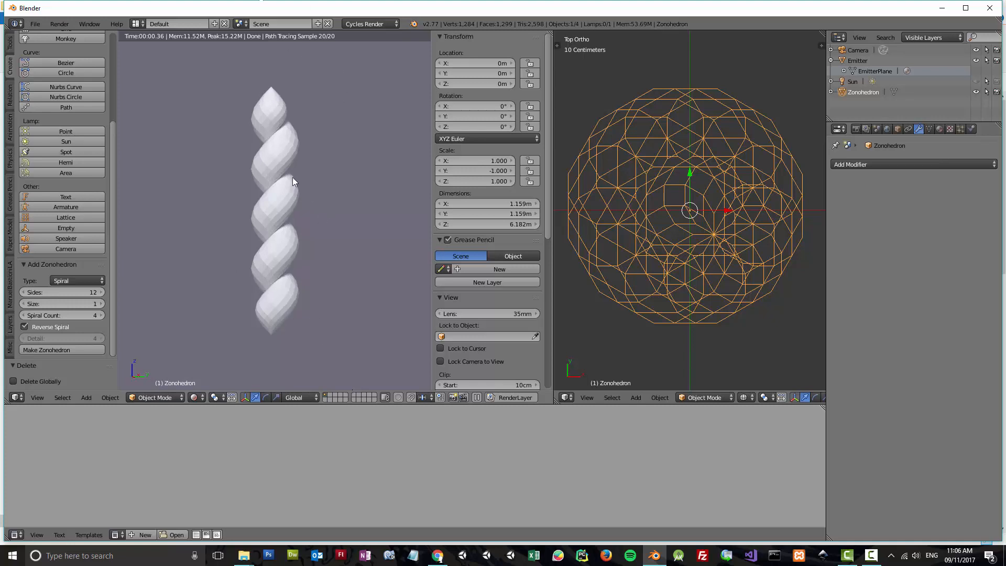
mouse_move(332, 196)
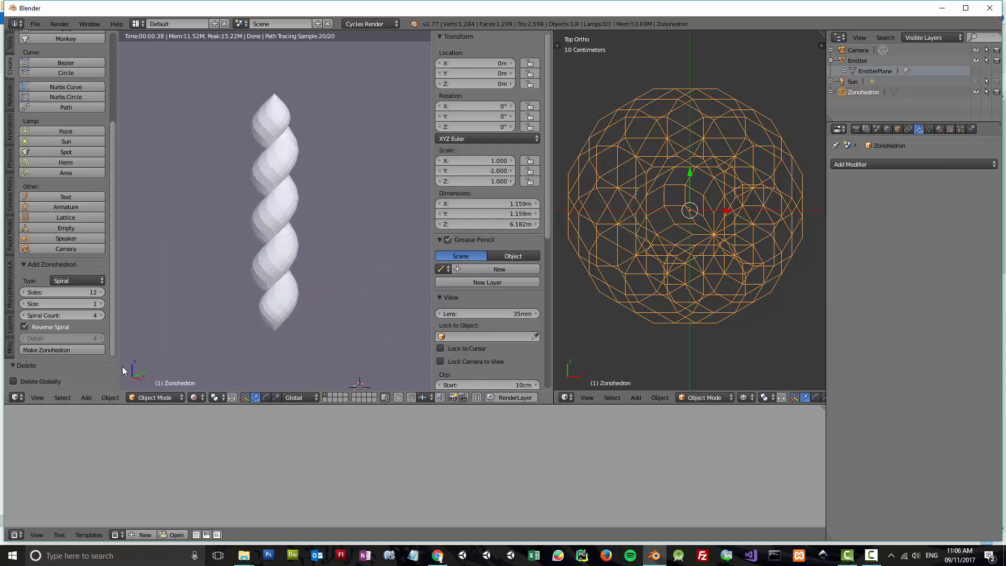
click(45, 315)
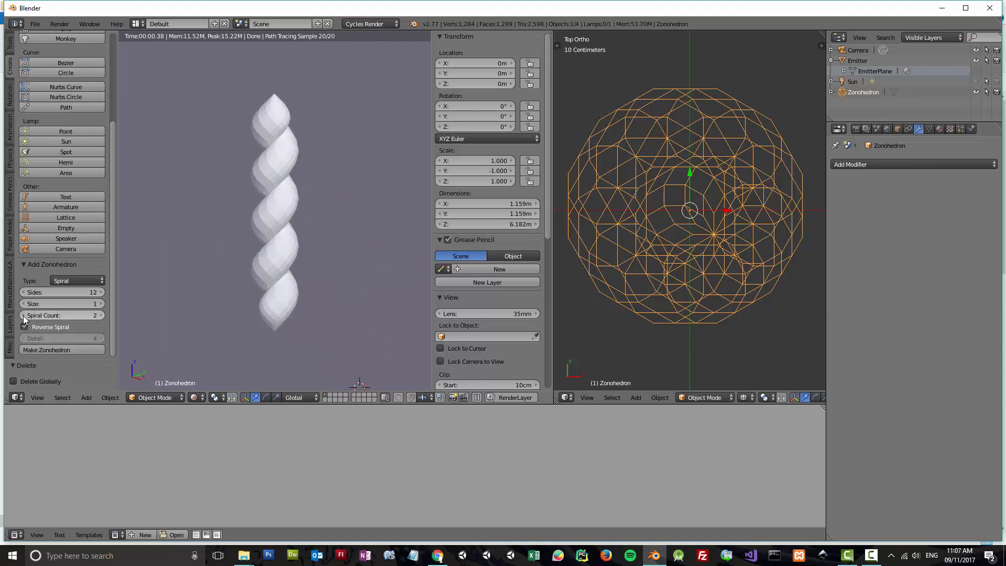
click(25, 327)
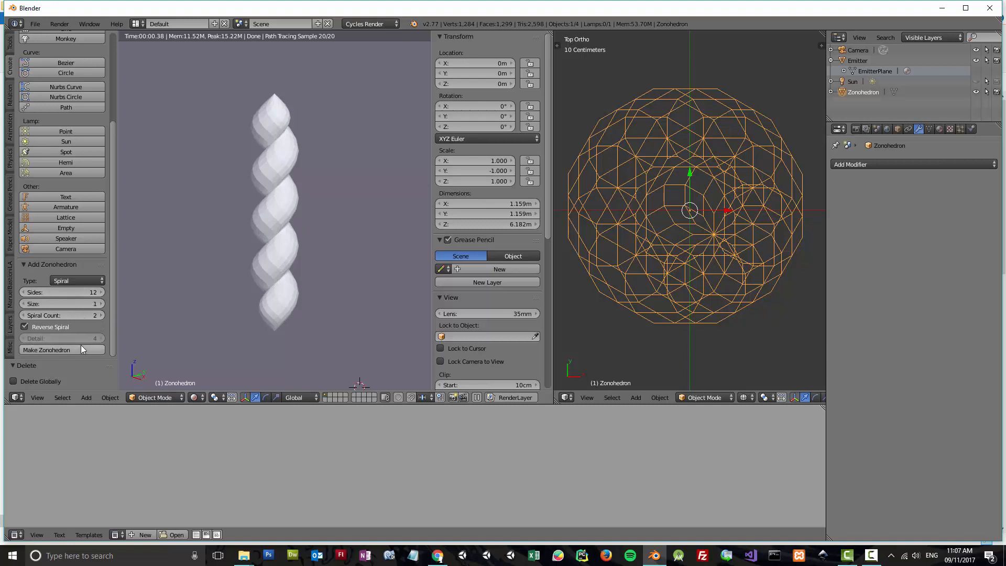
Make a two-spiral zonohedron, a one-spiral one, and a one-spiral one with Reverse Spiral off
click(46, 349)
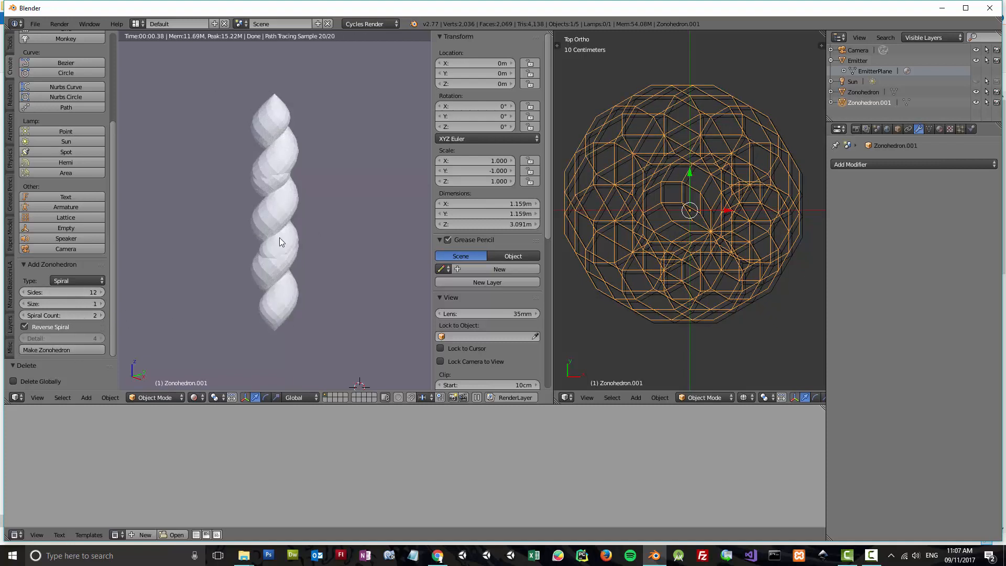
mouse_move(284, 251)
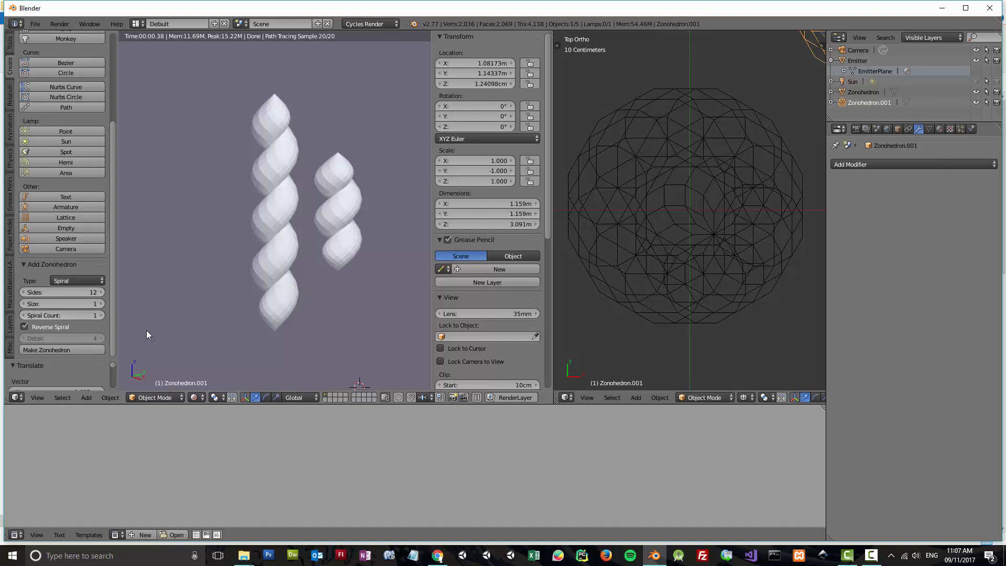
mouse_move(72, 344)
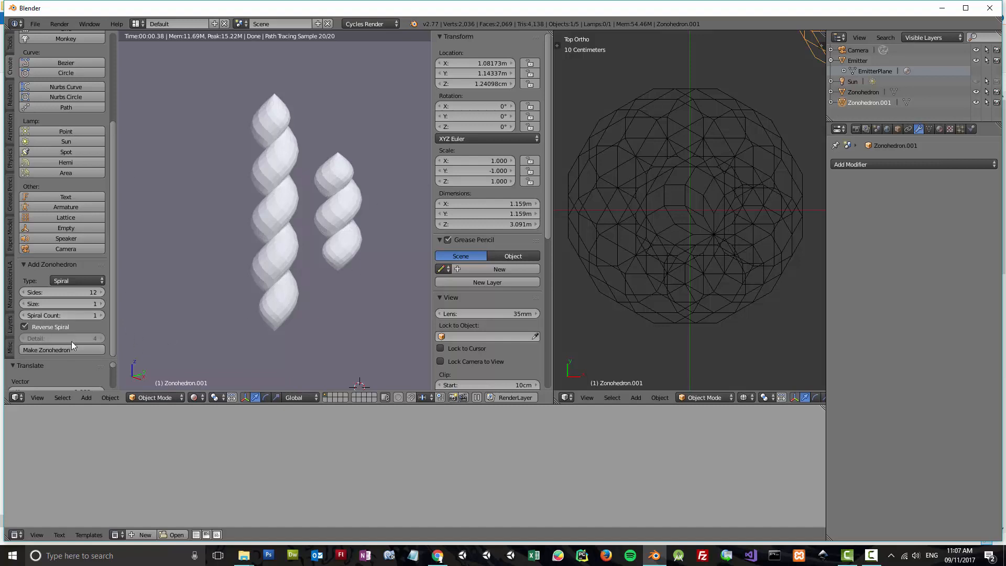
click(46, 350)
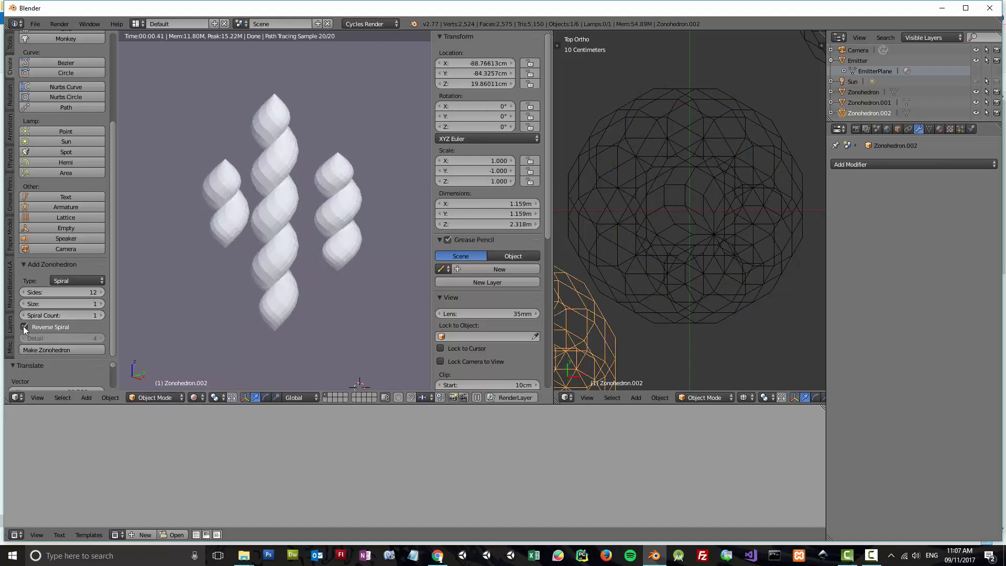
click(25, 327)
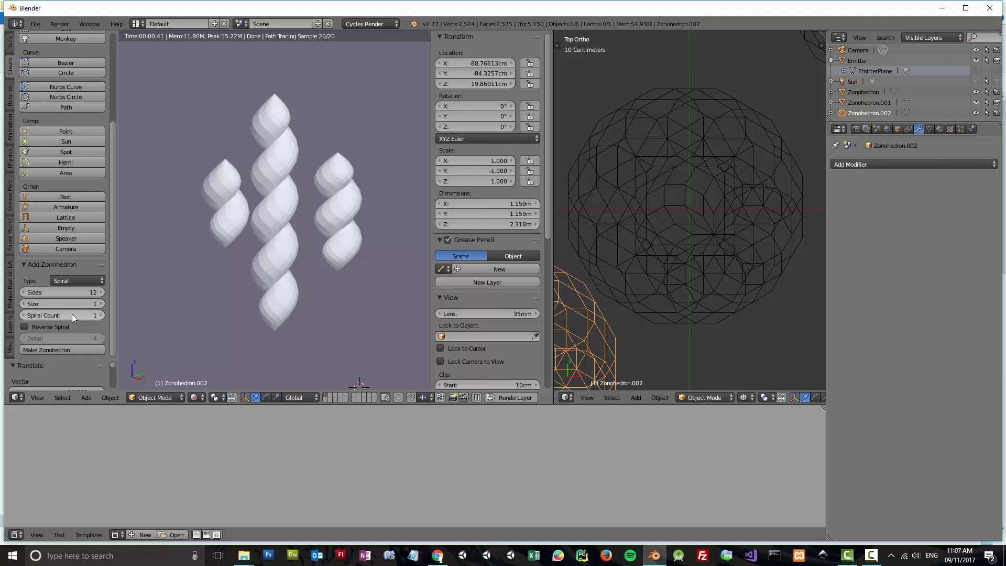
click(62, 350)
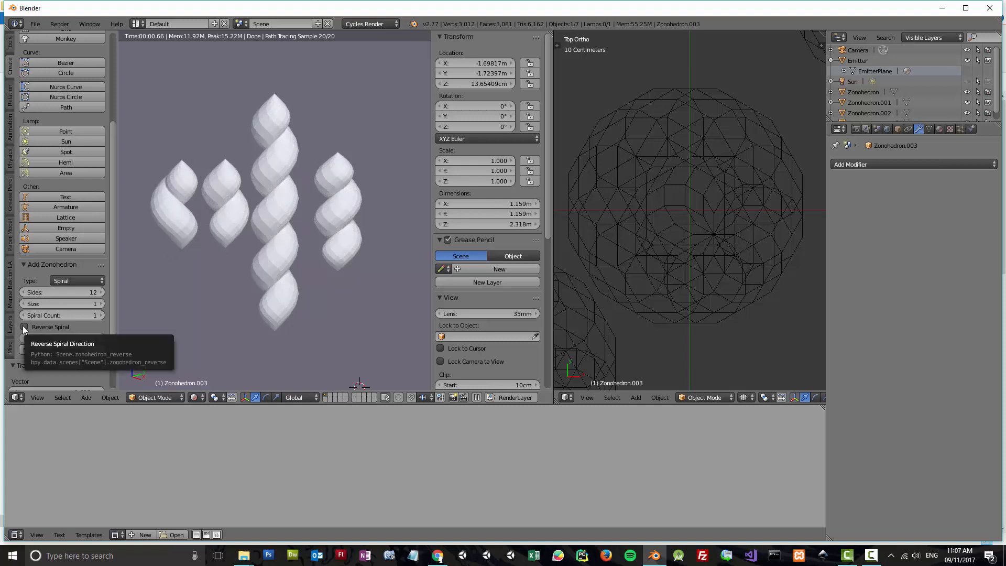
mouse_move(186, 178)
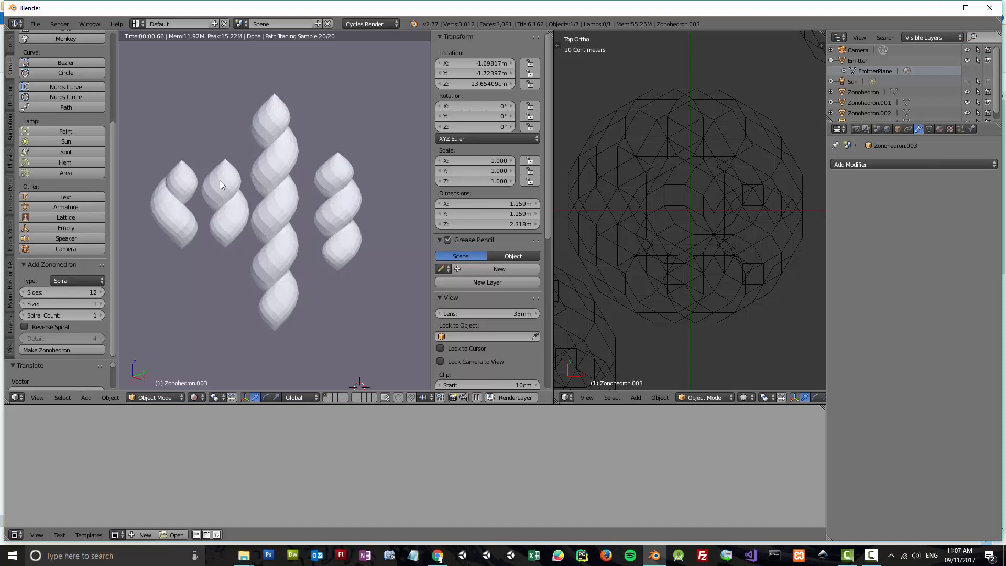
mouse_move(230, 255)
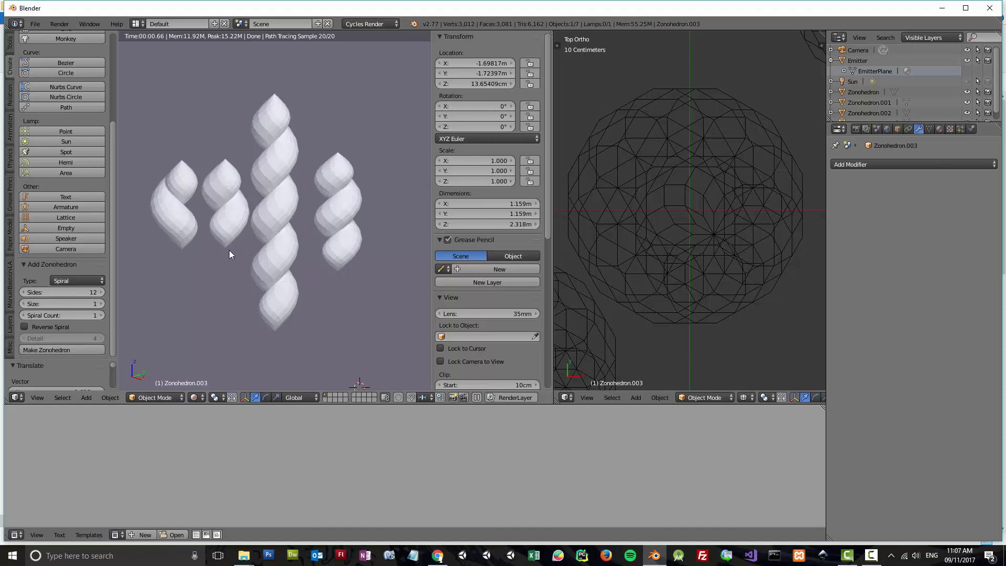
mouse_move(231, 265)
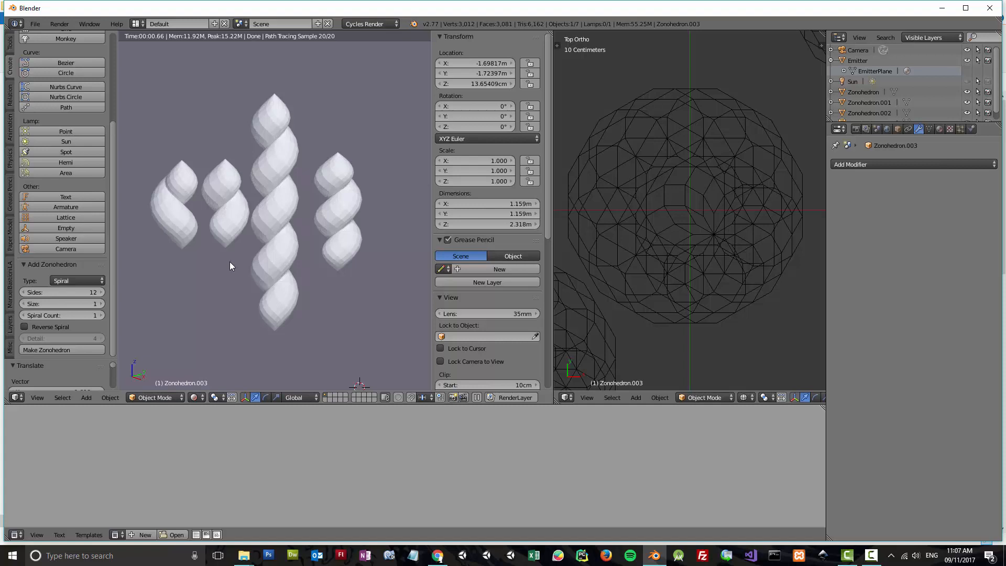
mouse_move(243, 235)
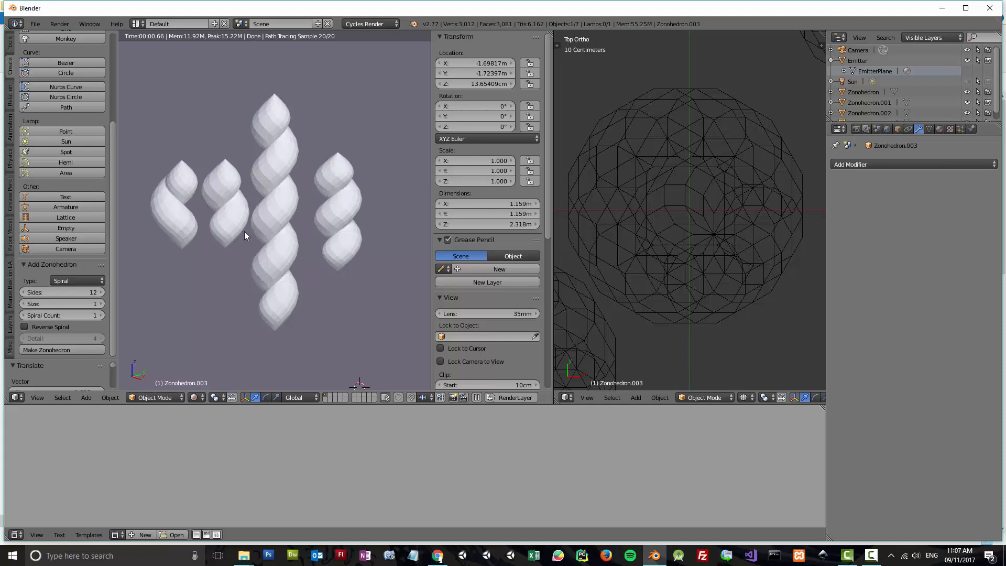
mouse_move(337, 262)
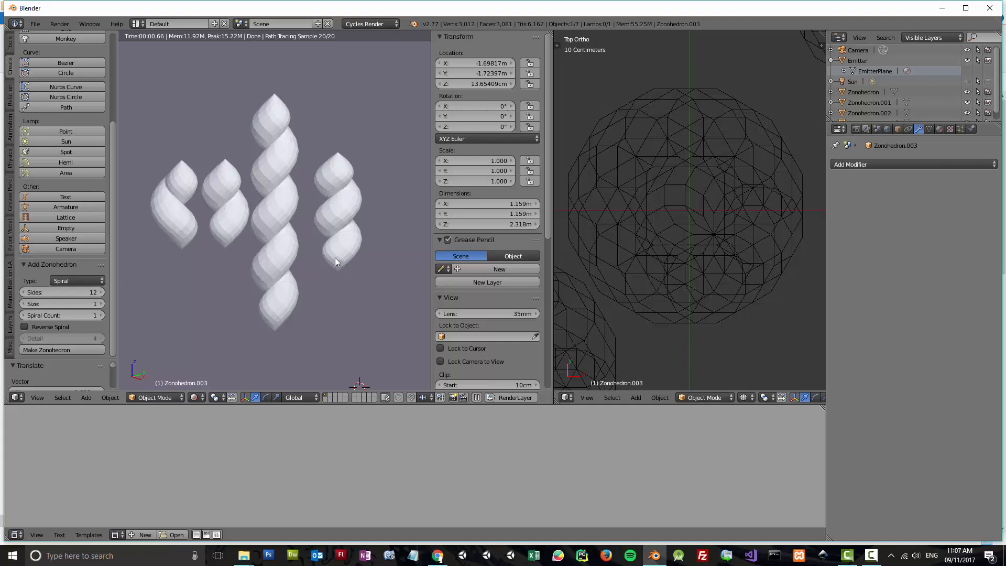
mouse_move(77, 280)
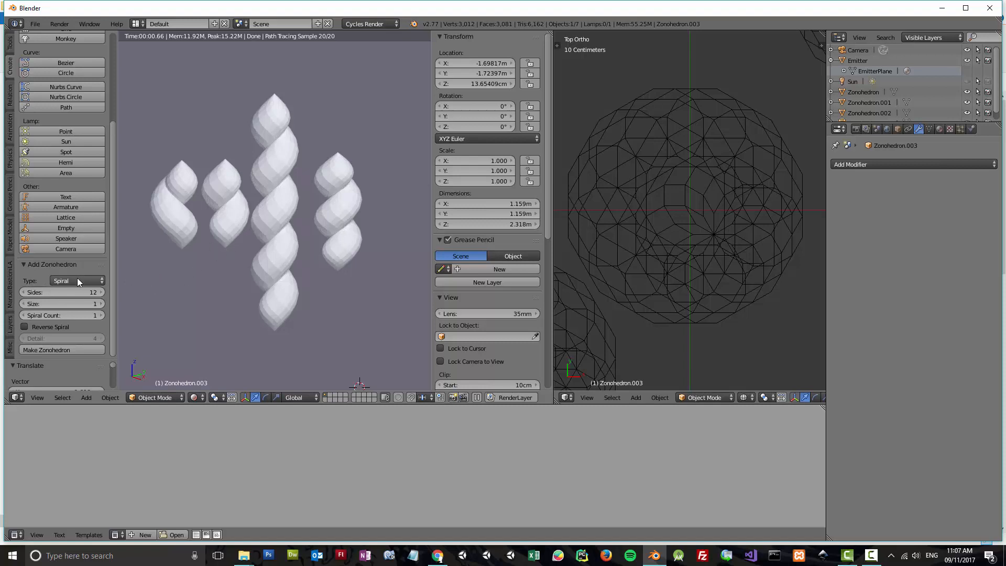
Set the Add Zonohedron Type to Curved
click(75, 280)
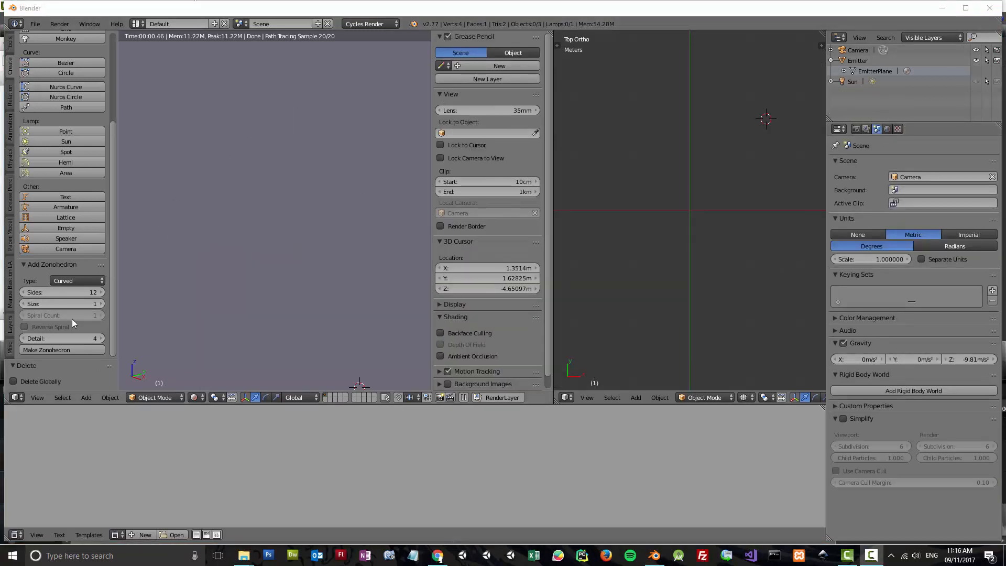
click(74, 280)
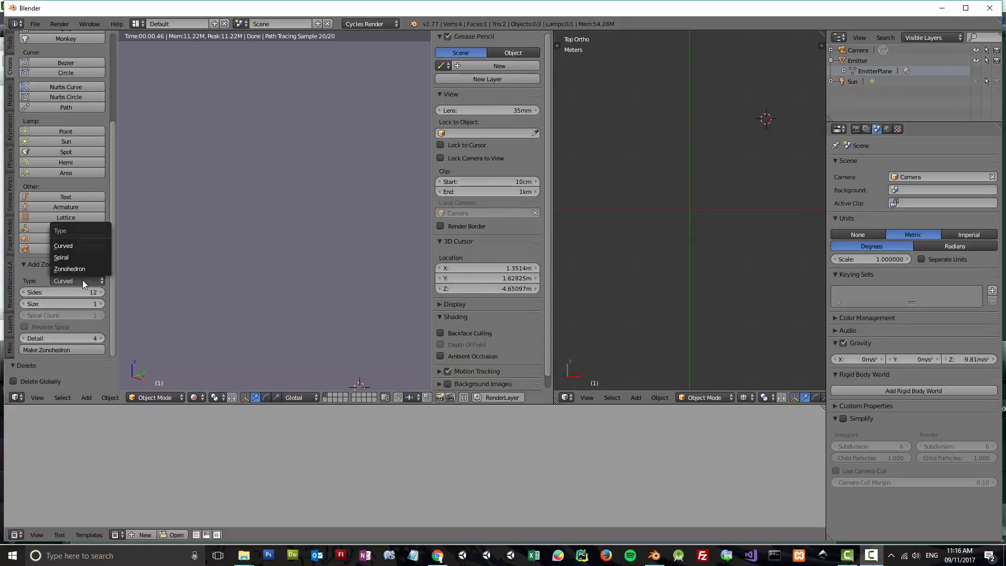
click(69, 269)
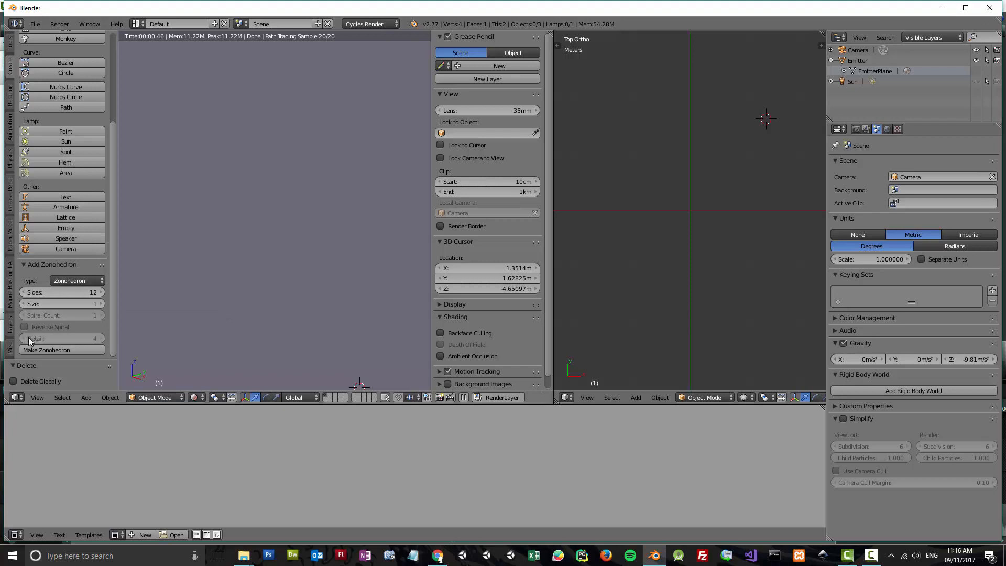
mouse_move(70, 319)
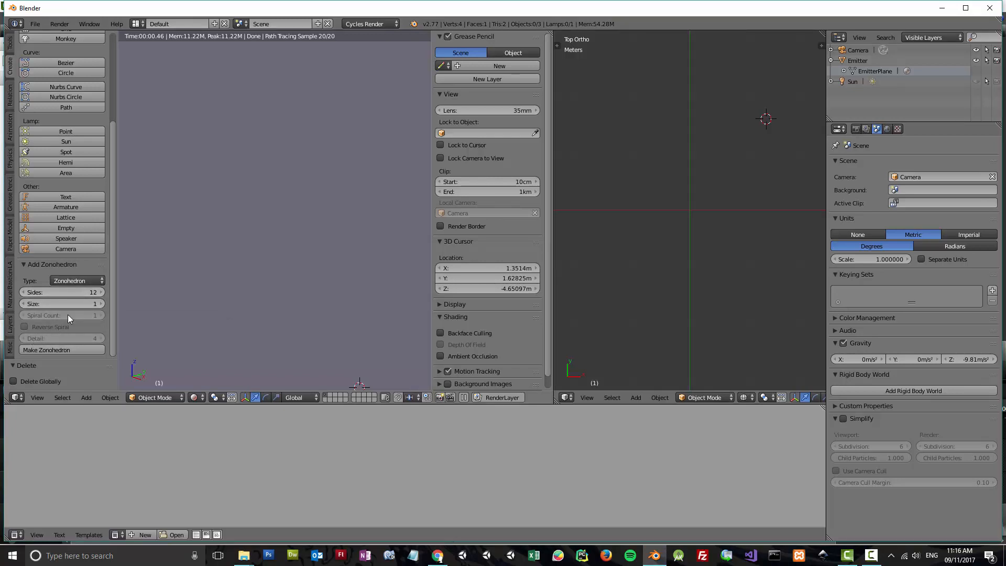
click(73, 281)
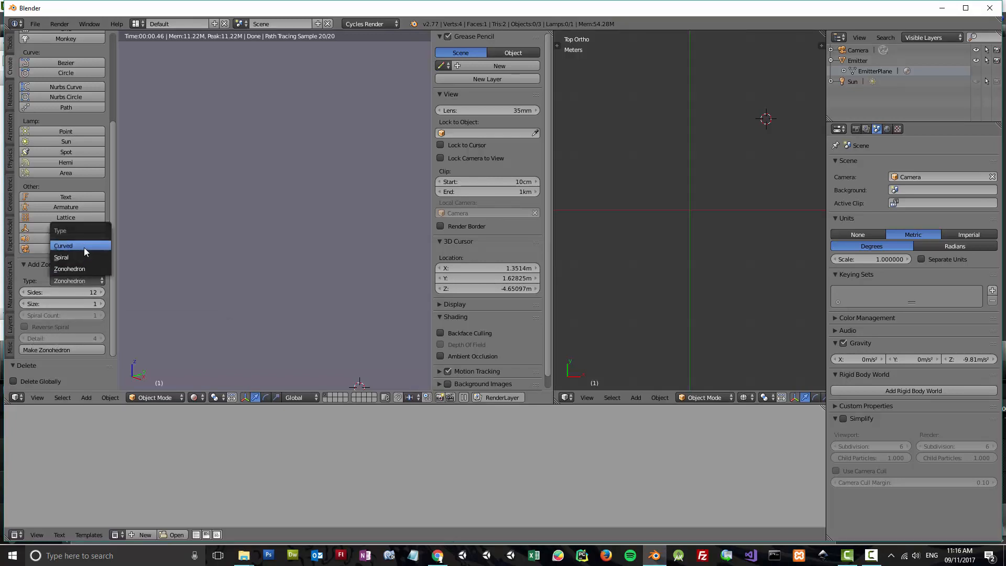
click(63, 245)
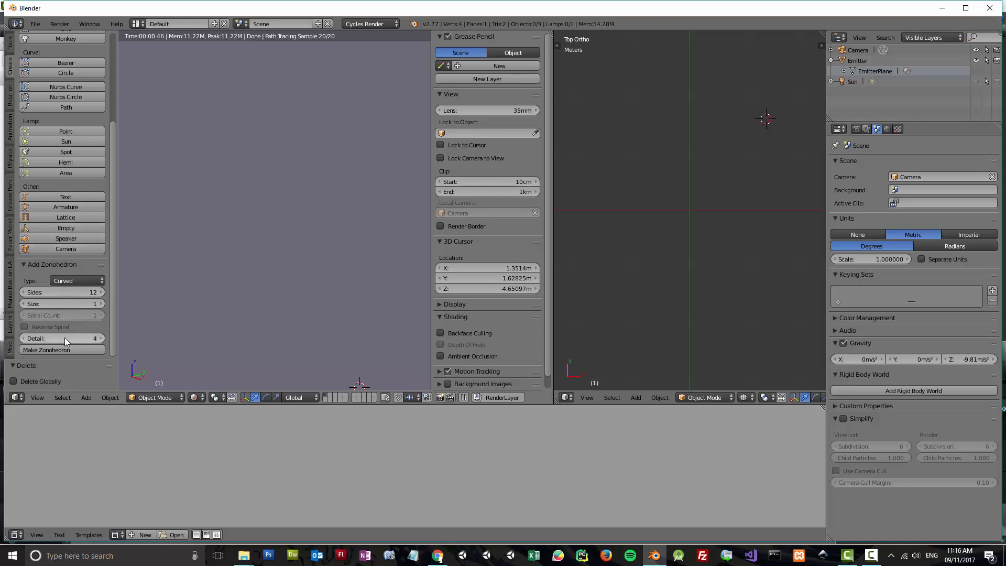
mouse_move(64, 337)
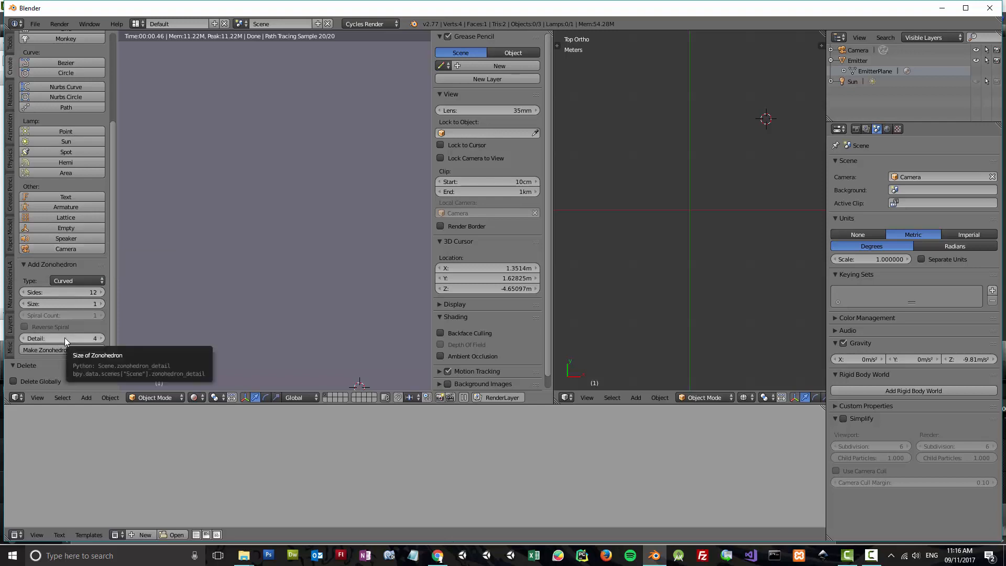
mouse_move(96, 337)
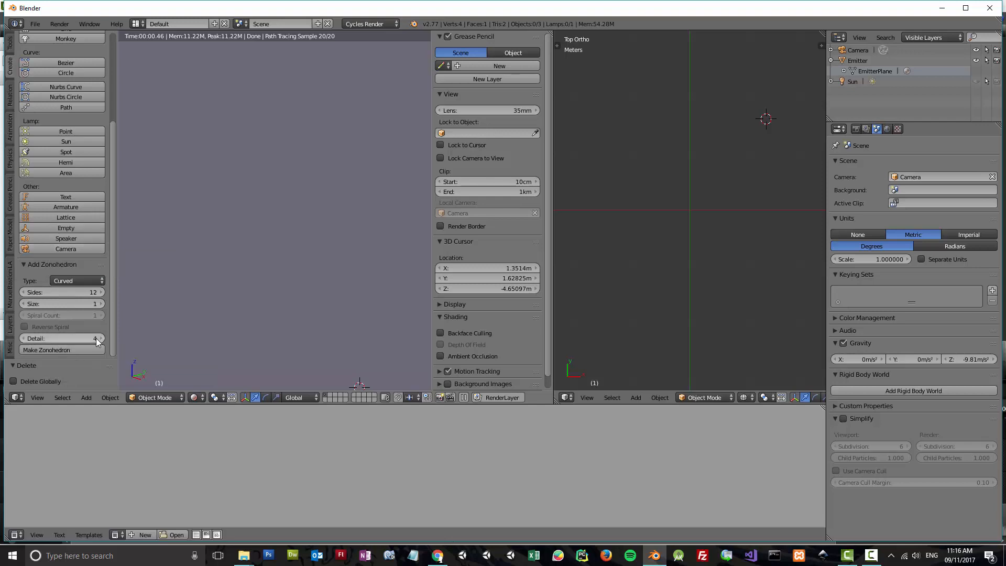
mouse_move(66, 338)
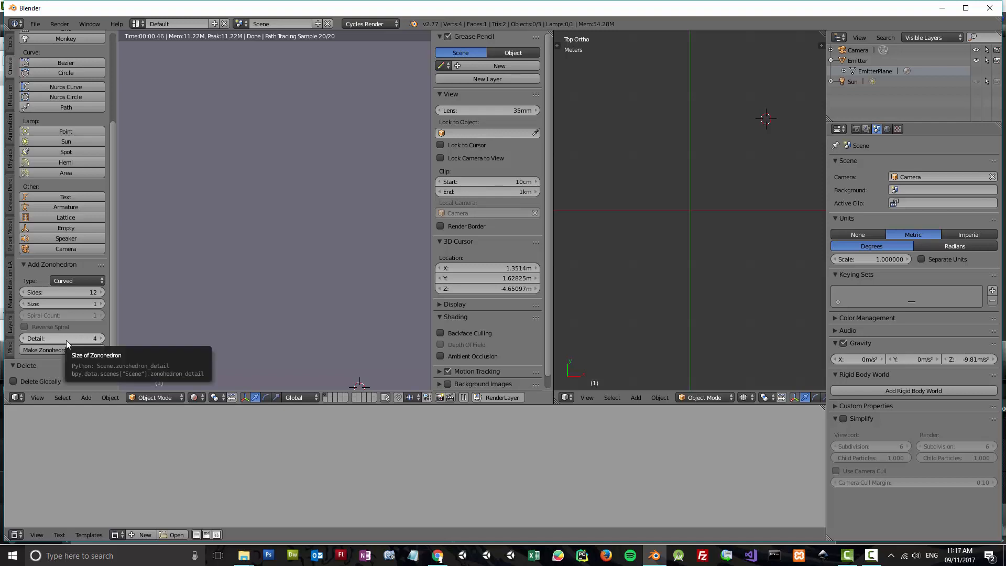
mouse_move(88, 248)
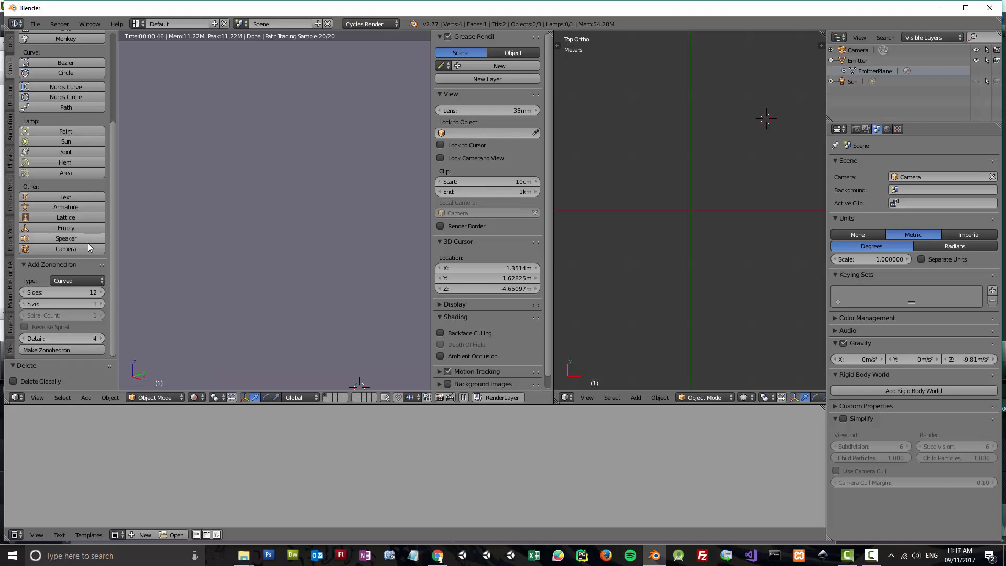
mouse_move(194, 314)
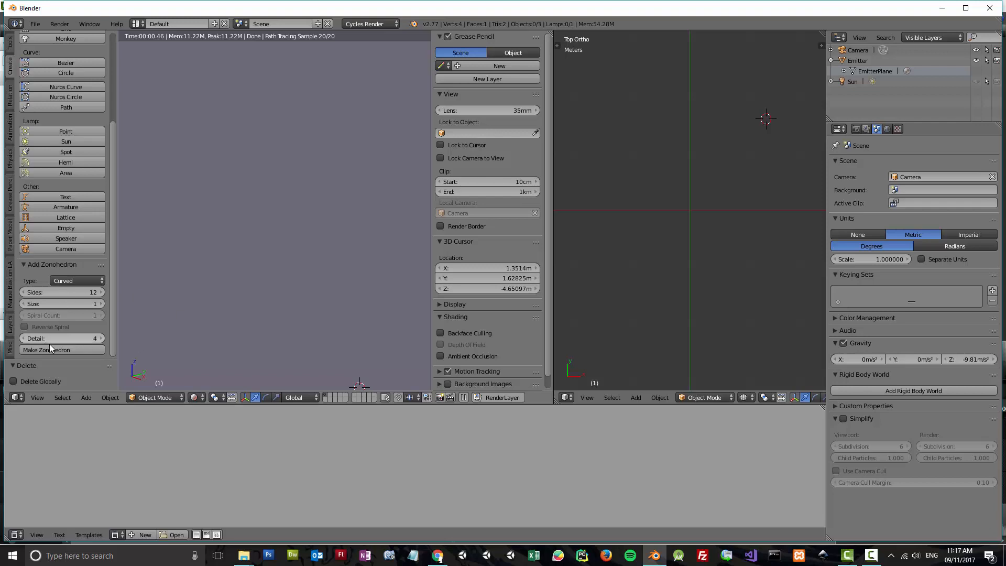
Make curved test zonohedrons, try Detail 1, set Detail 6, and delete the test mesh
click(54, 350)
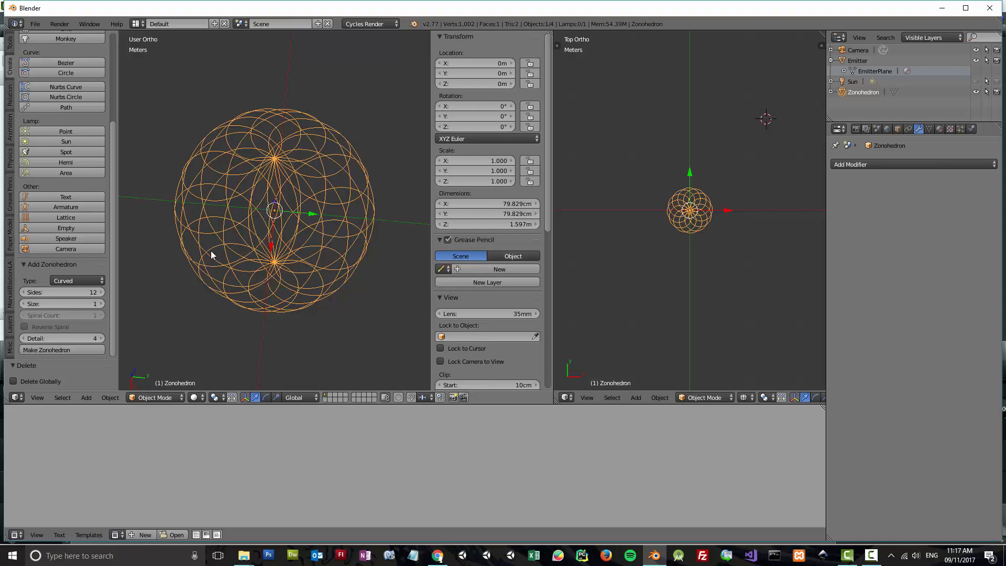
scroll(up, 3)
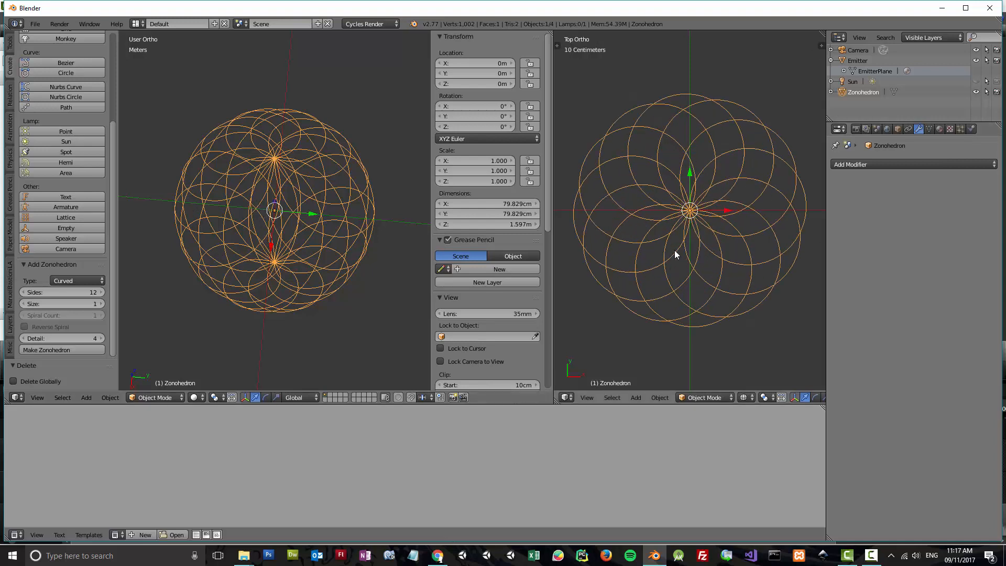
mouse_move(685, 249)
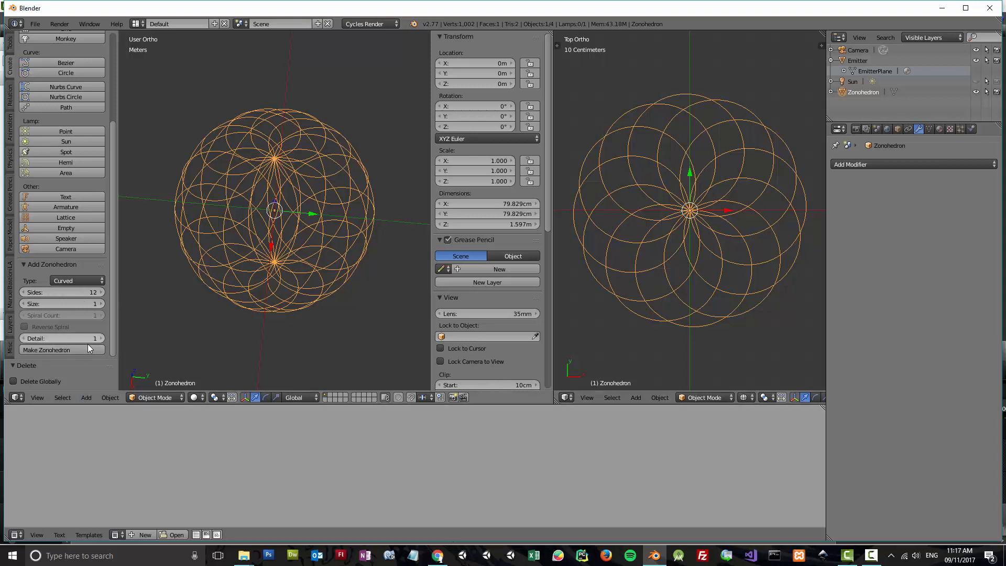
mouse_move(263, 263)
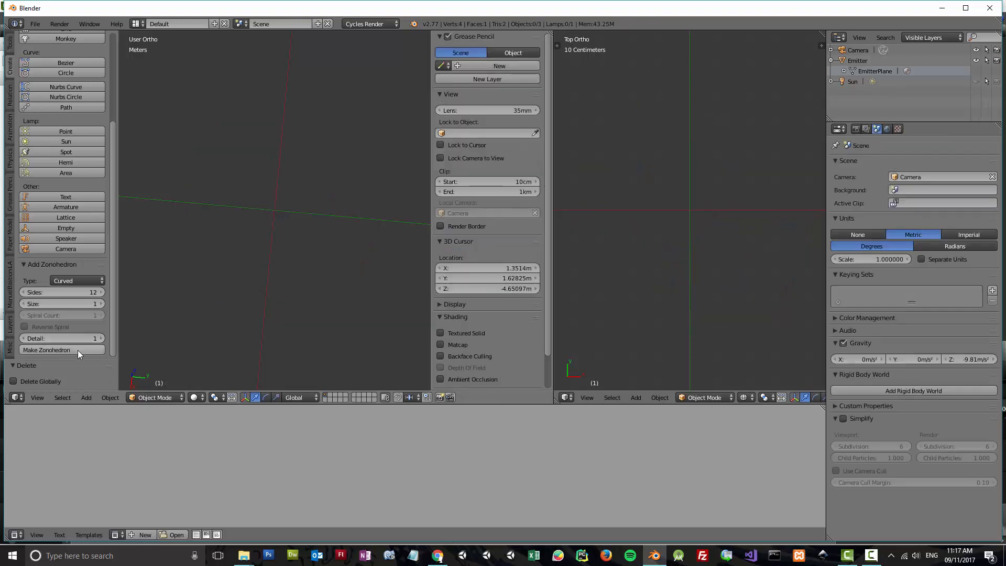
click(46, 349)
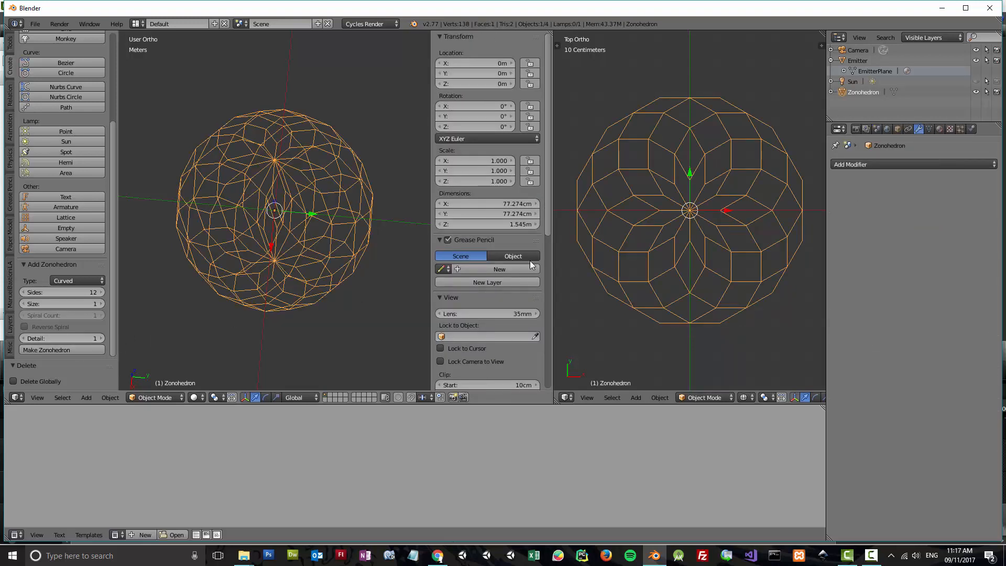
mouse_move(604, 286)
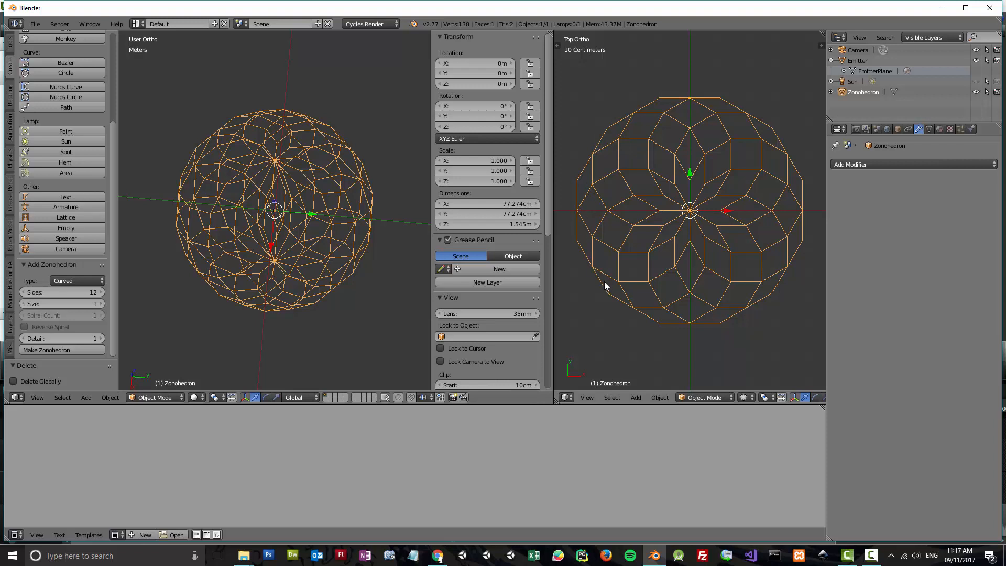
mouse_move(576, 208)
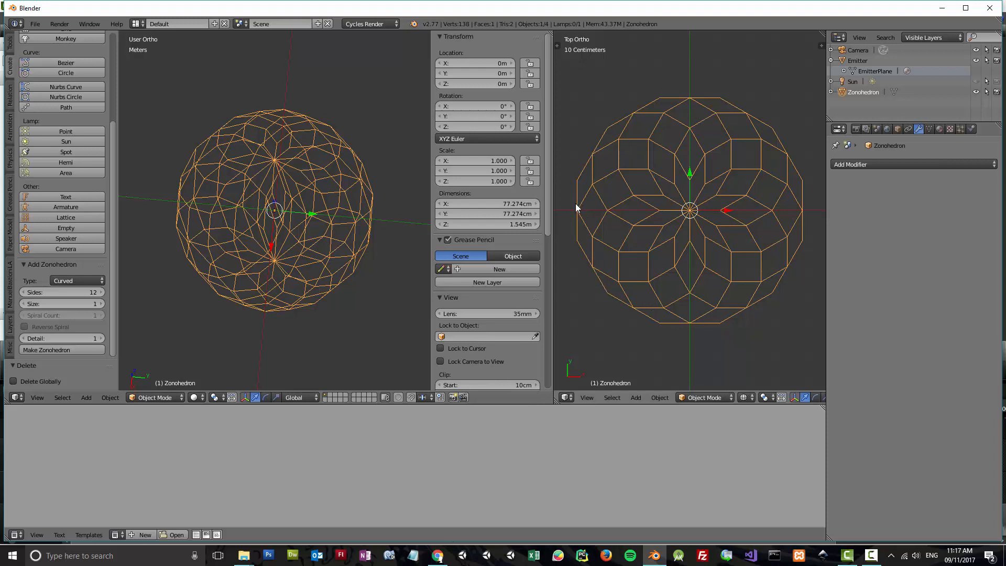
mouse_move(194, 326)
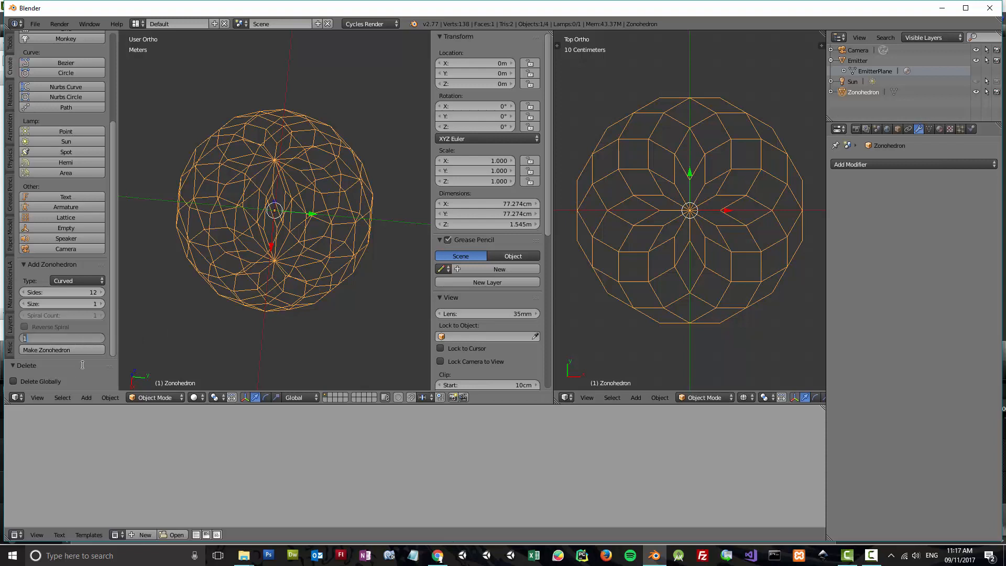
click(61, 338)
text(6)
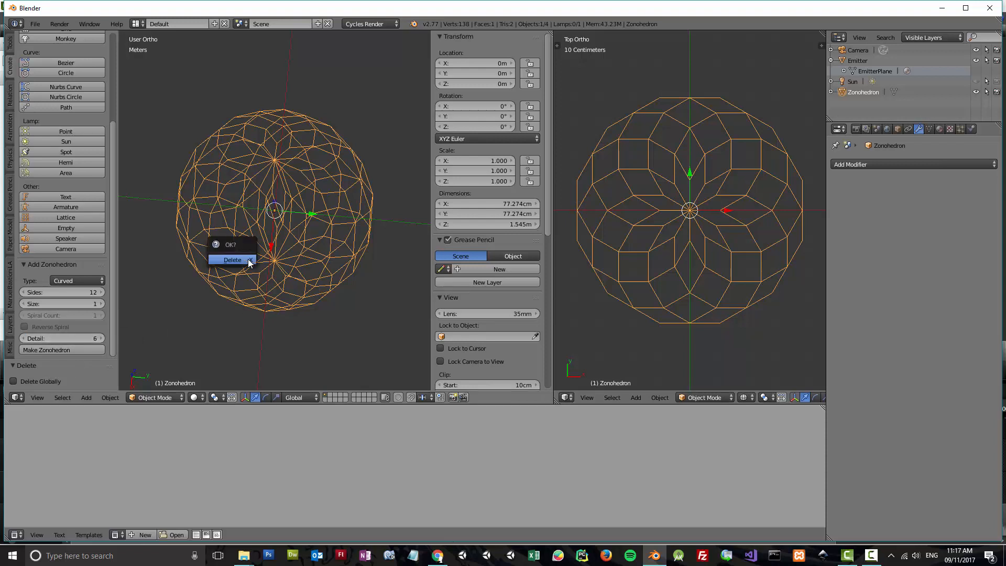
click(232, 260)
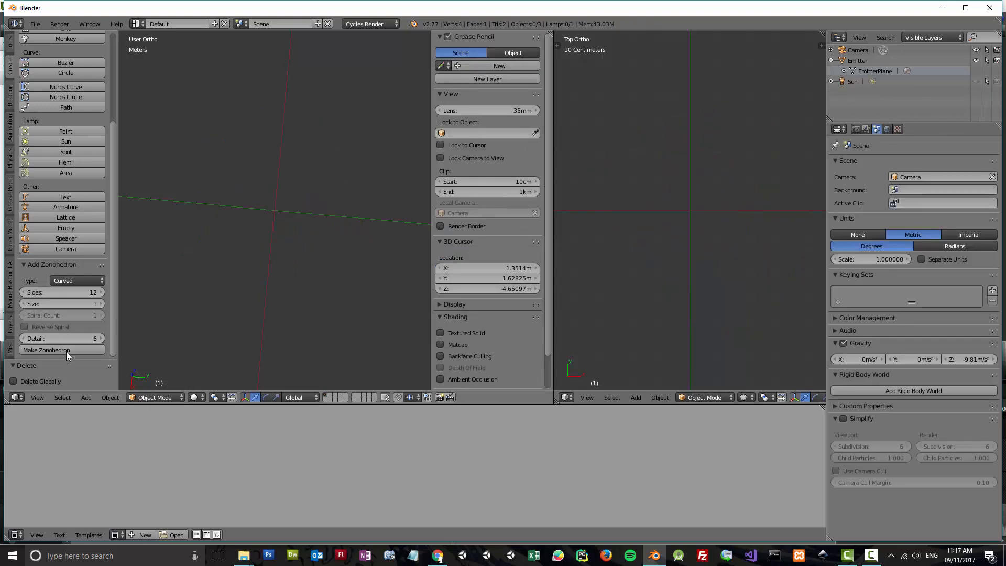
Generate the 12-sided curved zonohedron at detail 6 and zoom in on it in Edit Mode
click(46, 350)
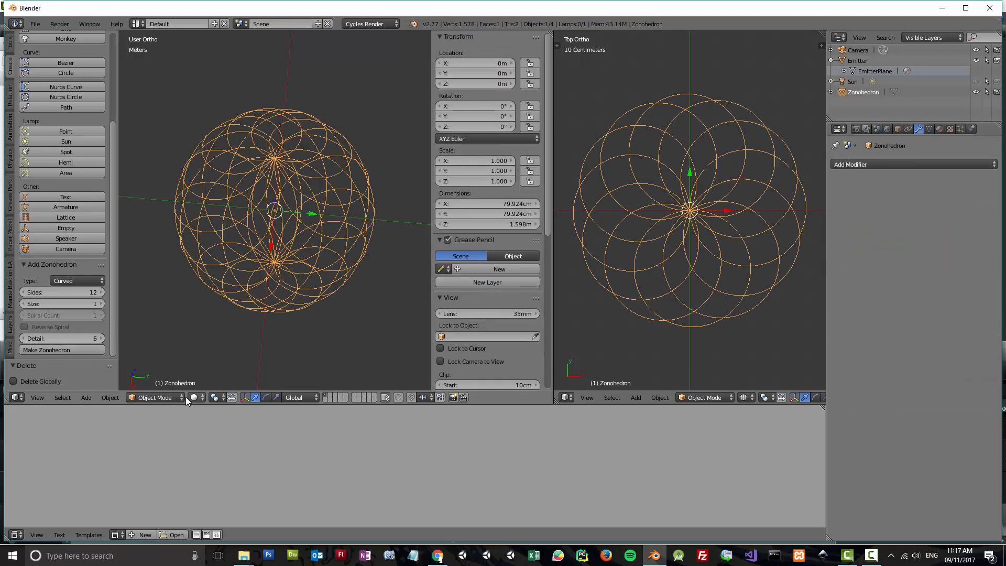
key(Tab)
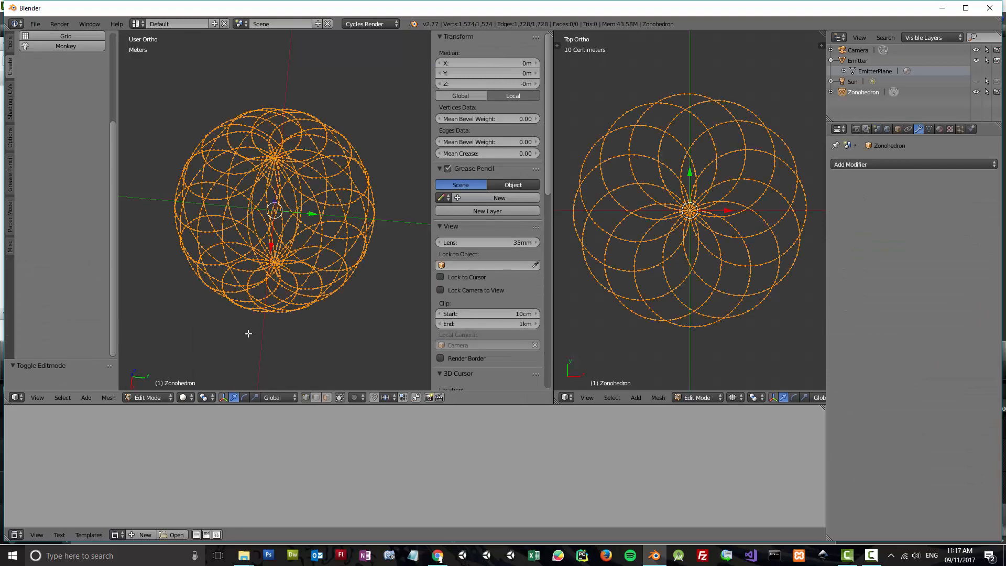
scroll(up, 3)
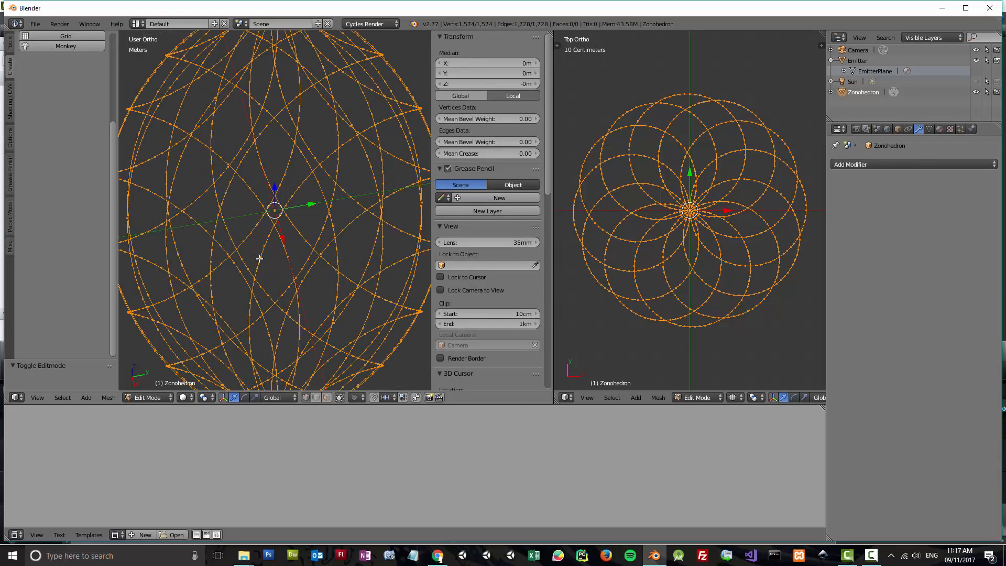
scroll(up, 3)
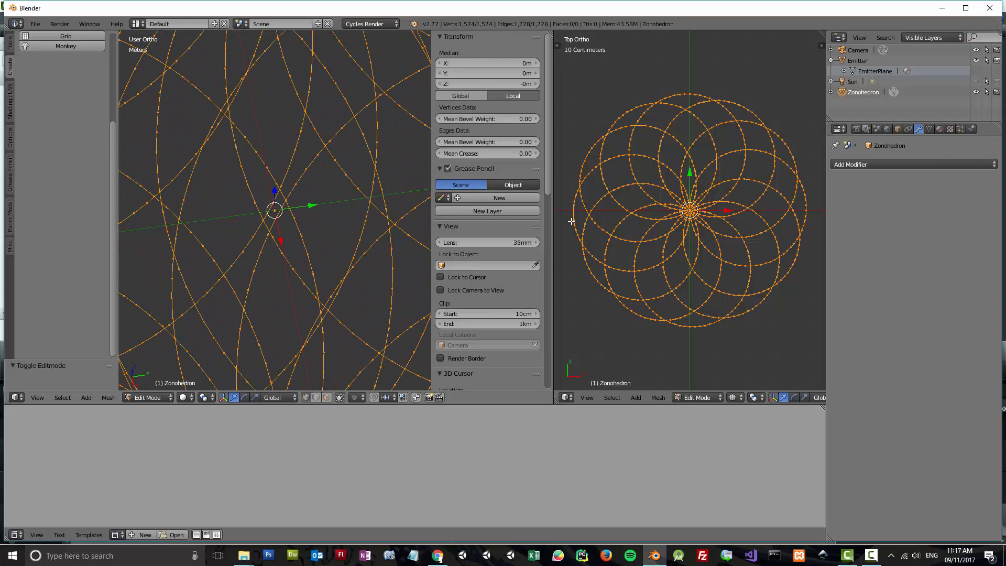
mouse_move(659, 135)
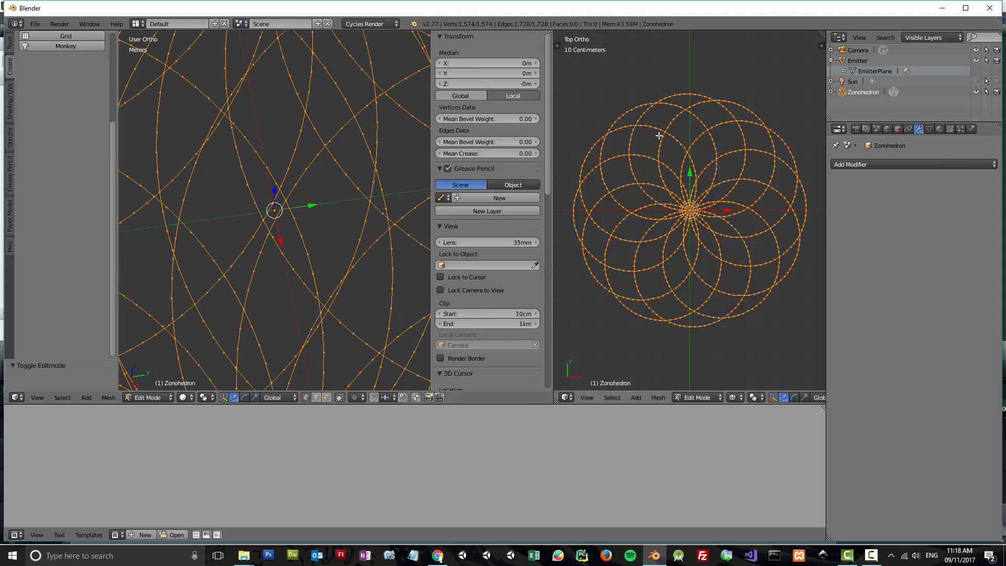
mouse_move(595, 155)
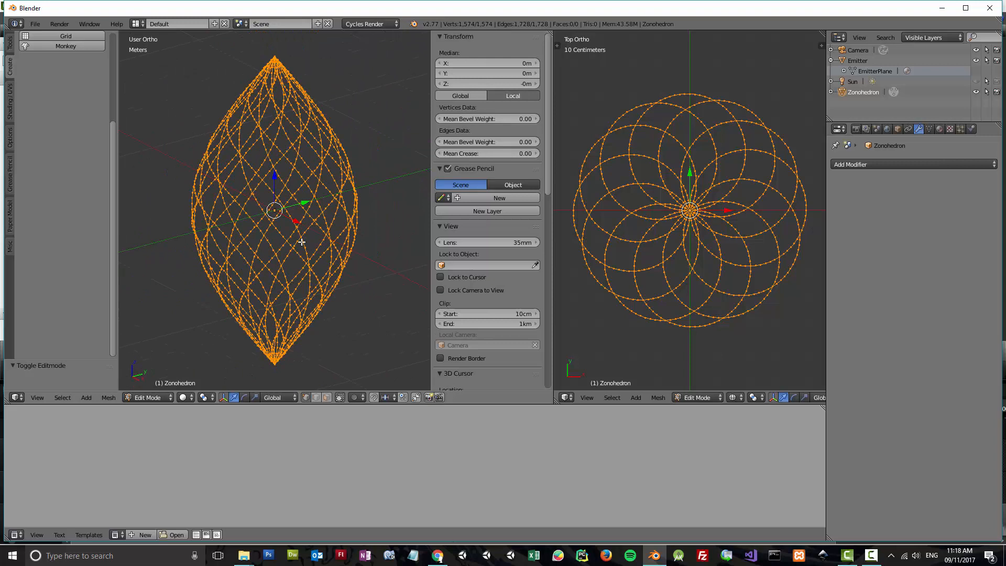
mouse_move(312, 298)
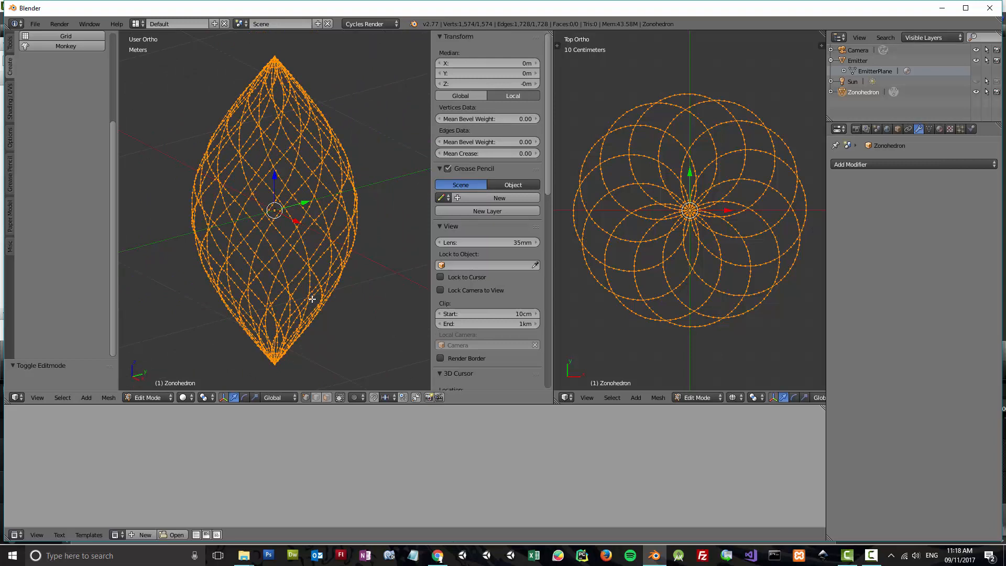
mouse_move(194, 400)
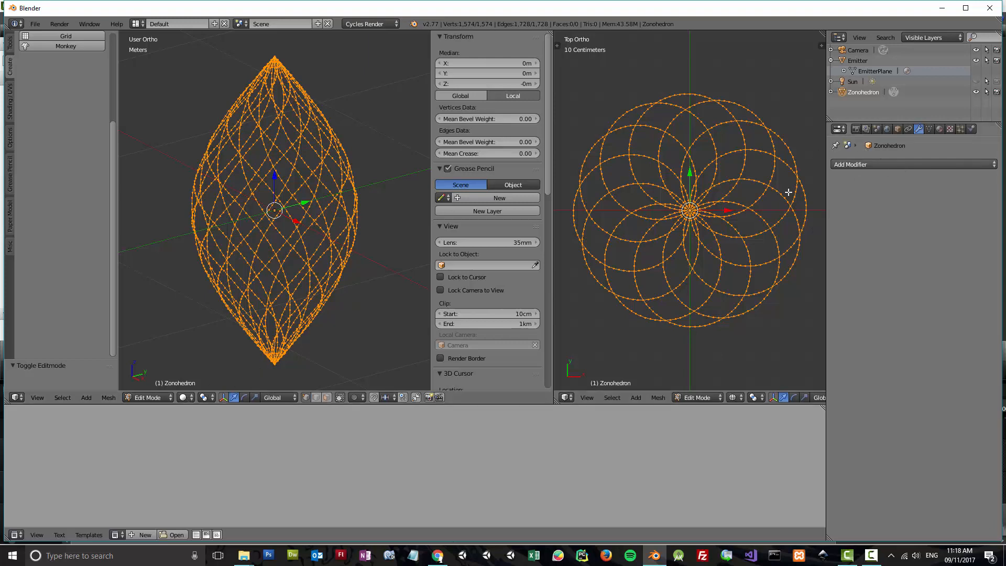
Add a Skin modifier to thicken the zonohedron's edges into solid struts
click(849, 163)
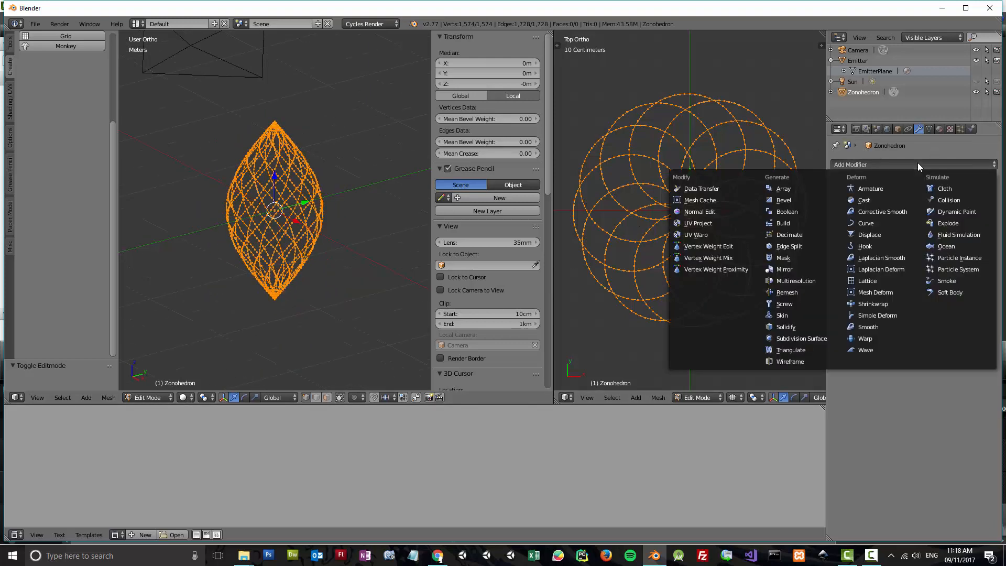
mouse_move(783, 315)
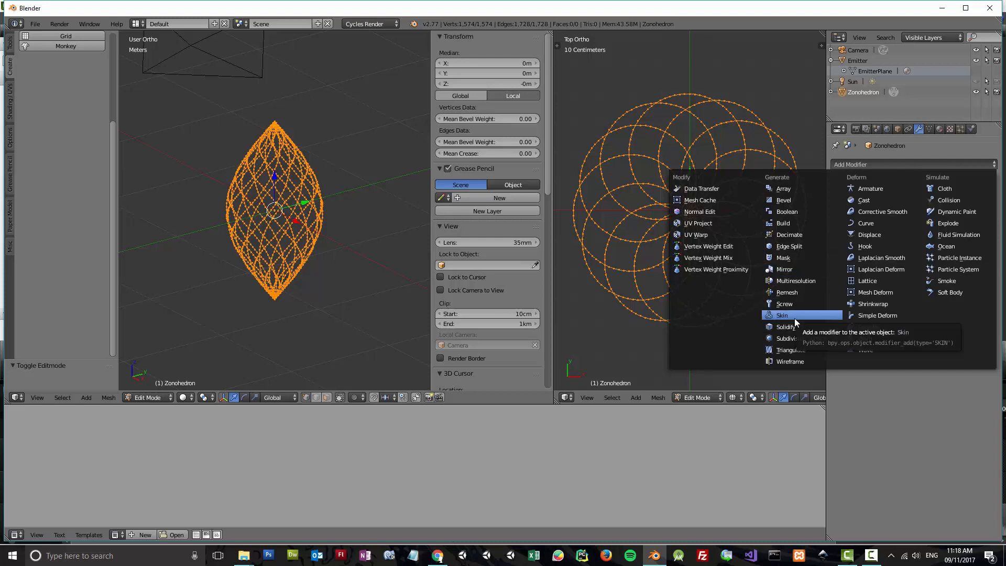
click(782, 315)
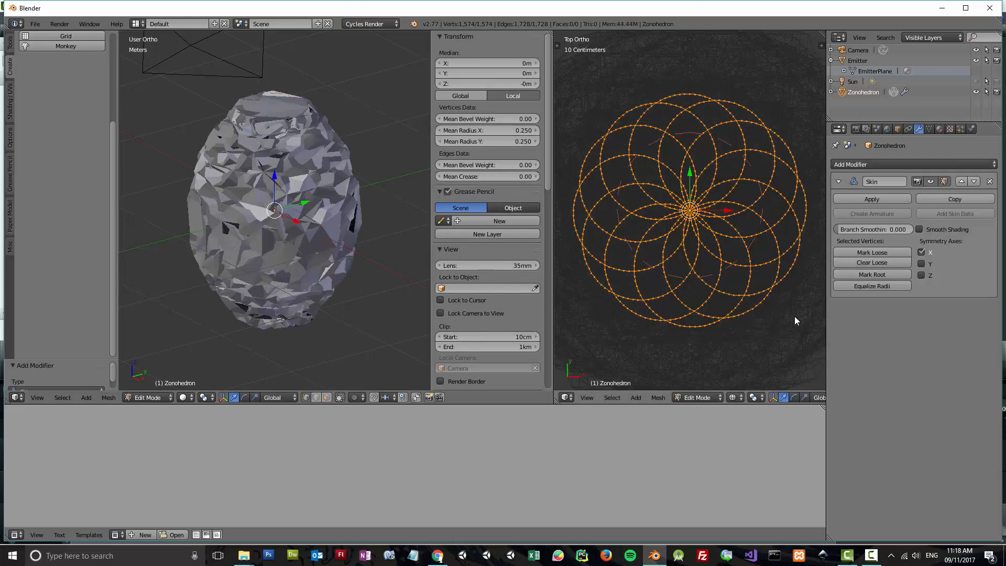
scroll(down, 3)
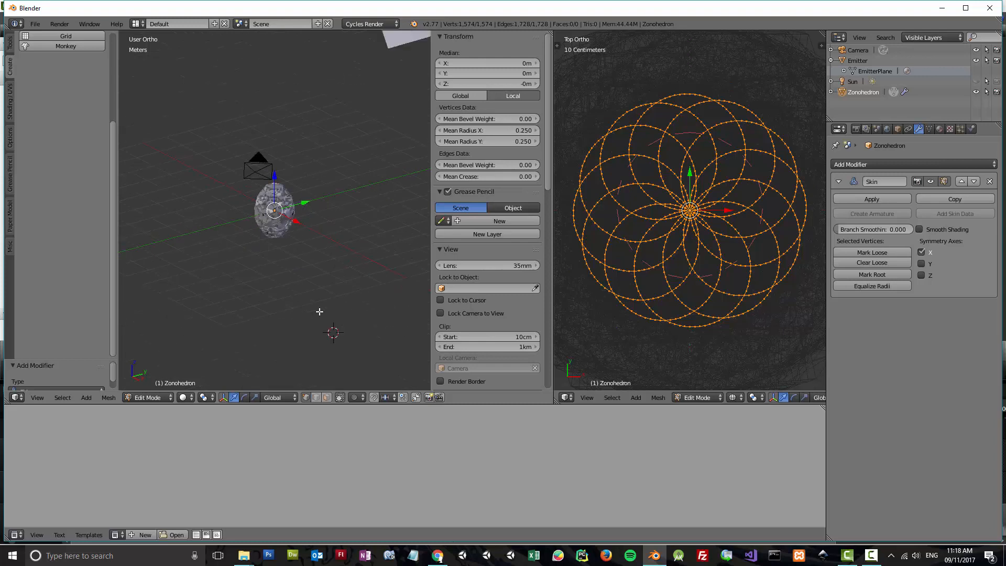
mouse_move(294, 250)
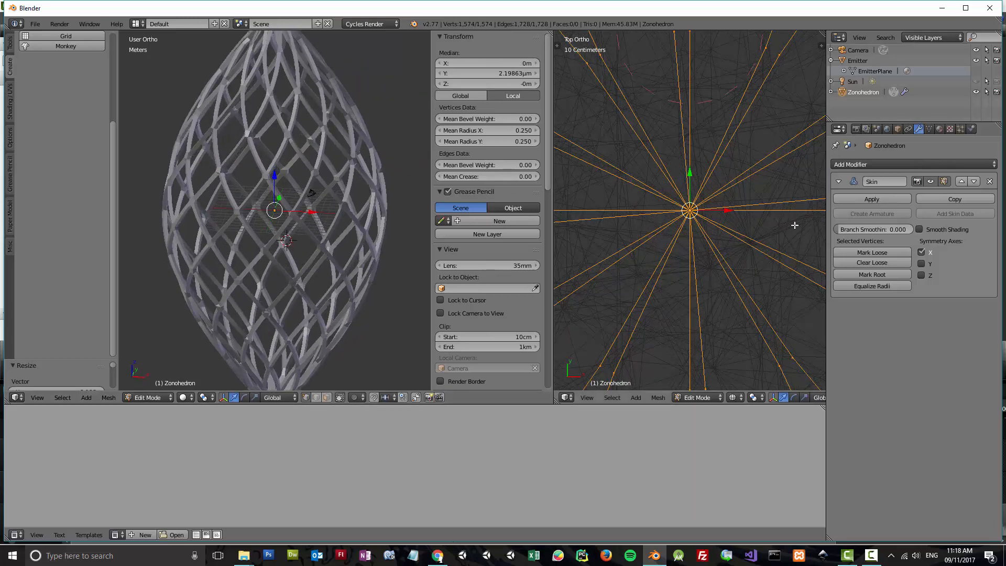
mouse_move(940, 168)
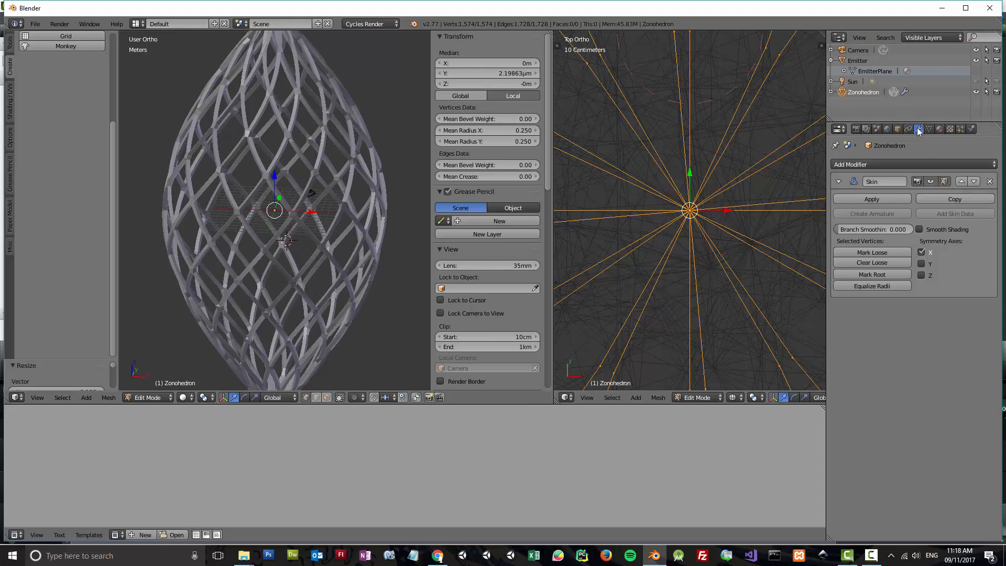
Add a Subdivision Surface modifier with viewport subdivisions set to 2
click(872, 163)
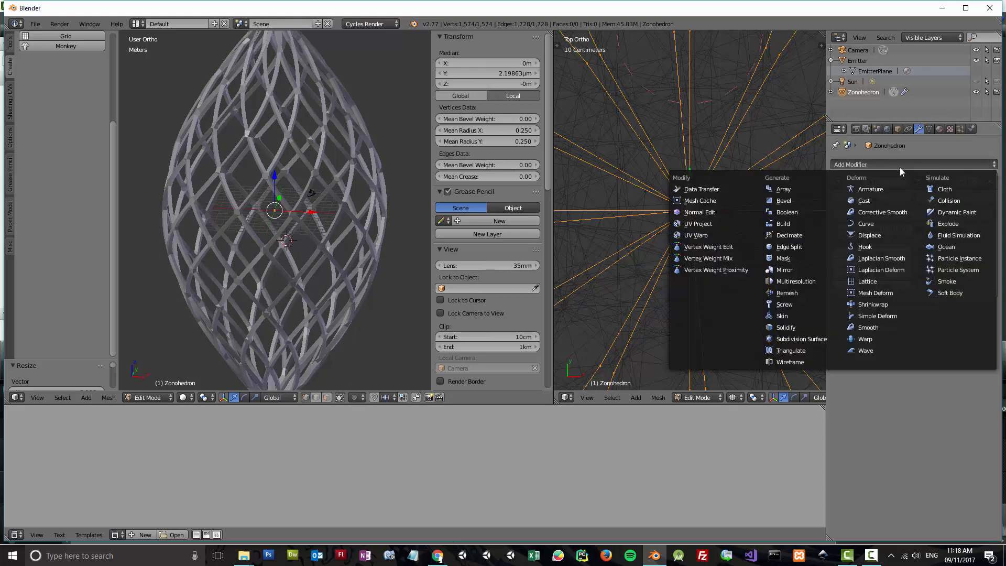
mouse_move(800, 339)
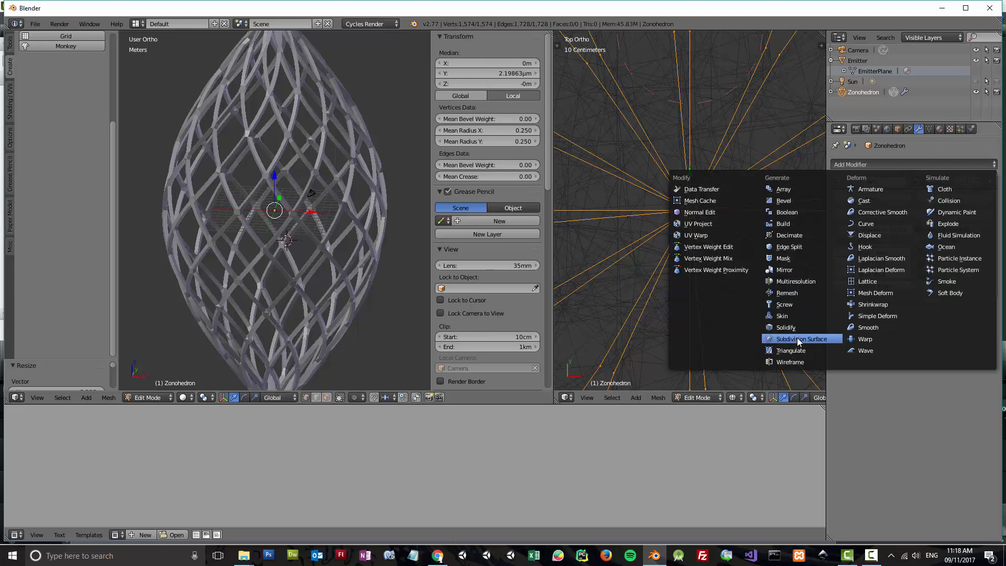
click(800, 339)
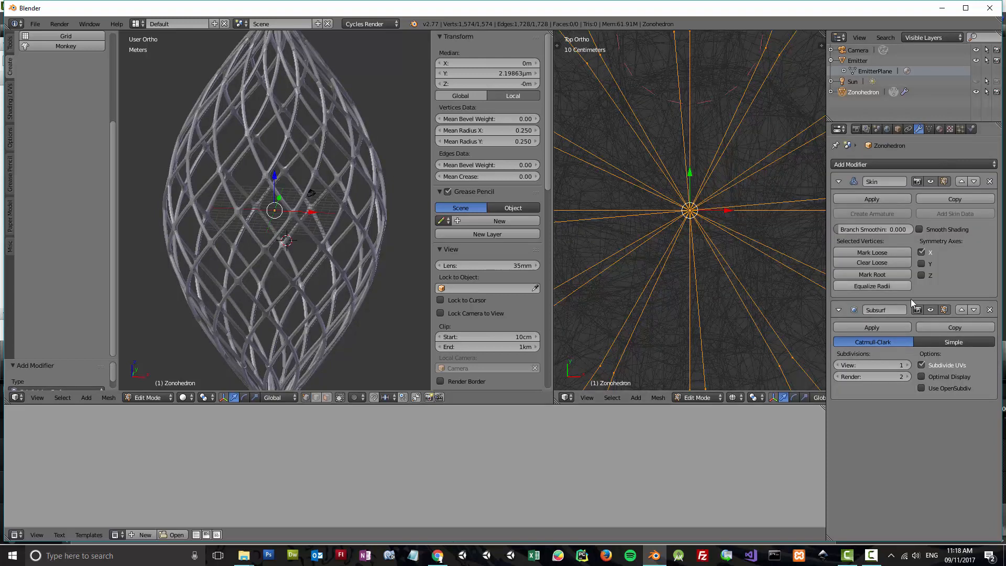
click(900, 365)
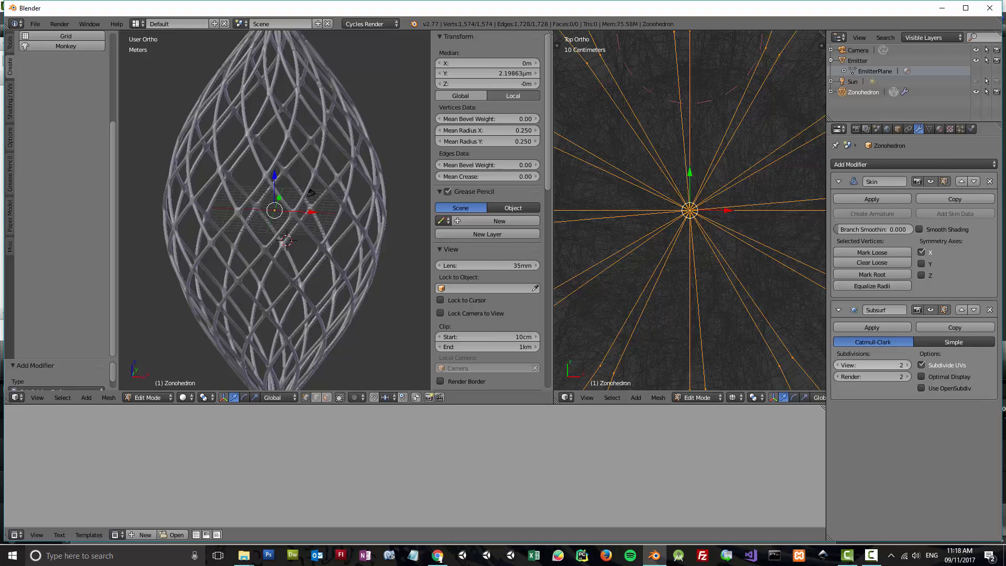
mouse_move(788, 366)
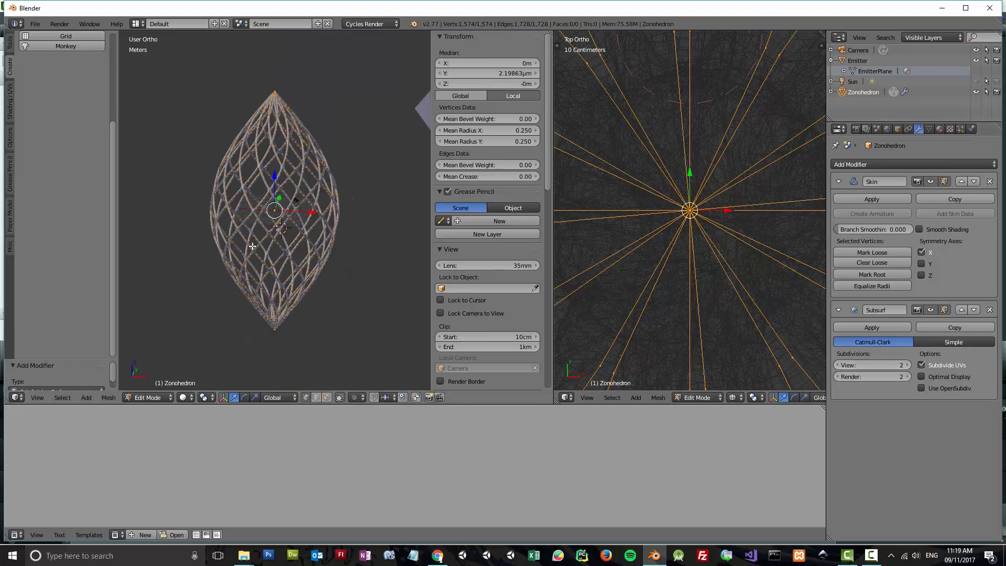
scroll(up, 3)
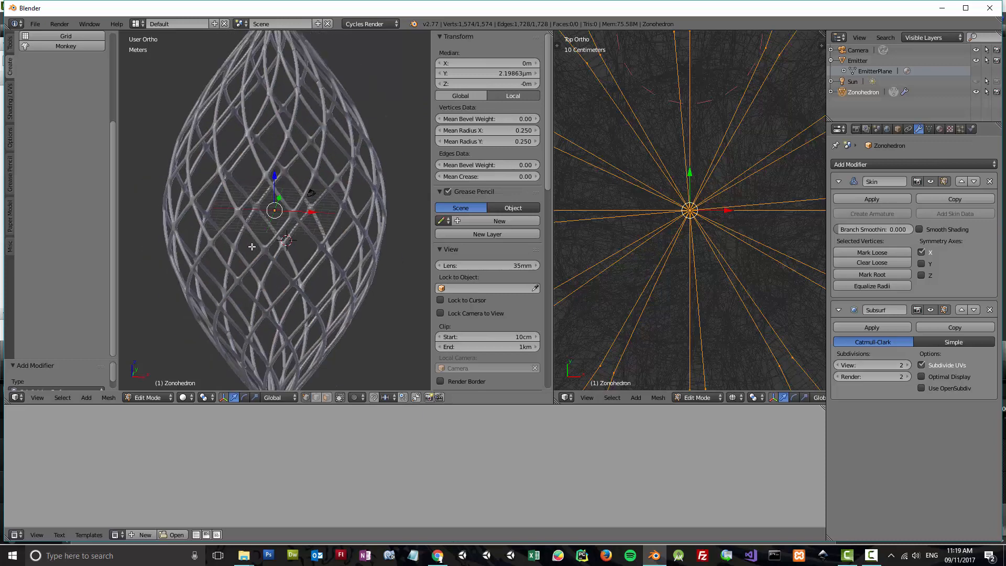
Switch viewport shading to Rendered to preview the smoothed lattice
click(186, 397)
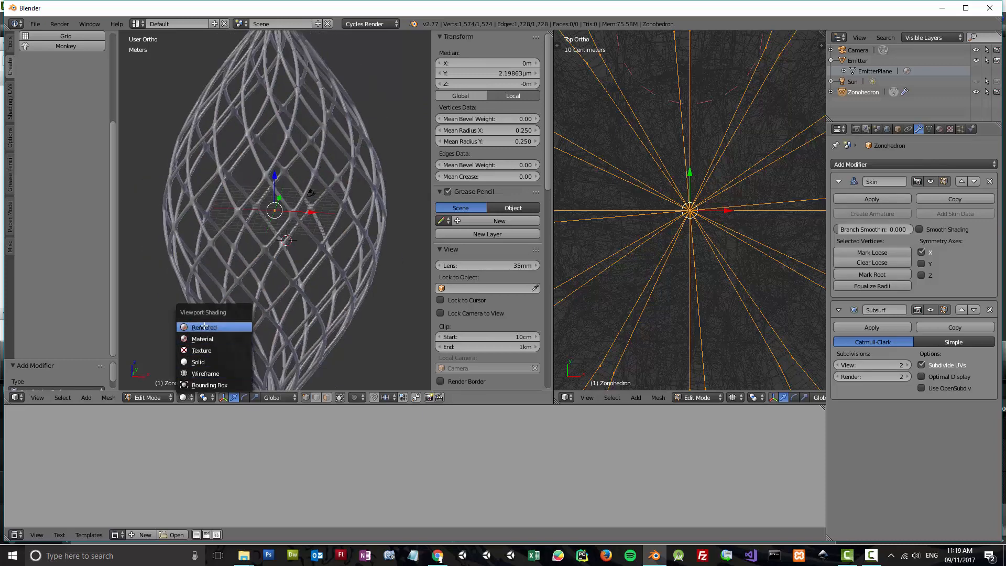
click(204, 327)
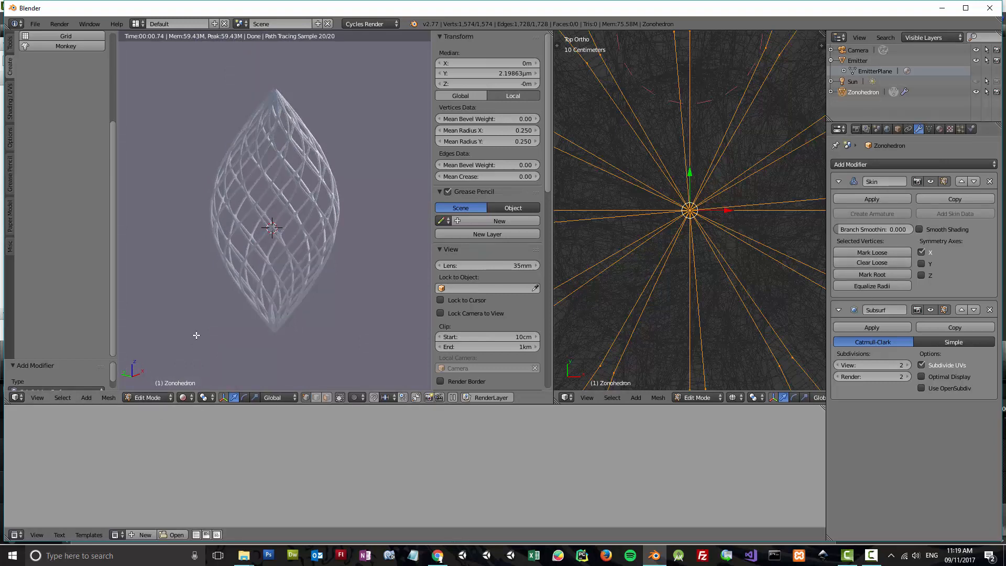
mouse_move(63, 398)
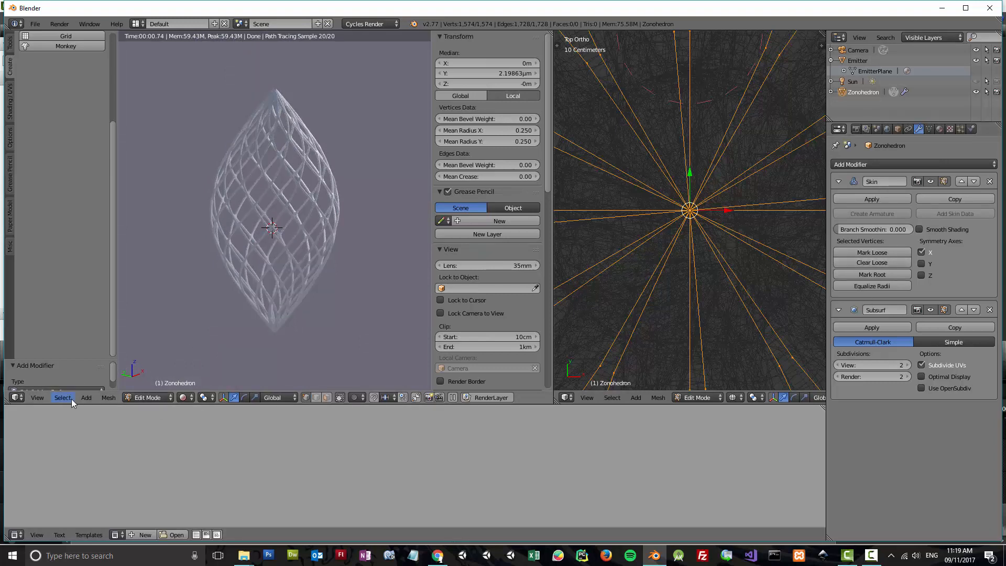
click(86, 397)
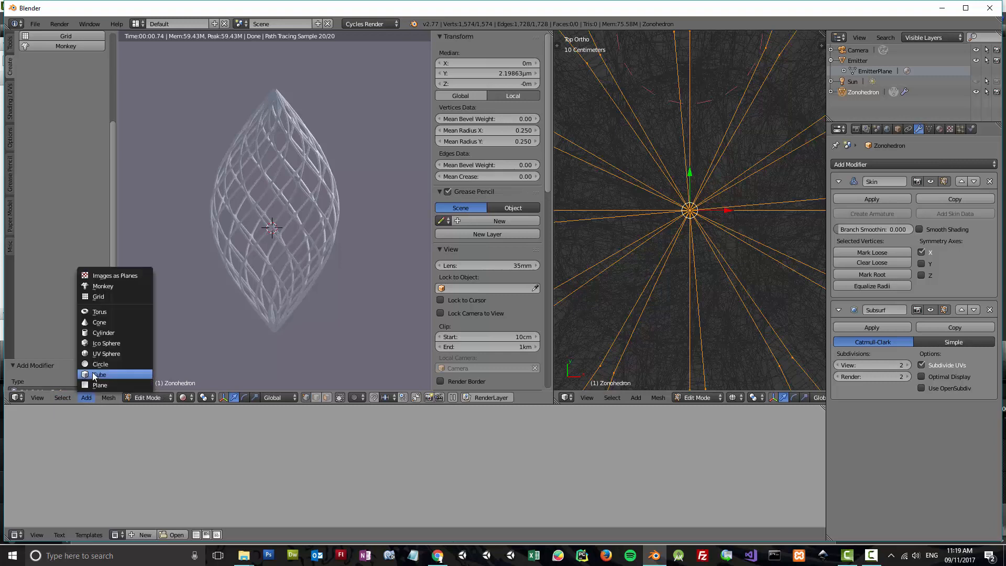
mouse_move(105, 354)
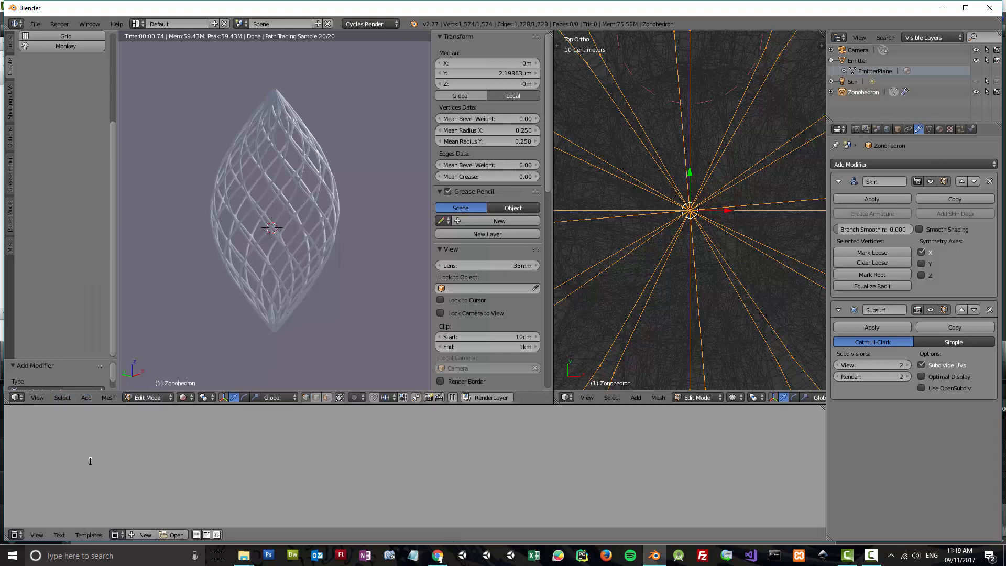
mouse_move(286, 234)
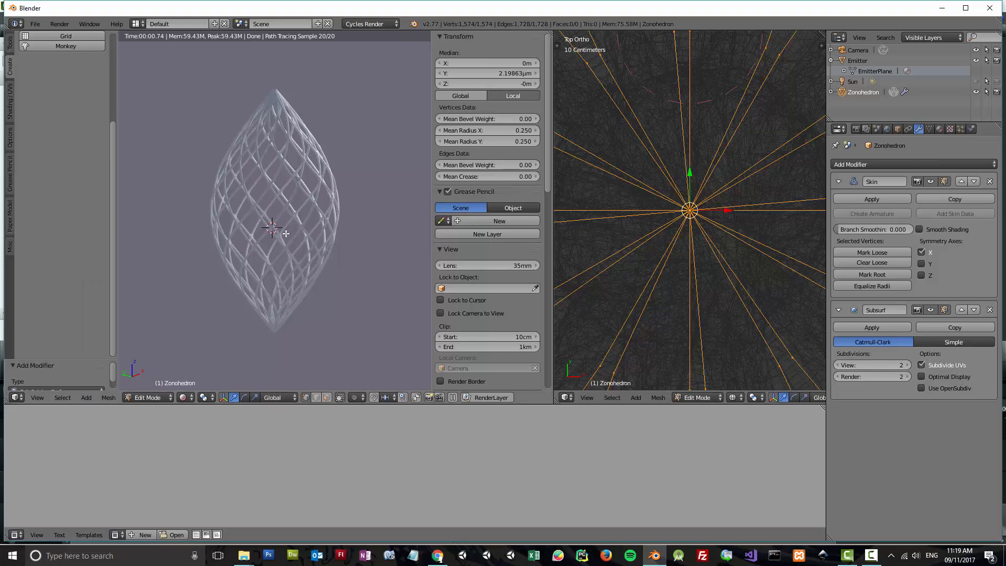
mouse_move(166, 360)
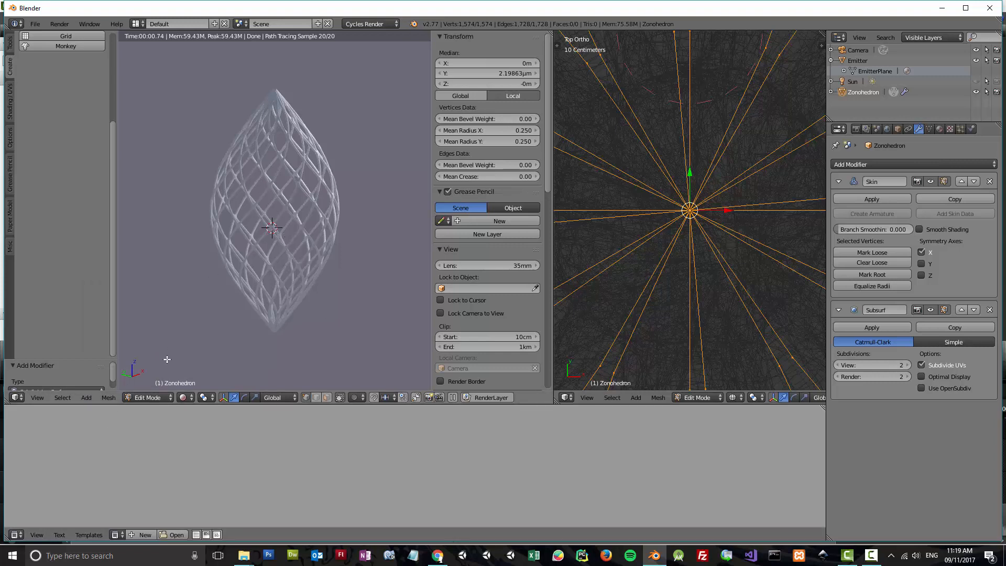
Switch the zonohedron from Edit Mode back to Object Mode
click(146, 397)
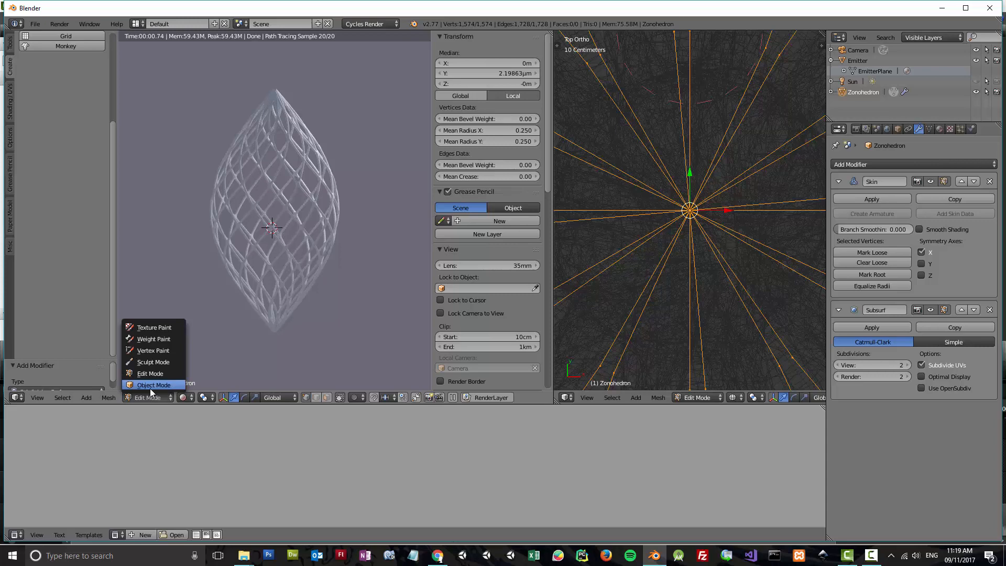
click(153, 384)
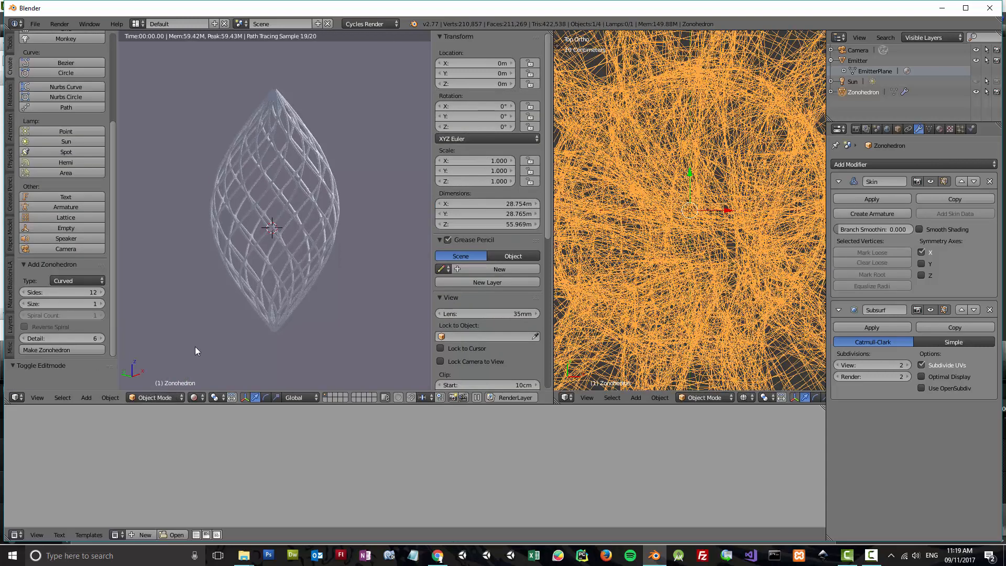
mouse_move(295, 259)
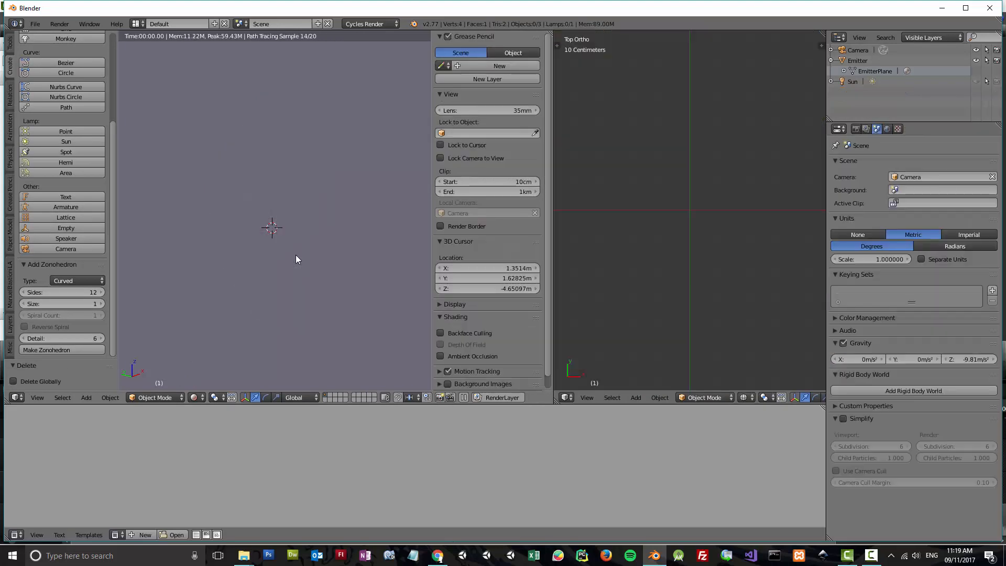
mouse_move(75, 280)
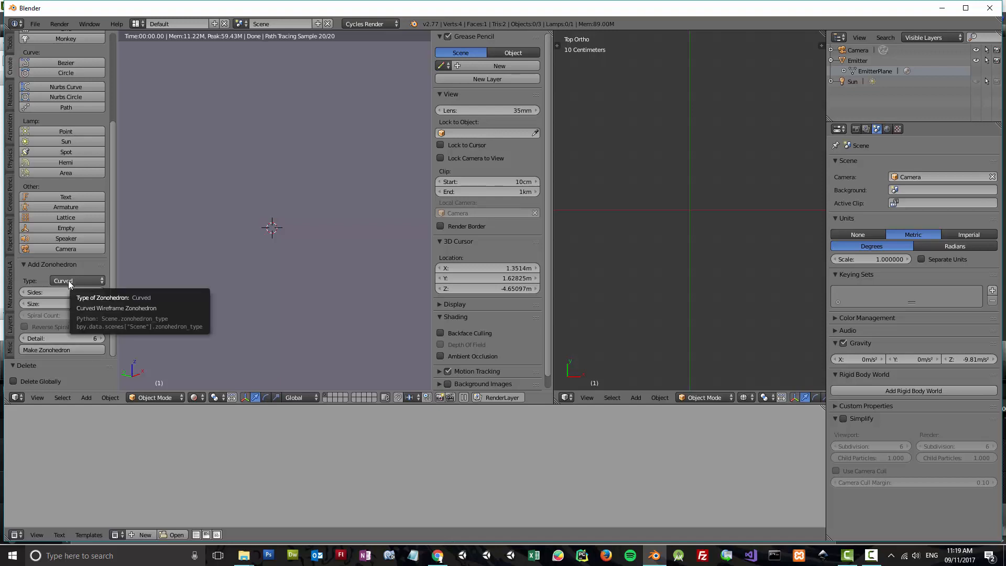
Set the zonohedron type to standard Zonohedron and generate a new 12-sided one
click(76, 280)
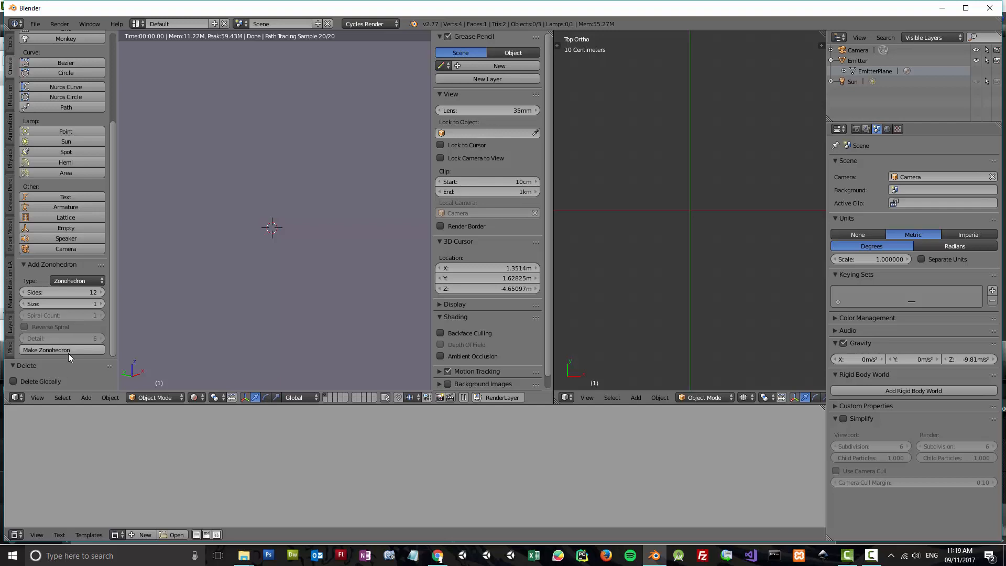
click(46, 349)
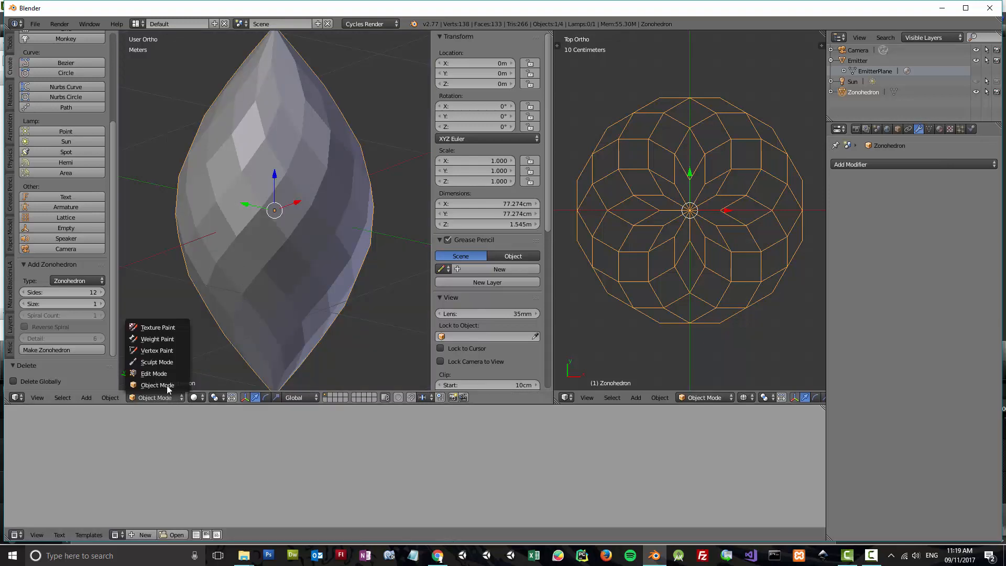
Enter Edit Mode and overlay edge lengths, each reading 16.524 cm
click(154, 372)
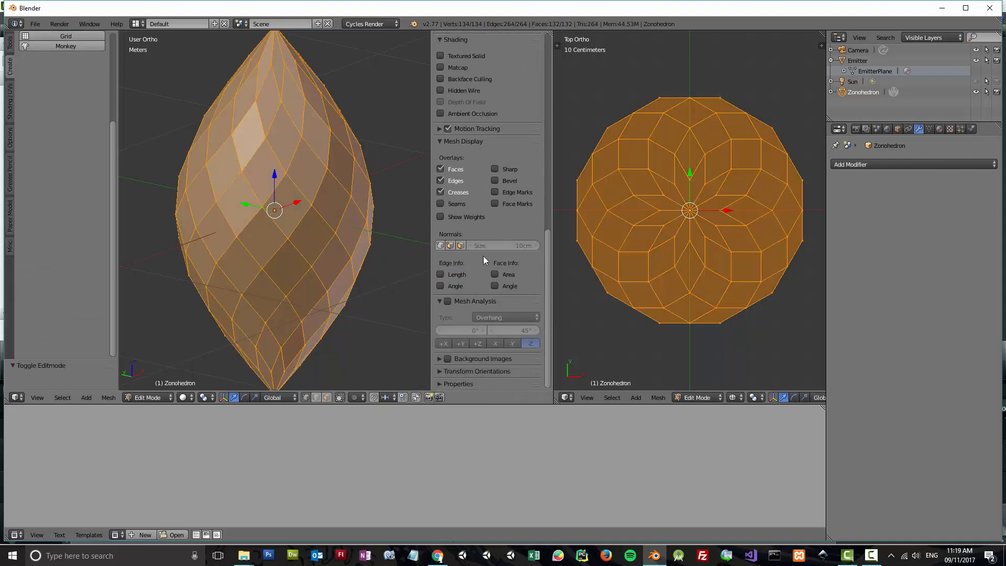
click(441, 274)
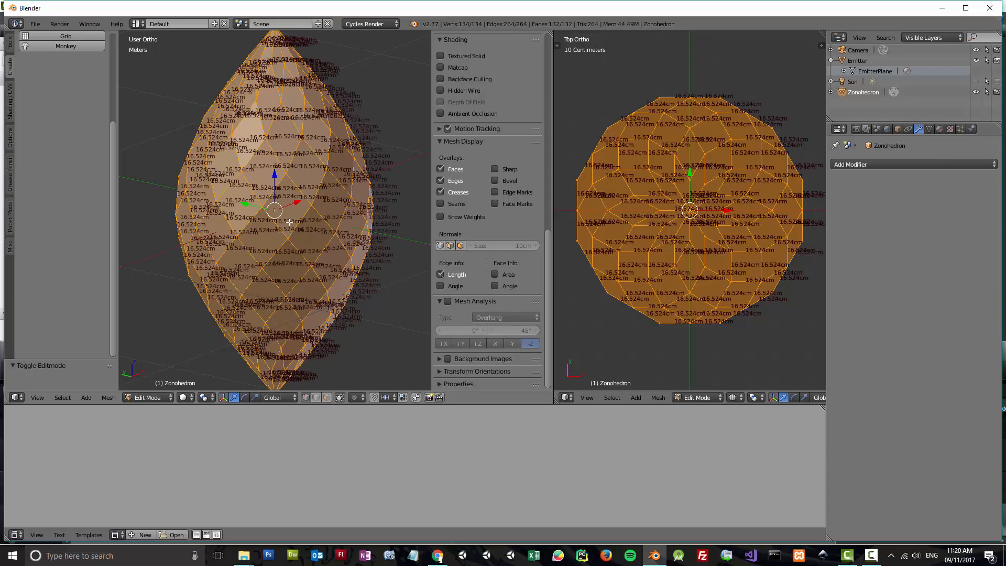
scroll(up, 3)
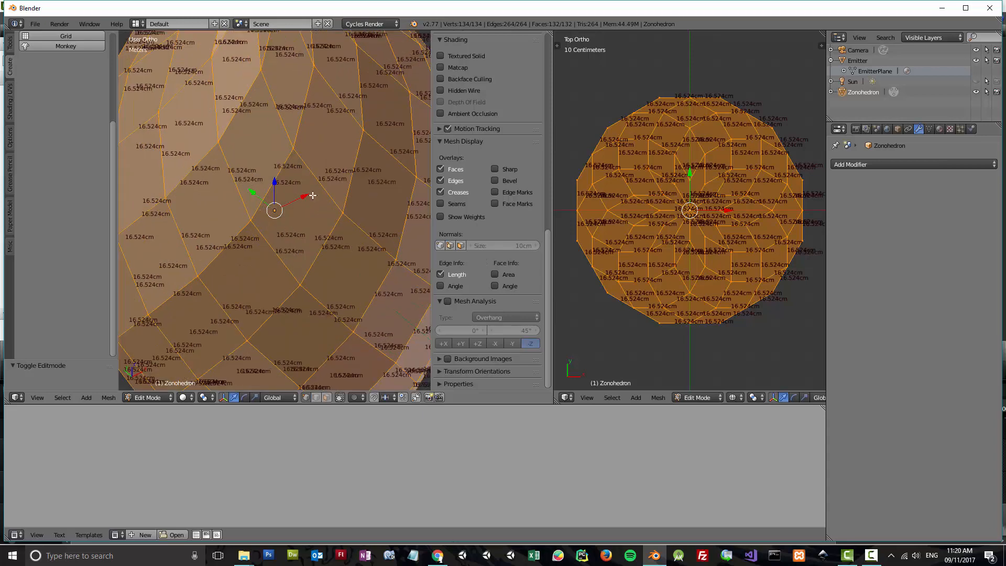